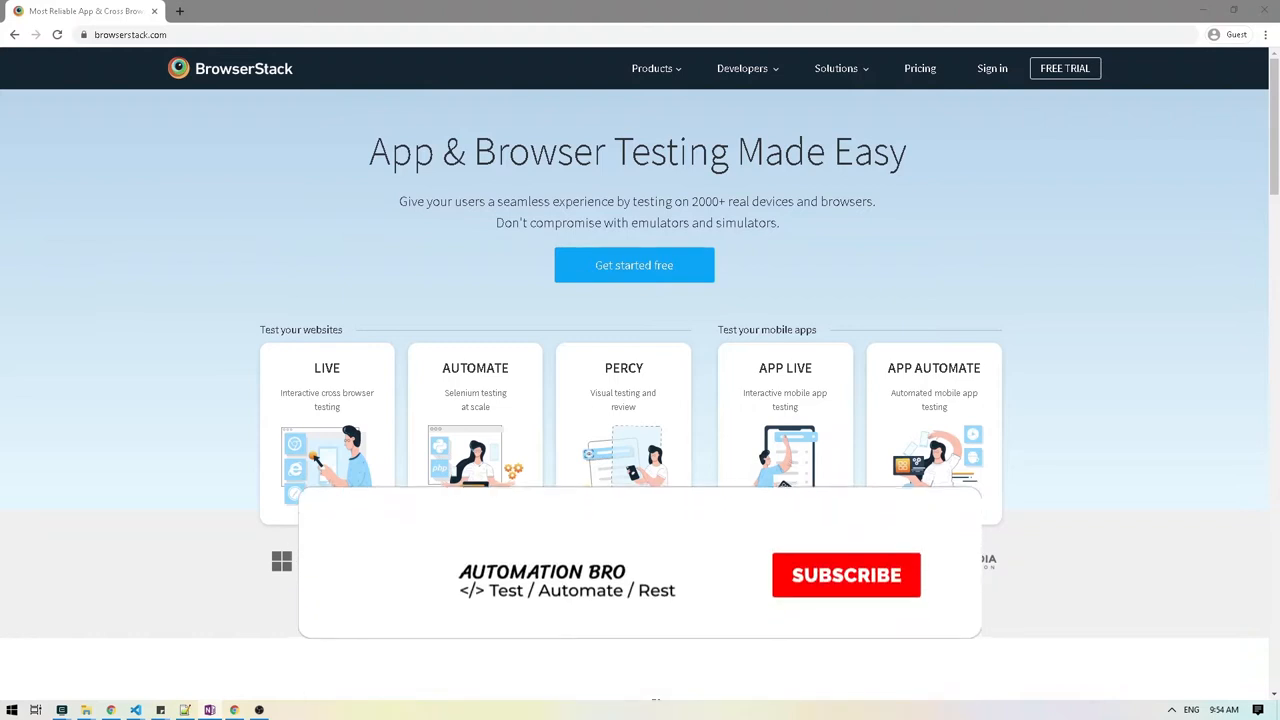
Reach the Create a FREE Account sign-up page via BrowserStack's Sign in page.
{"action": "left_click", "coordinate": [846, 574]}
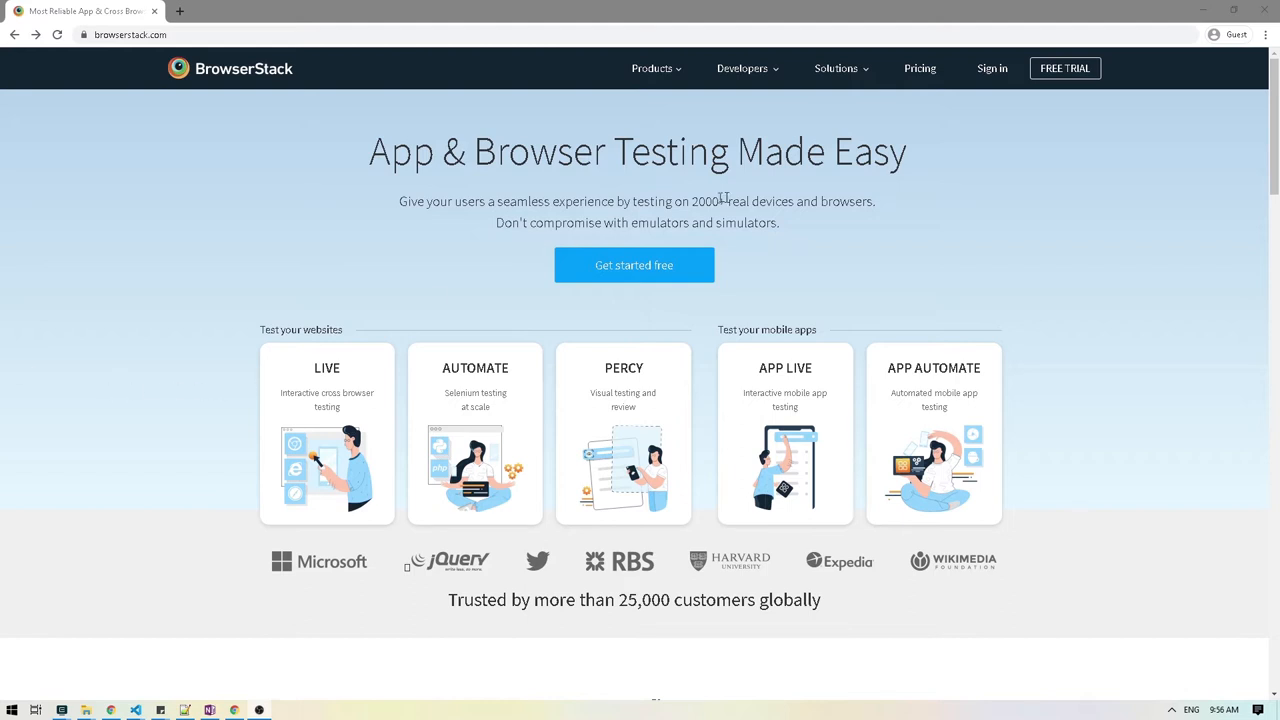
{"action": "mouse_move", "coordinate": [920, 68]}
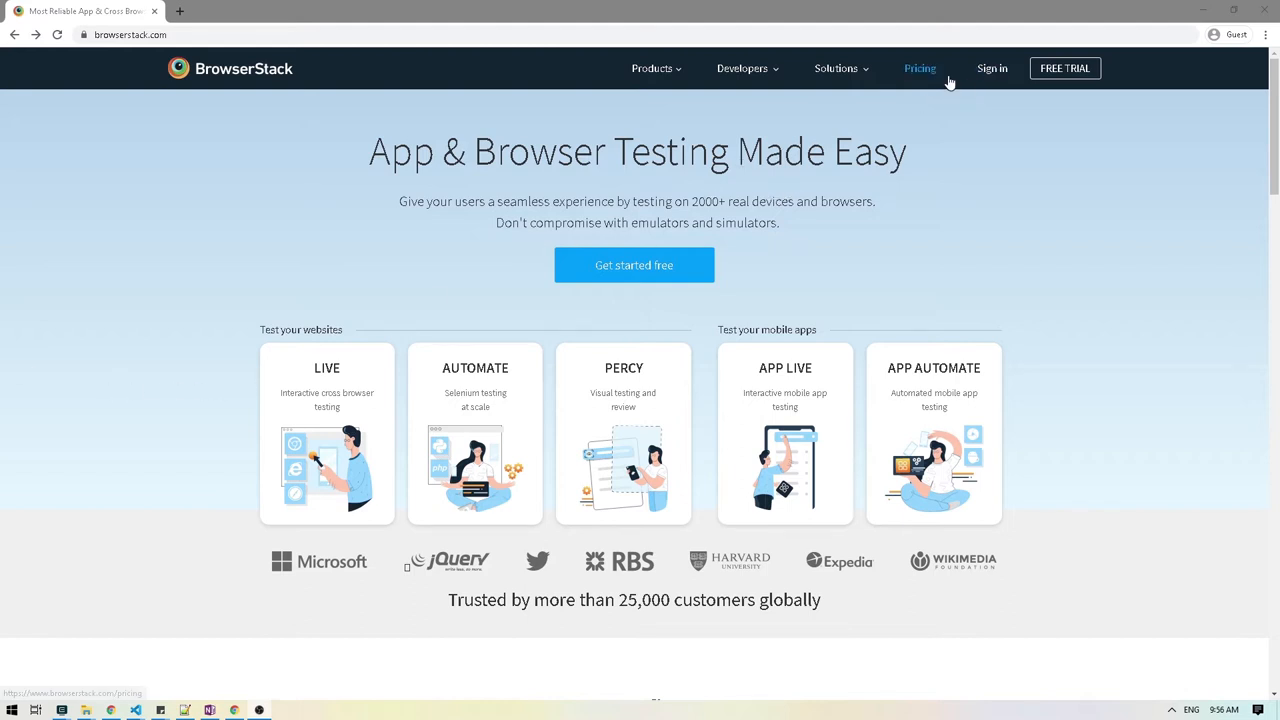
{"action": "mouse_move", "coordinate": [992, 68]}
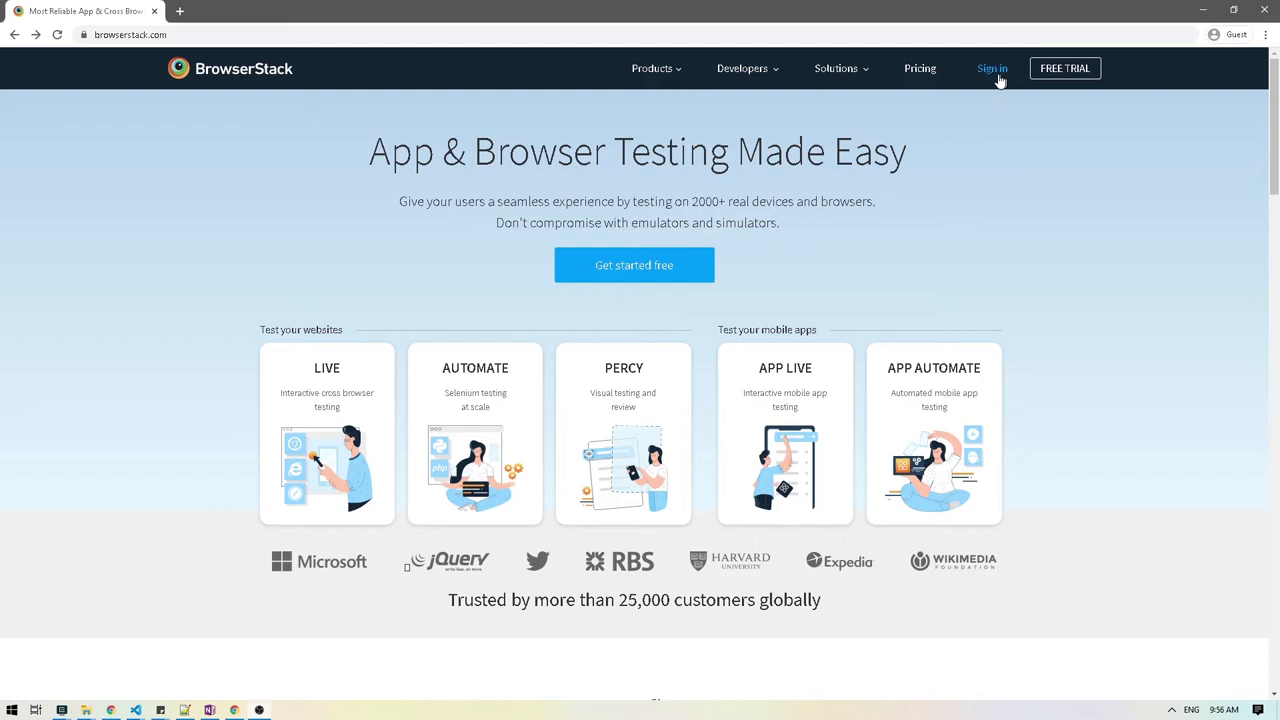
{"action": "left_click", "coordinate": [992, 68]}
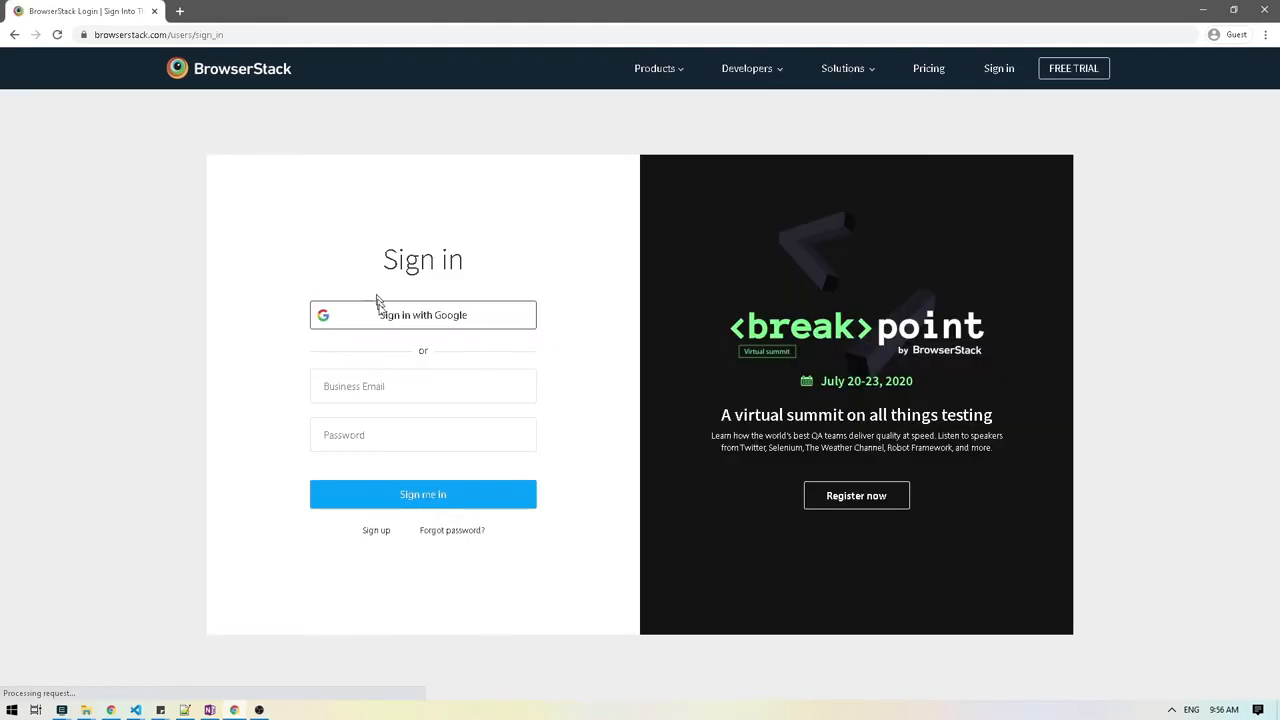
{"action": "left_click", "coordinate": [376, 530]}
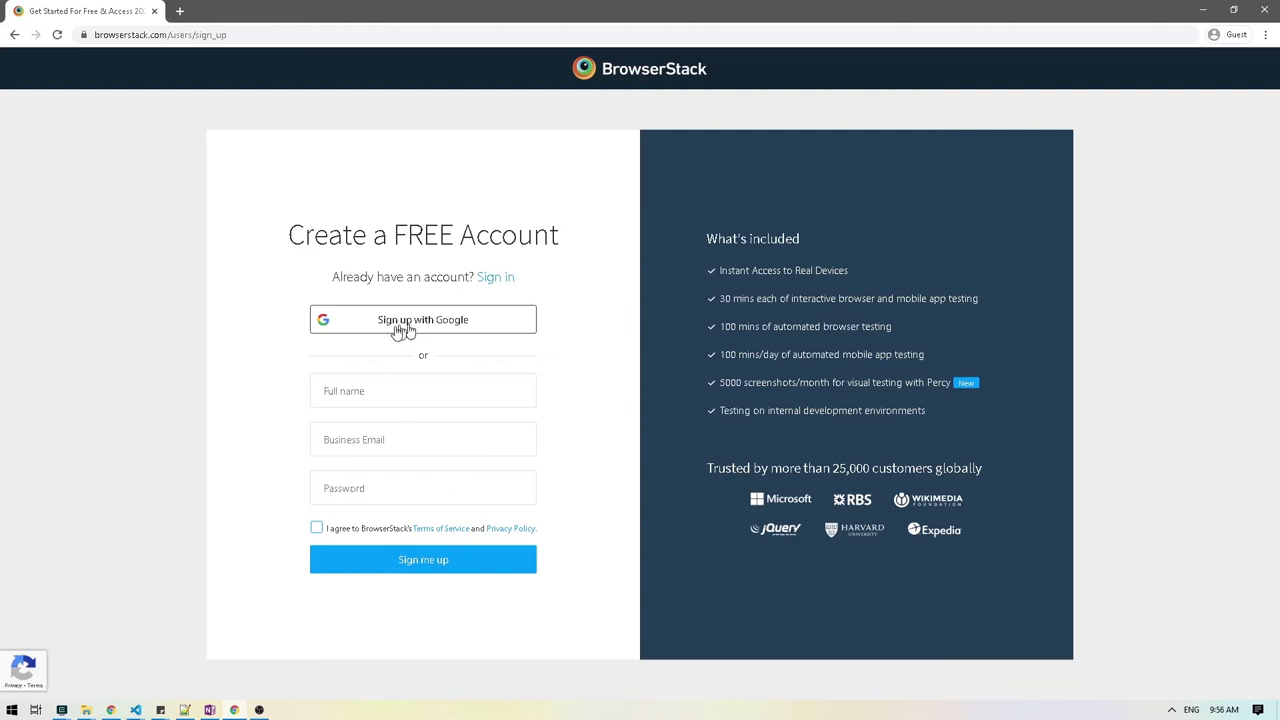
{"action": "mouse_move", "coordinate": [536, 350]}
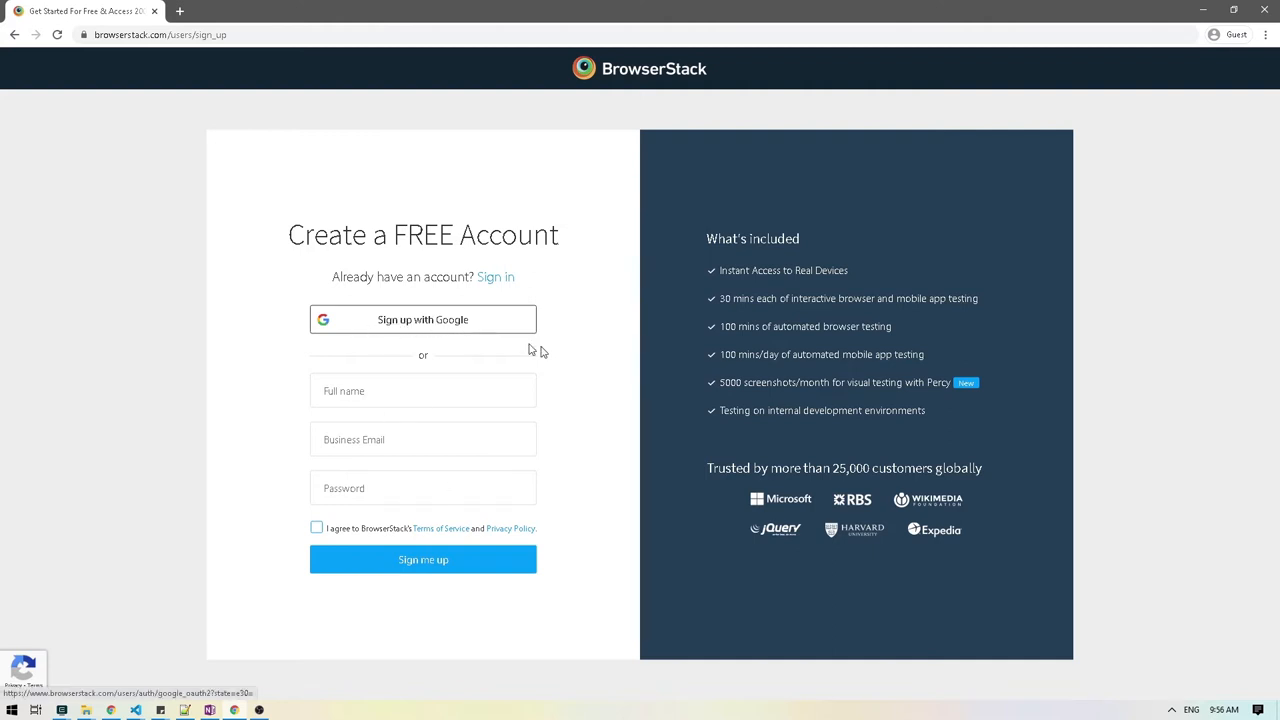
{"action": "mouse_move", "coordinate": [572, 296]}
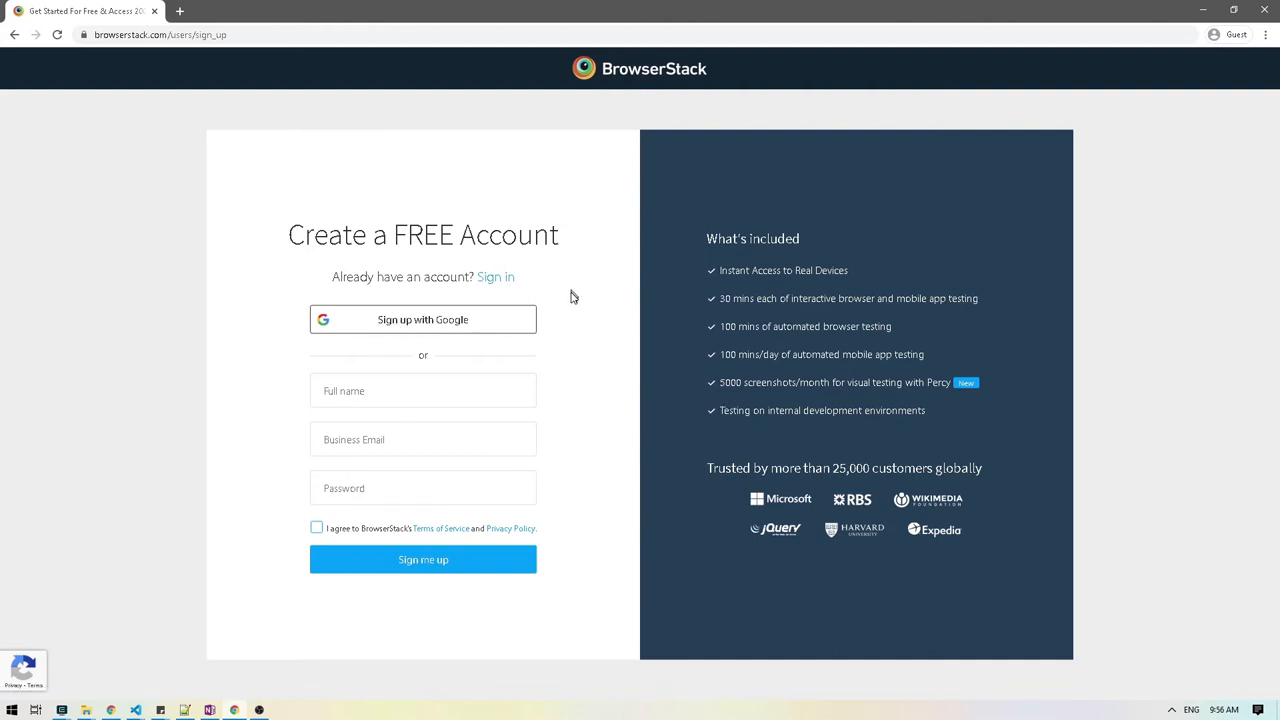
{"action": "mouse_move", "coordinate": [644, 308]}
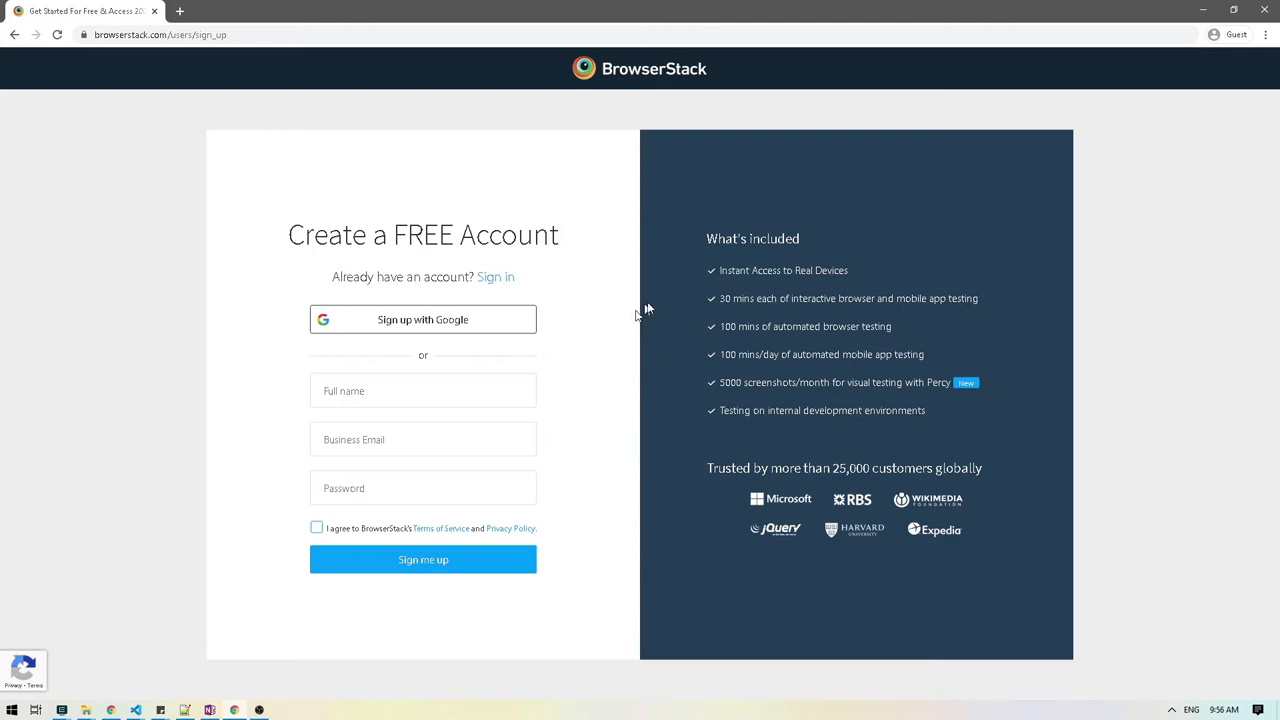
{"action": "mouse_move", "coordinate": [760, 296]}
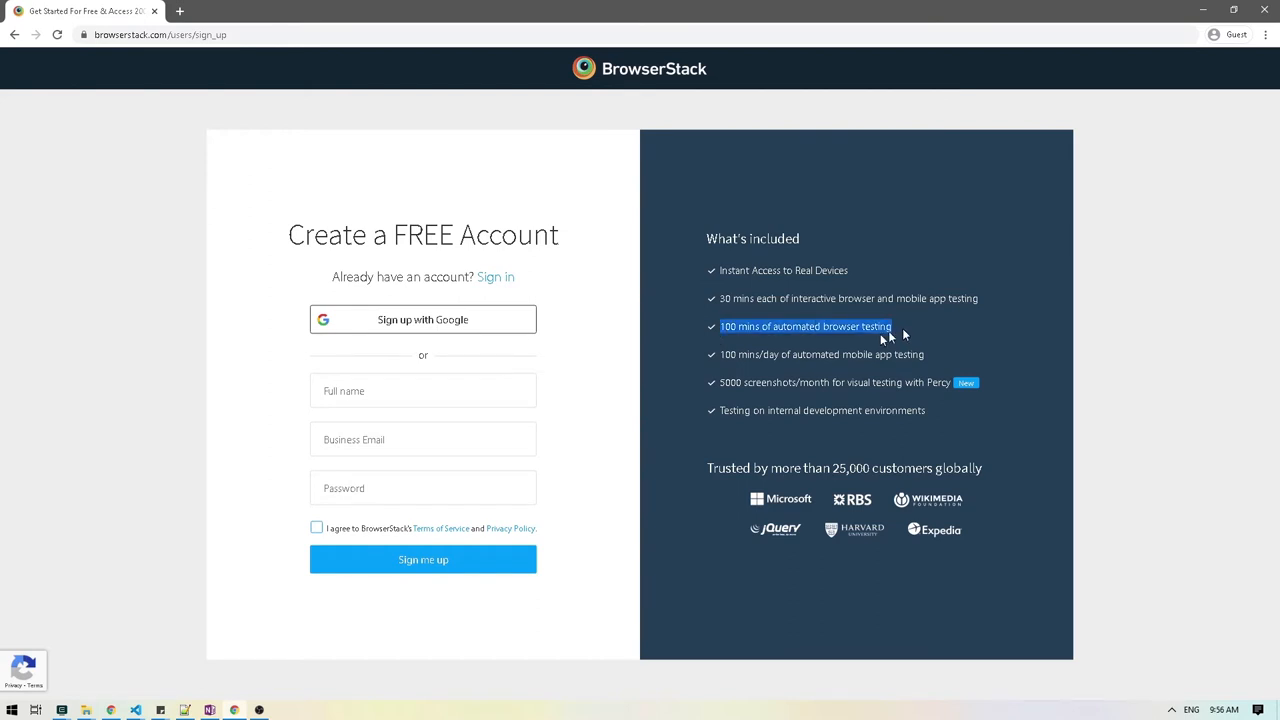
{"action": "mouse_move", "coordinate": [826, 340]}
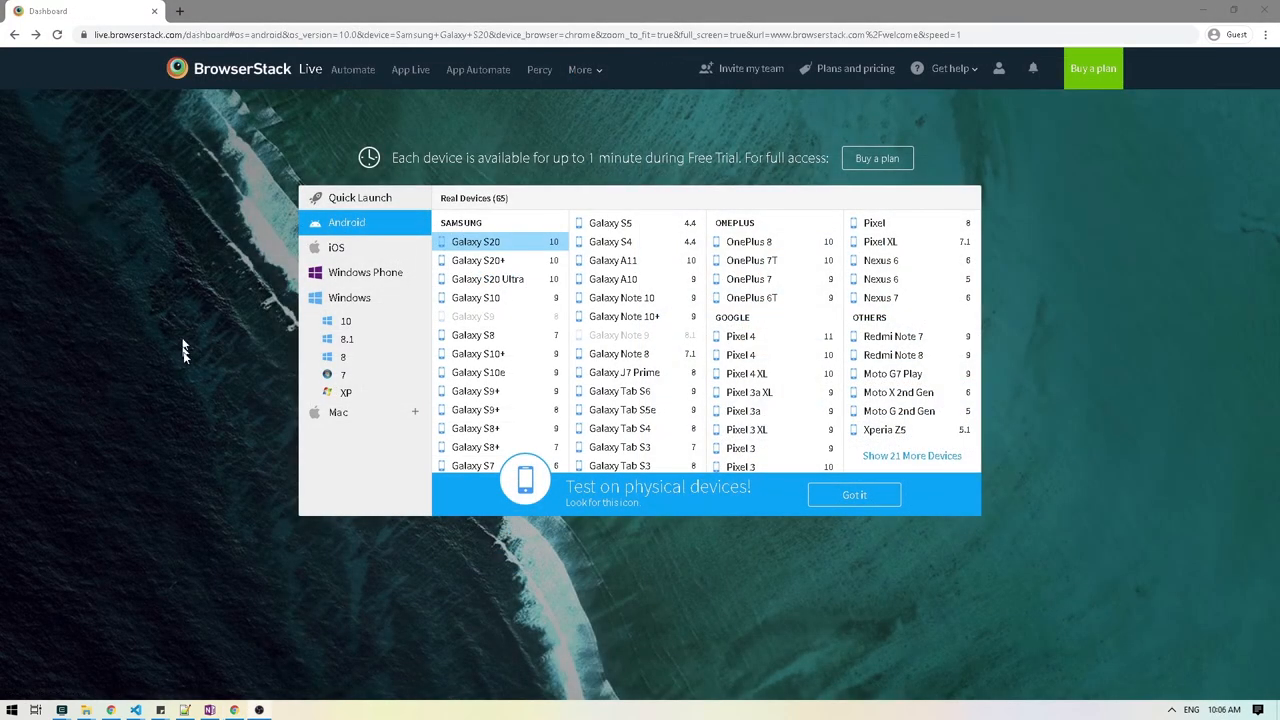
{"action": "mouse_move", "coordinate": [244, 256]}
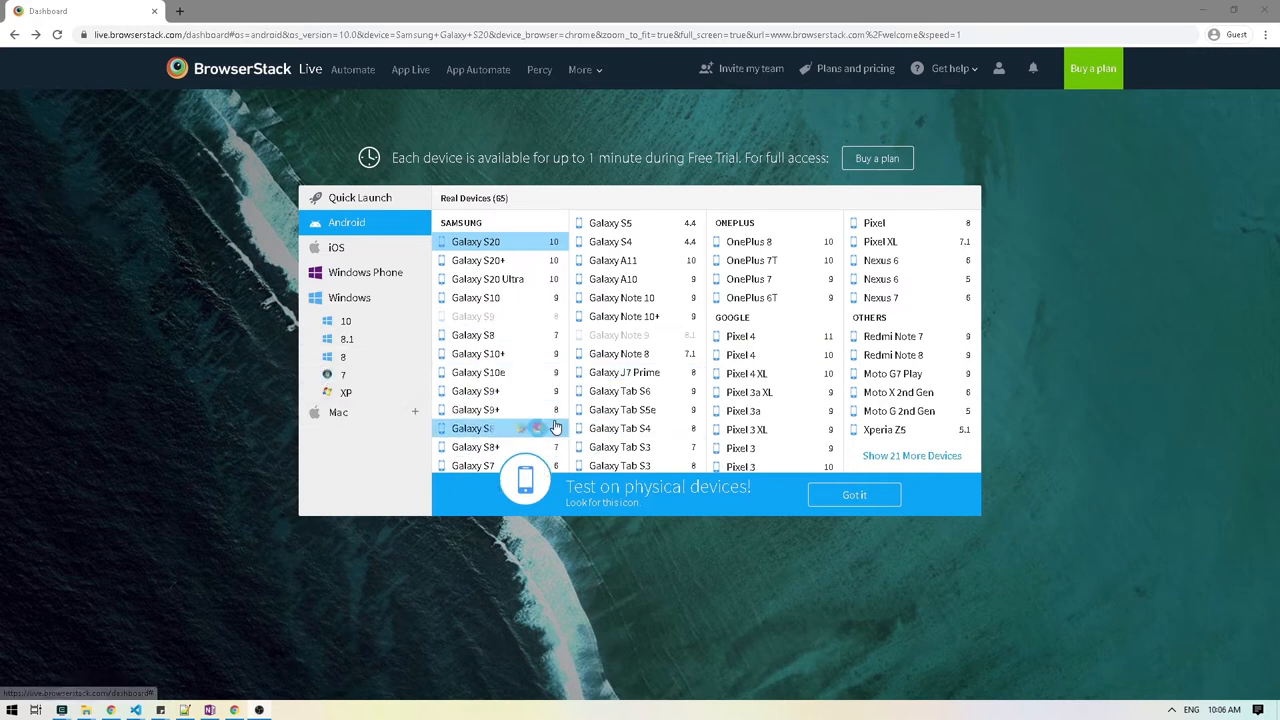
{"action": "mouse_move", "coordinate": [352, 68]}
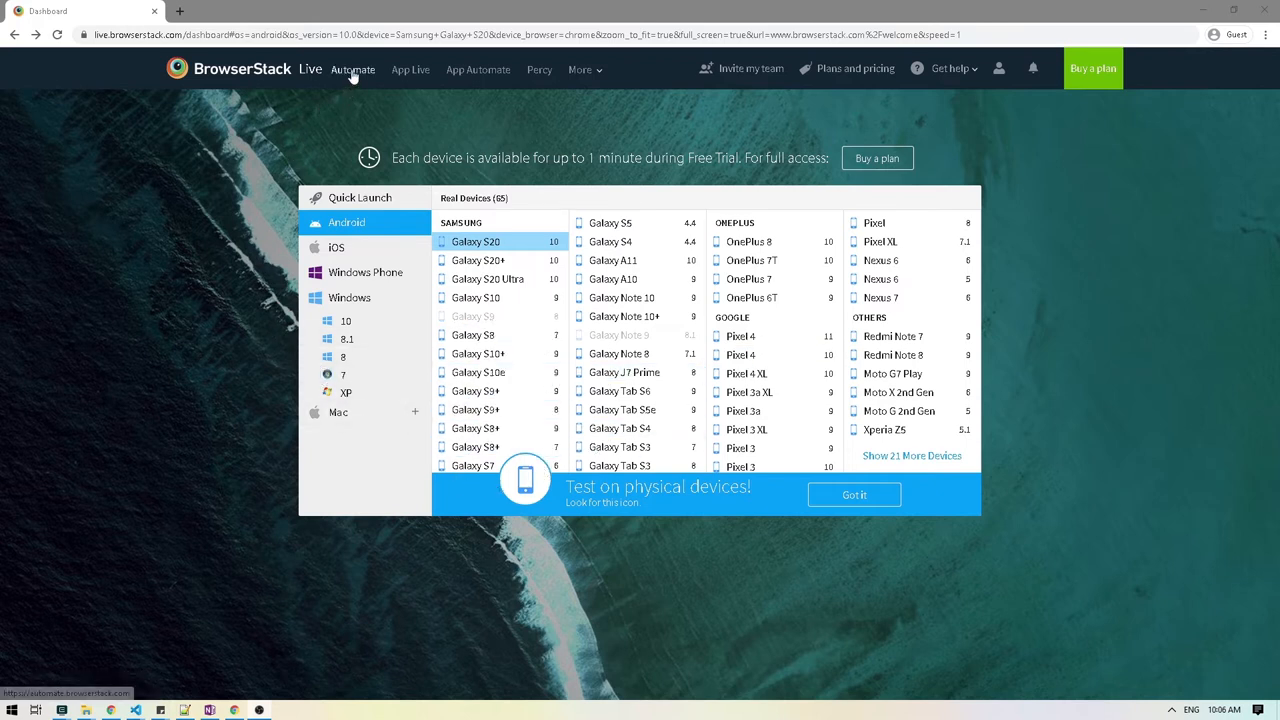
Show the Automate session dashboard and reveal the account's access key credentials.
{"action": "left_click", "coordinate": [352, 68]}
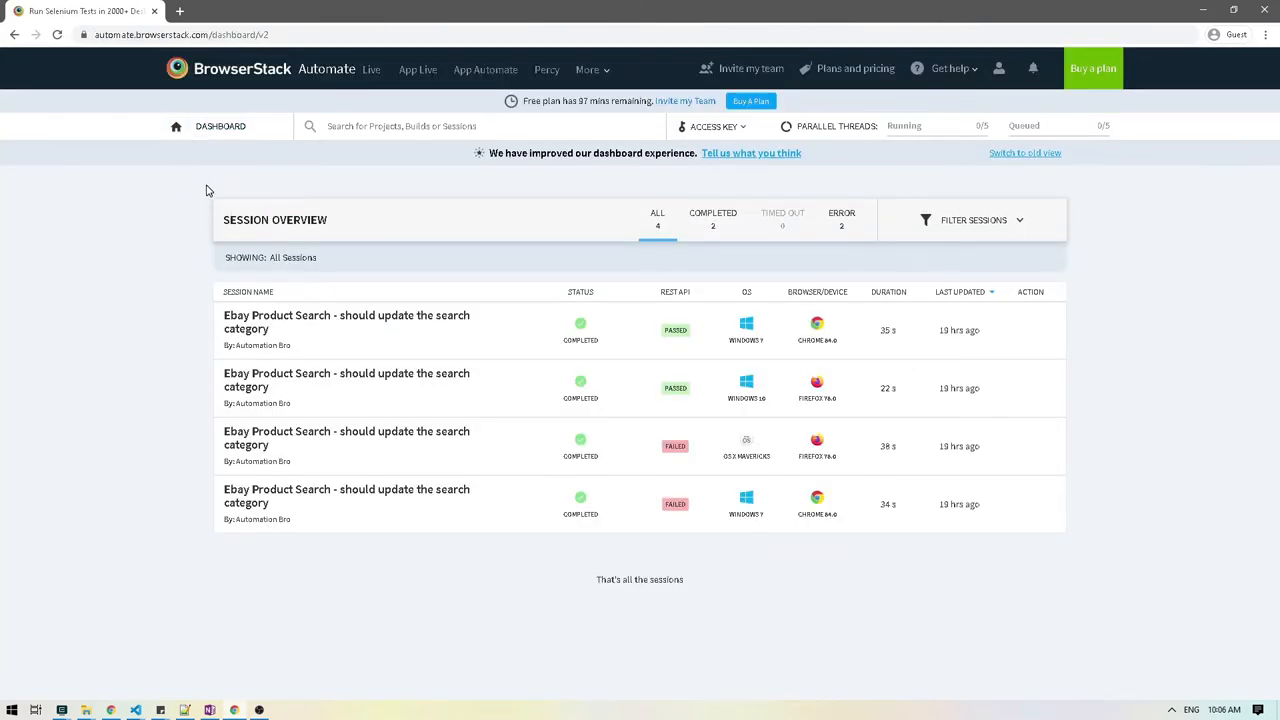
{"action": "mouse_move", "coordinate": [260, 500]}
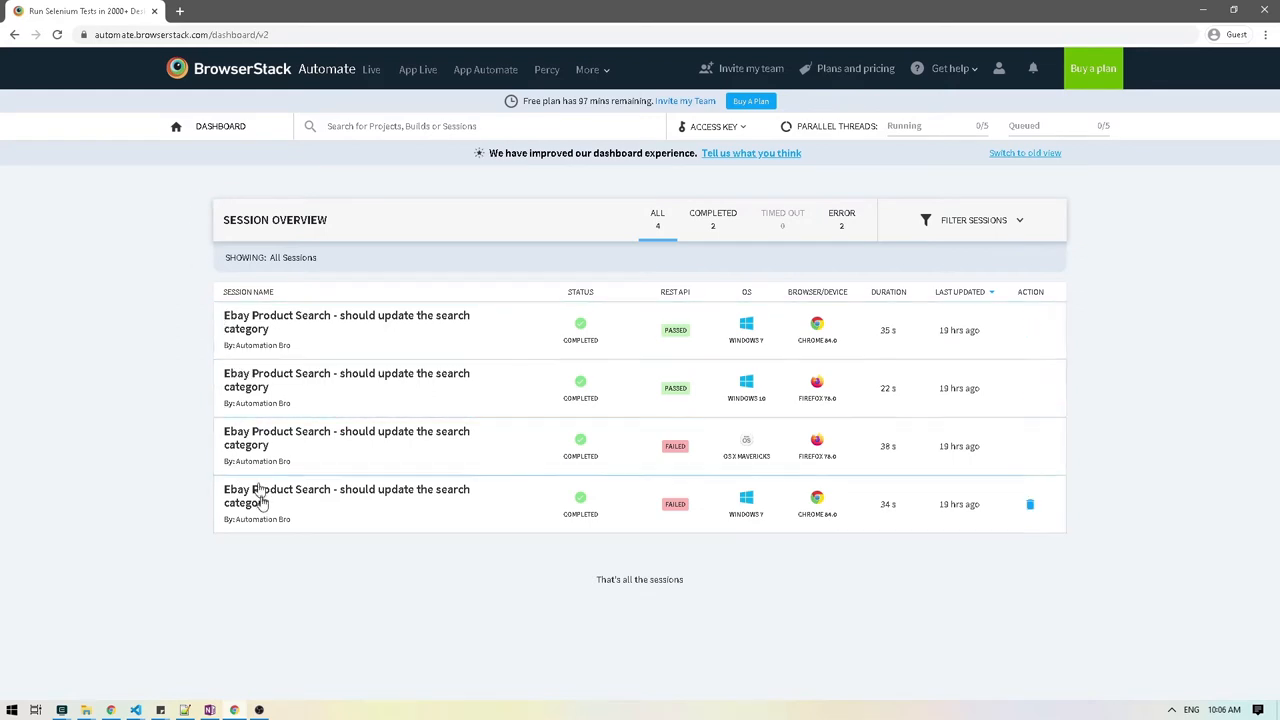
{"action": "mouse_move", "coordinate": [764, 538]}
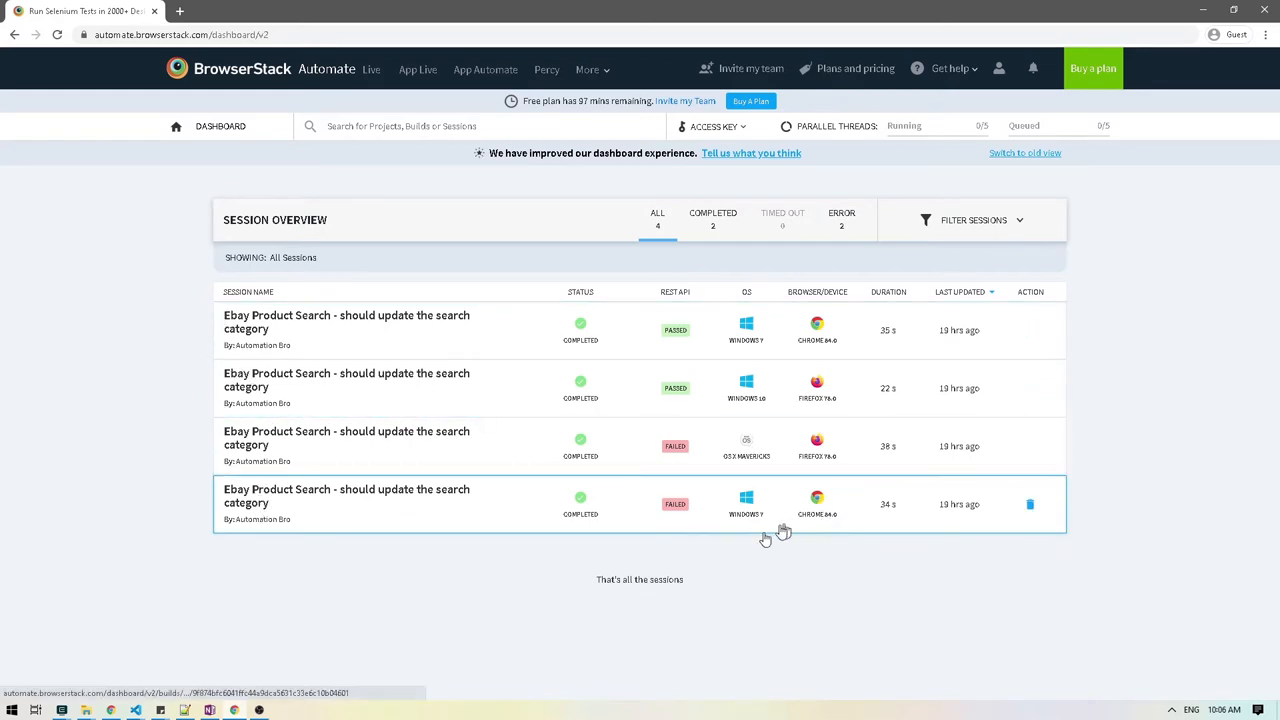
{"action": "mouse_move", "coordinate": [222, 452]}
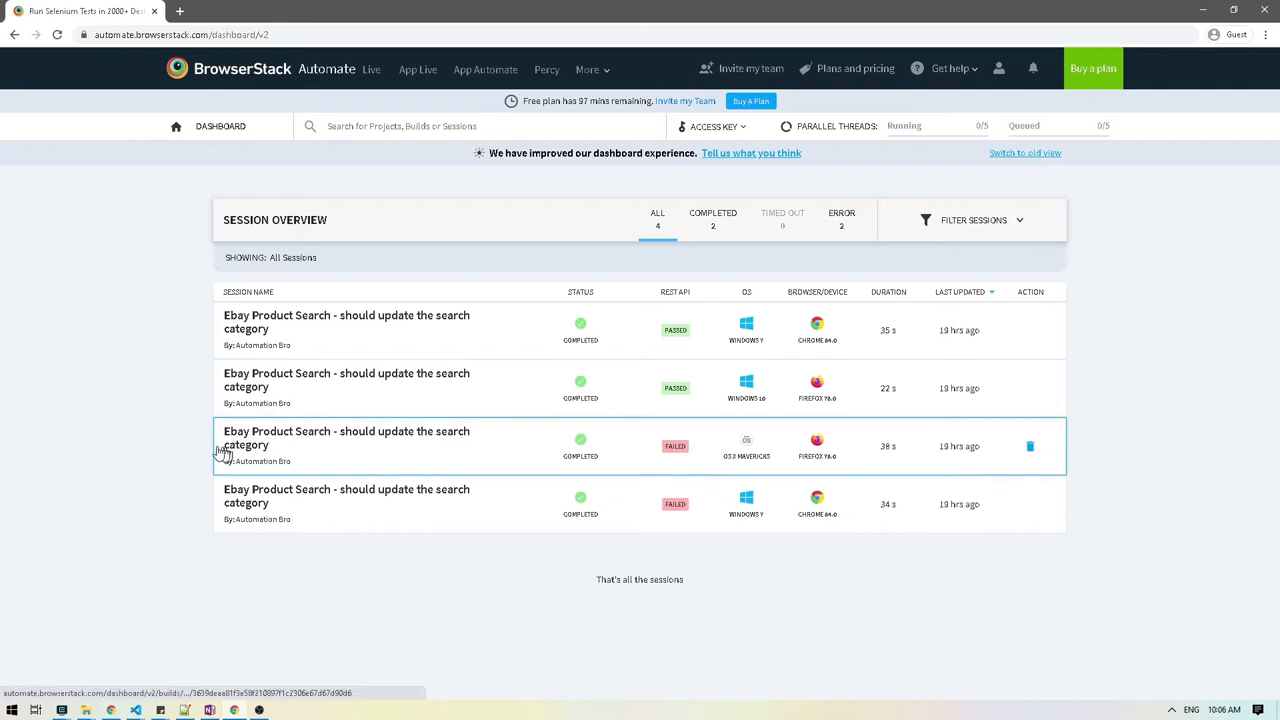
{"action": "mouse_move", "coordinate": [136, 358]}
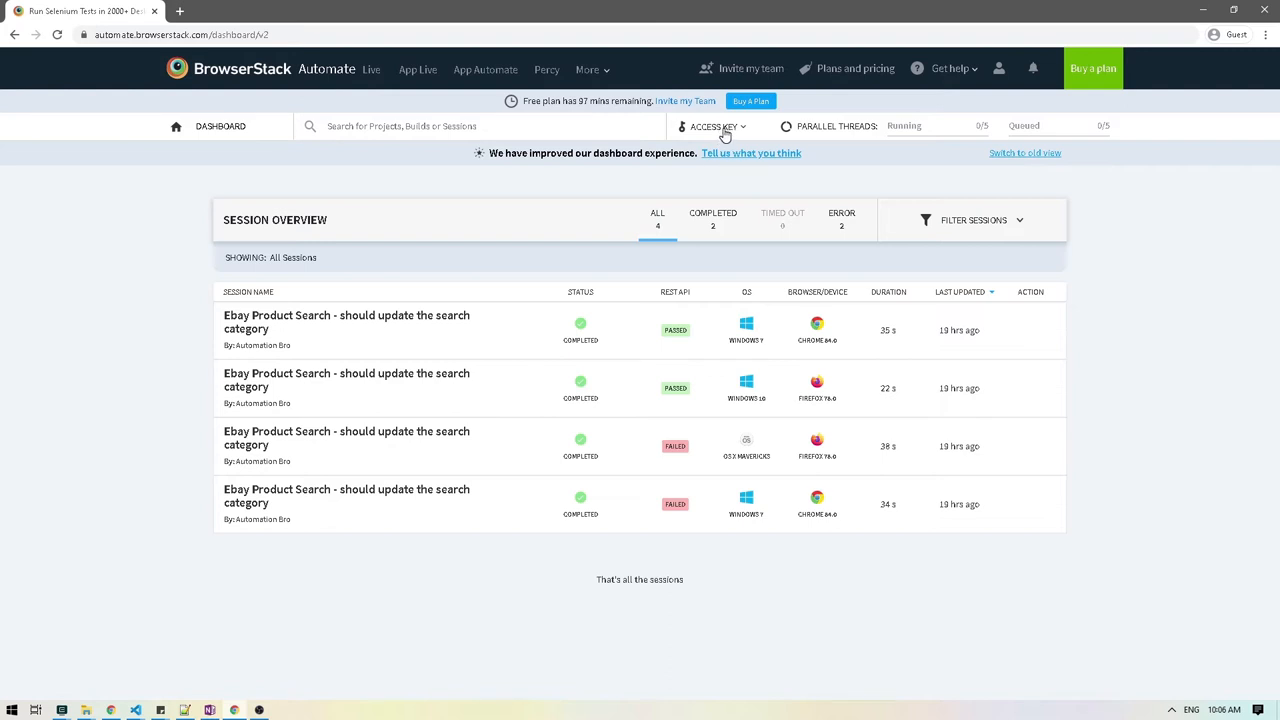
{"action": "mouse_move", "coordinate": [744, 132]}
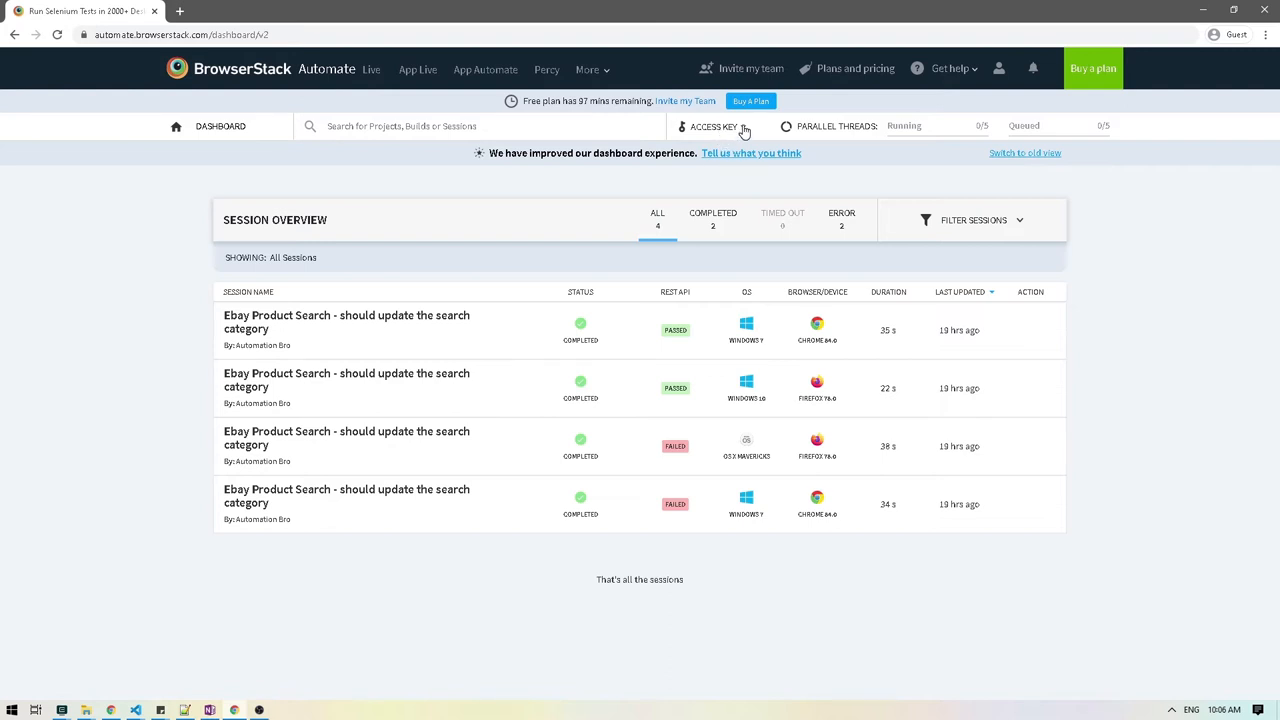
{"action": "left_click", "coordinate": [714, 126]}
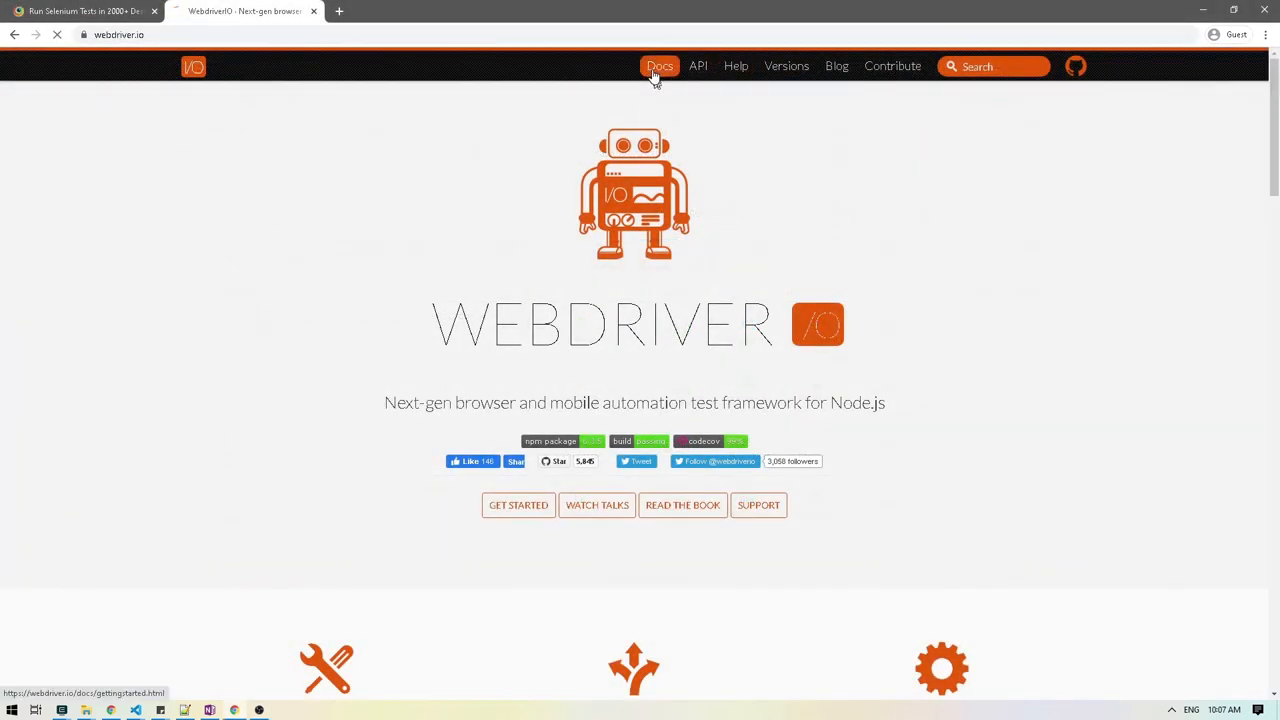
Navigate from Docs to the Browserstack Service page under Services.
{"action": "left_click", "coordinate": [660, 66]}
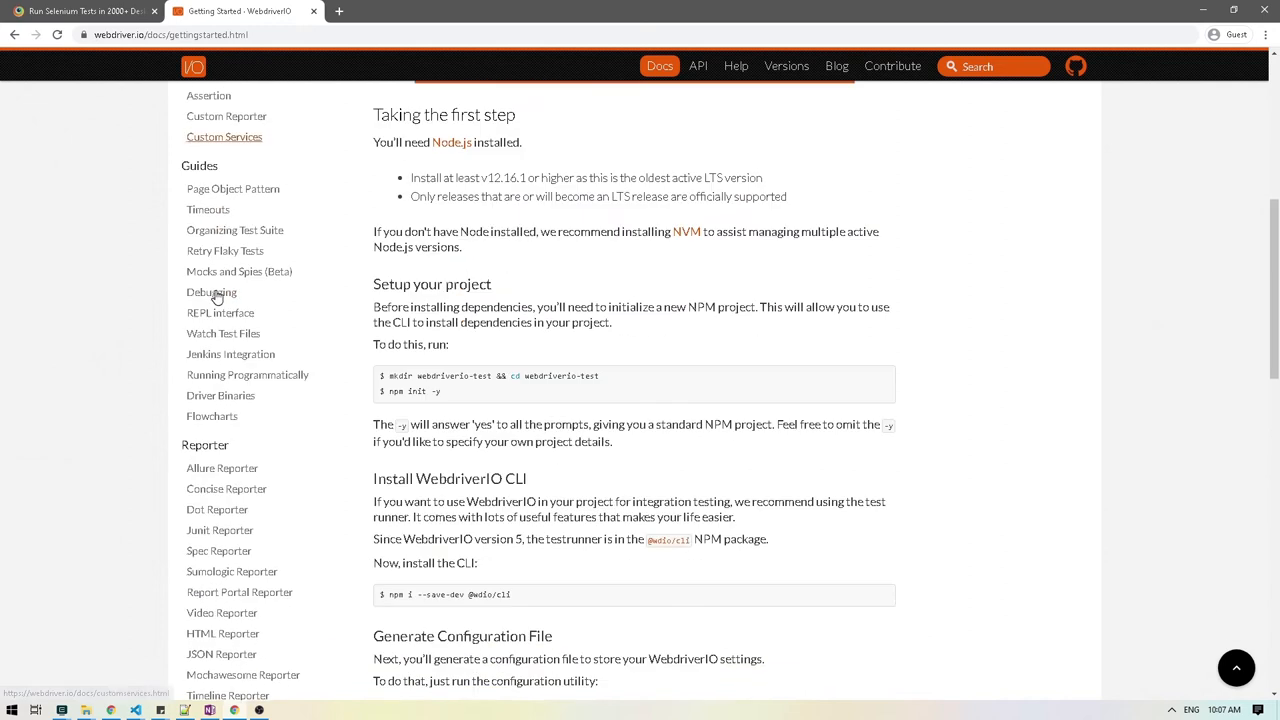
{"action": "scroll", "scroll_direction": "down", "scroll_amount": 3}
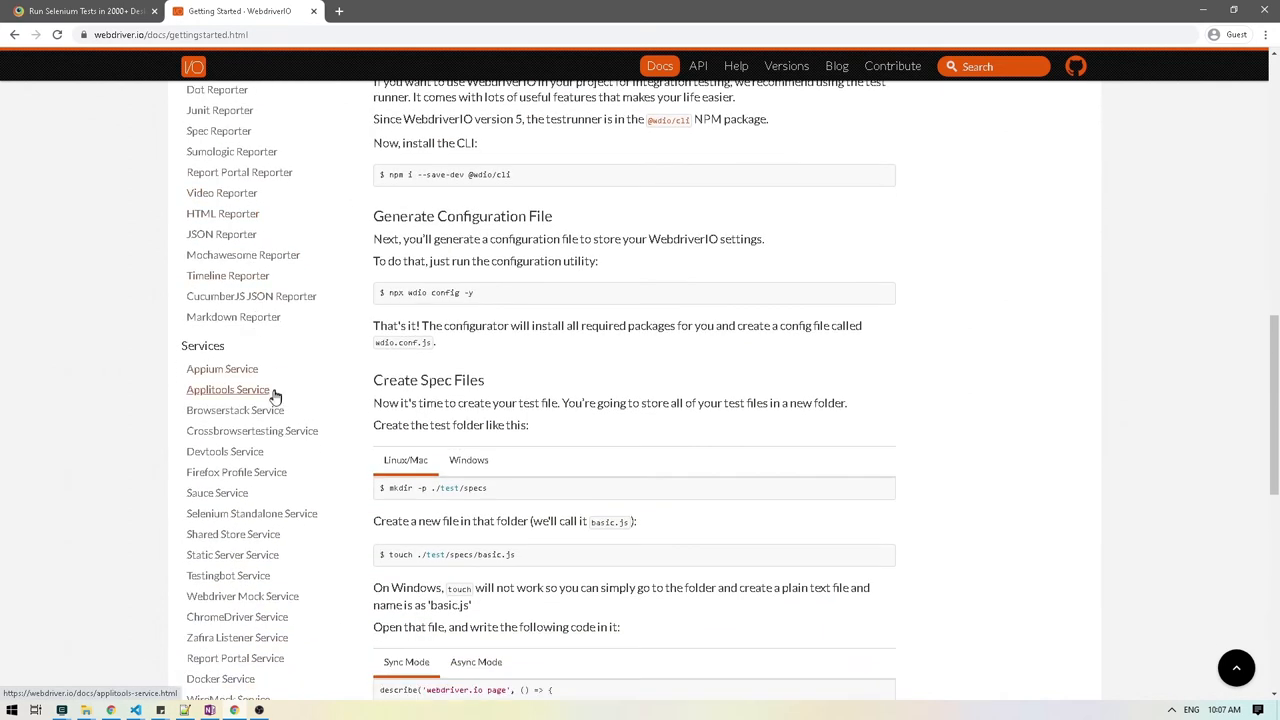
{"action": "left_click", "coordinate": [234, 410]}
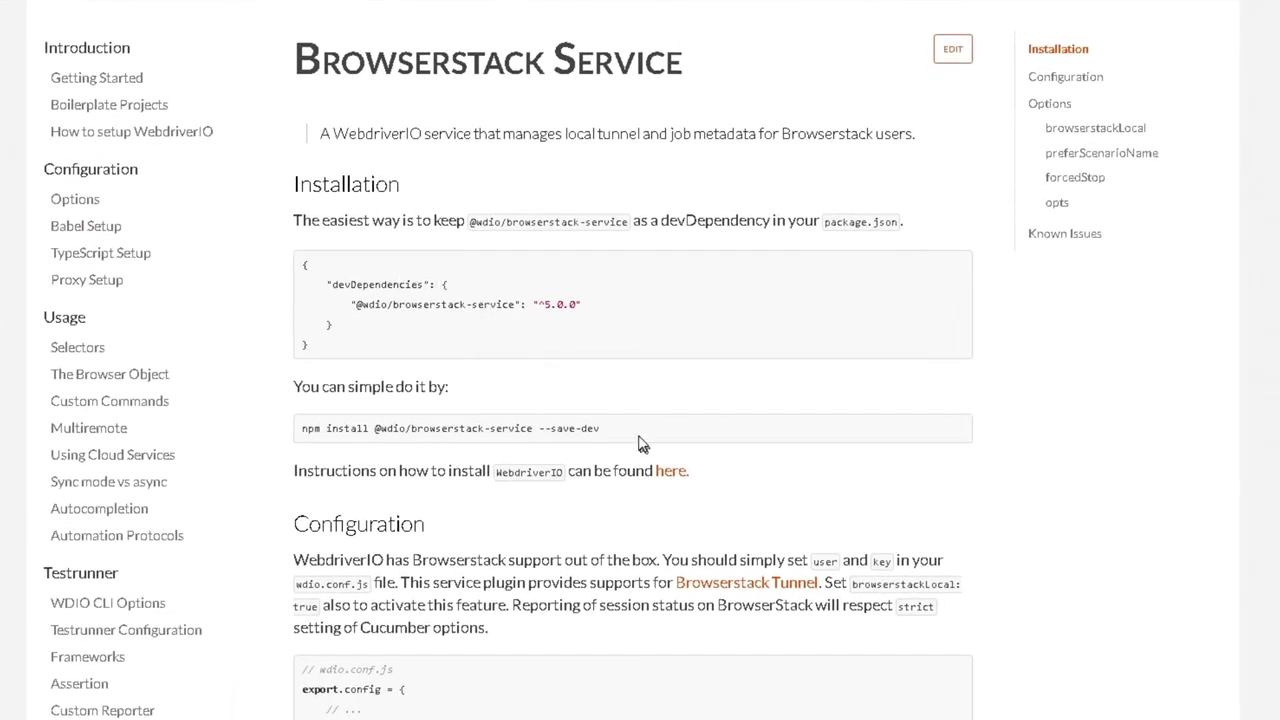
Select the service install command and skim down to the Configuration section.
{"action": "triple_click", "coordinate": [450, 428]}
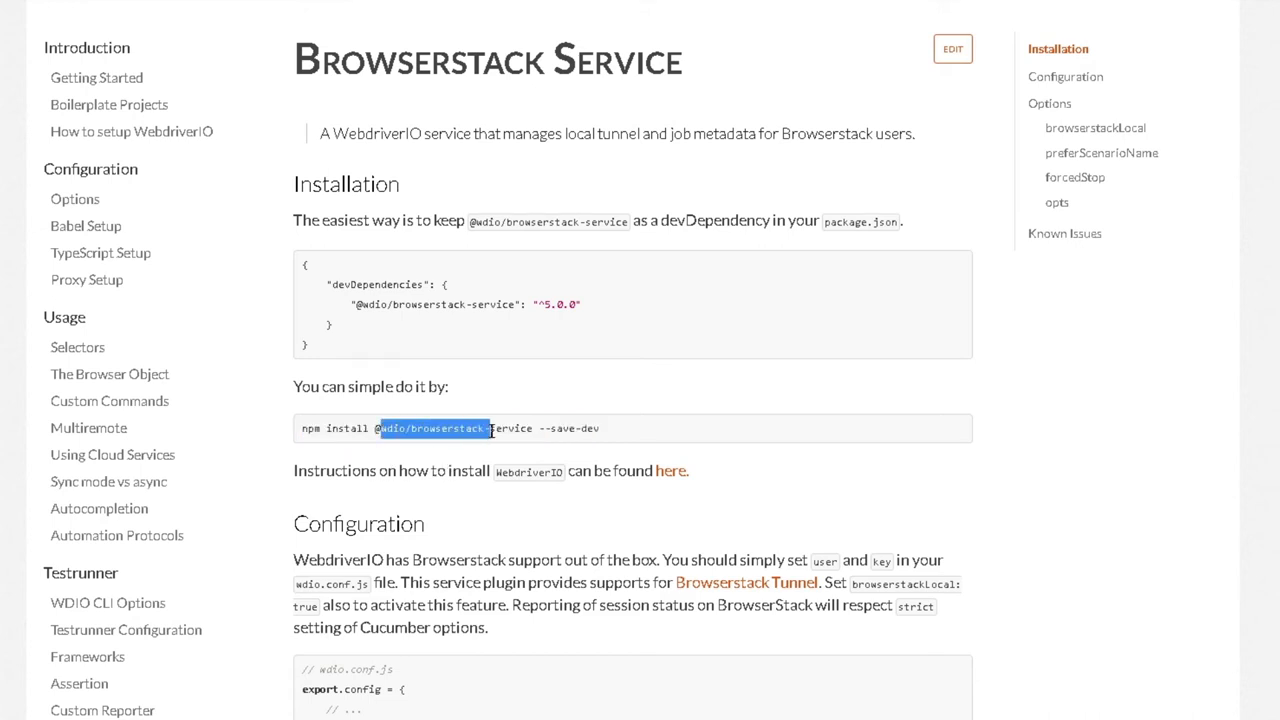
{"action": "scroll", "scroll_direction": "down", "scroll_amount": 3}
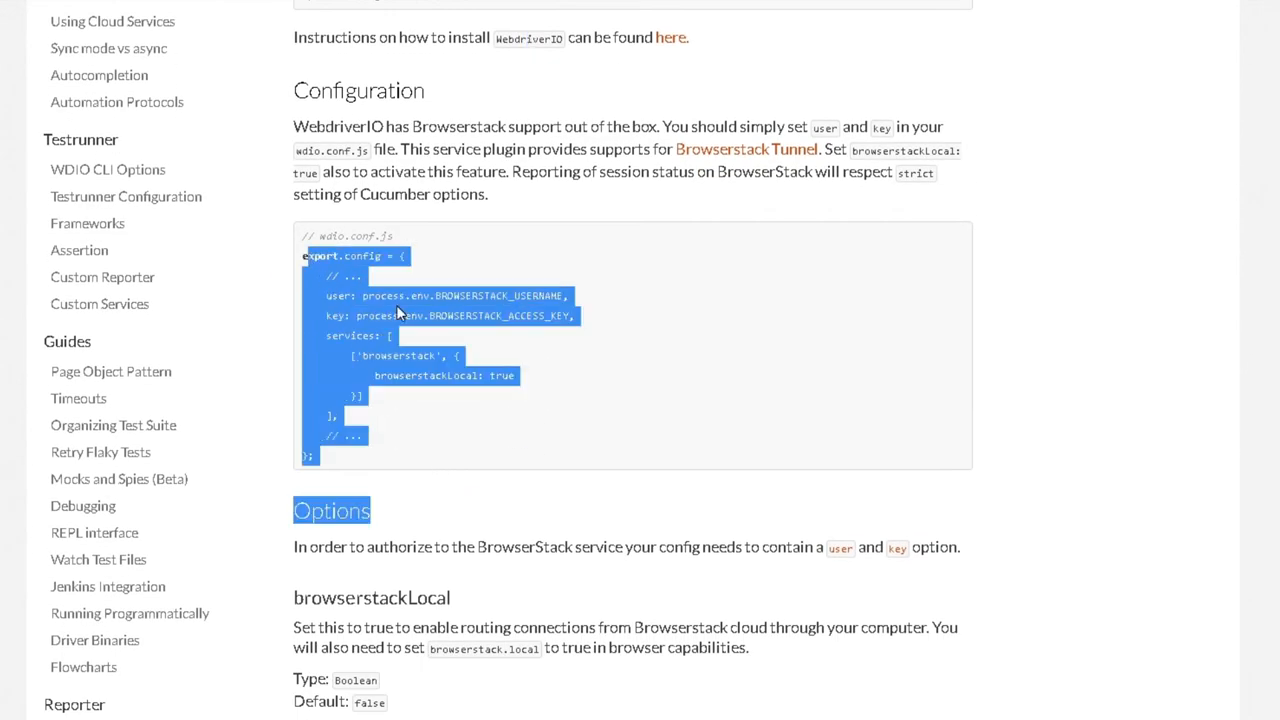
{"action": "scroll", "scroll_direction": "up", "scroll_amount": 3}
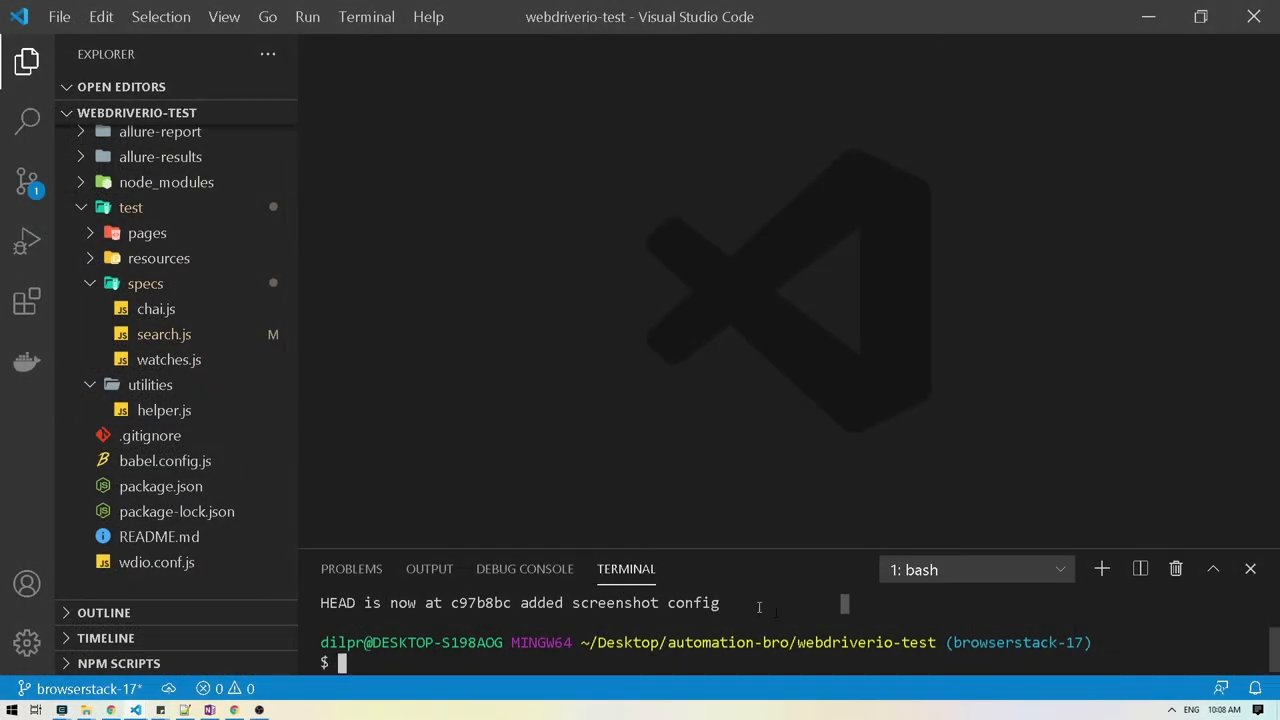
{"action": "type", "text": "npm install @wdio/browserstack-service --save-dev"}
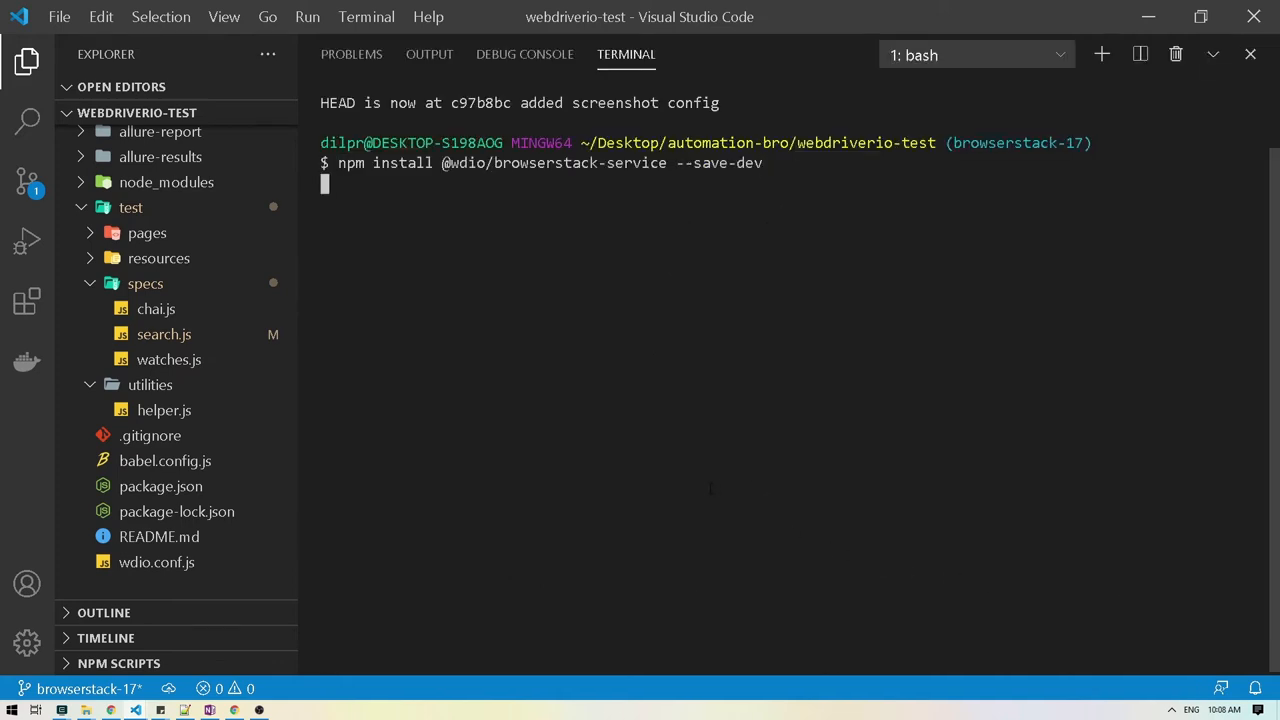
{"action": "key", "text": "enter"}
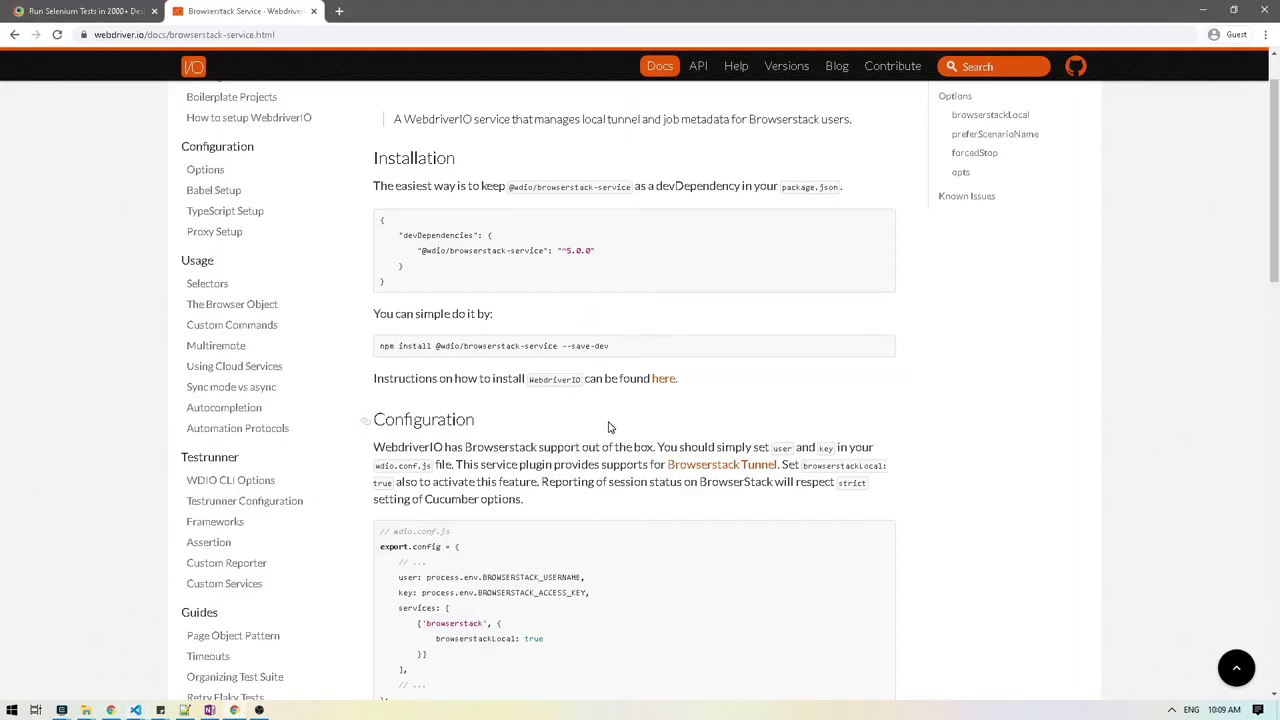
Scroll to the wdio.conf.js example and select its environment-variable user and key lines.
{"action": "scroll", "scroll_direction": "down", "scroll_amount": 3}
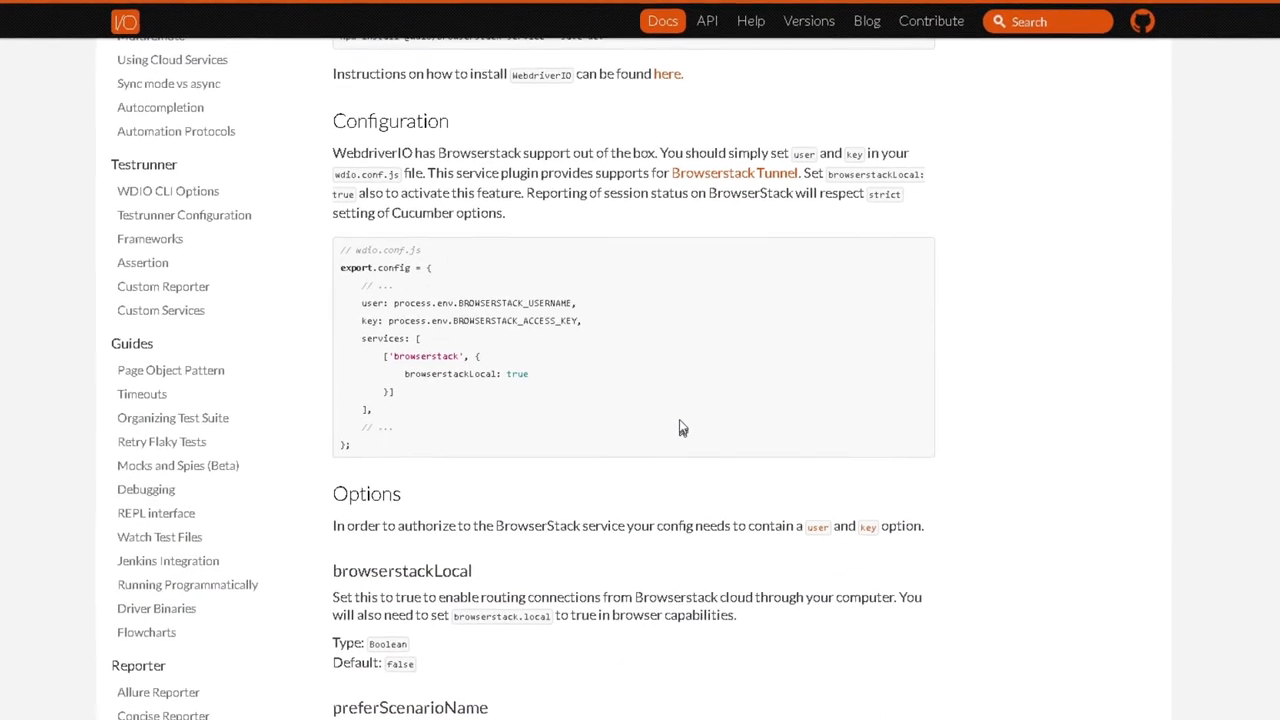
{"action": "scroll", "scroll_direction": "down", "scroll_amount": 3}
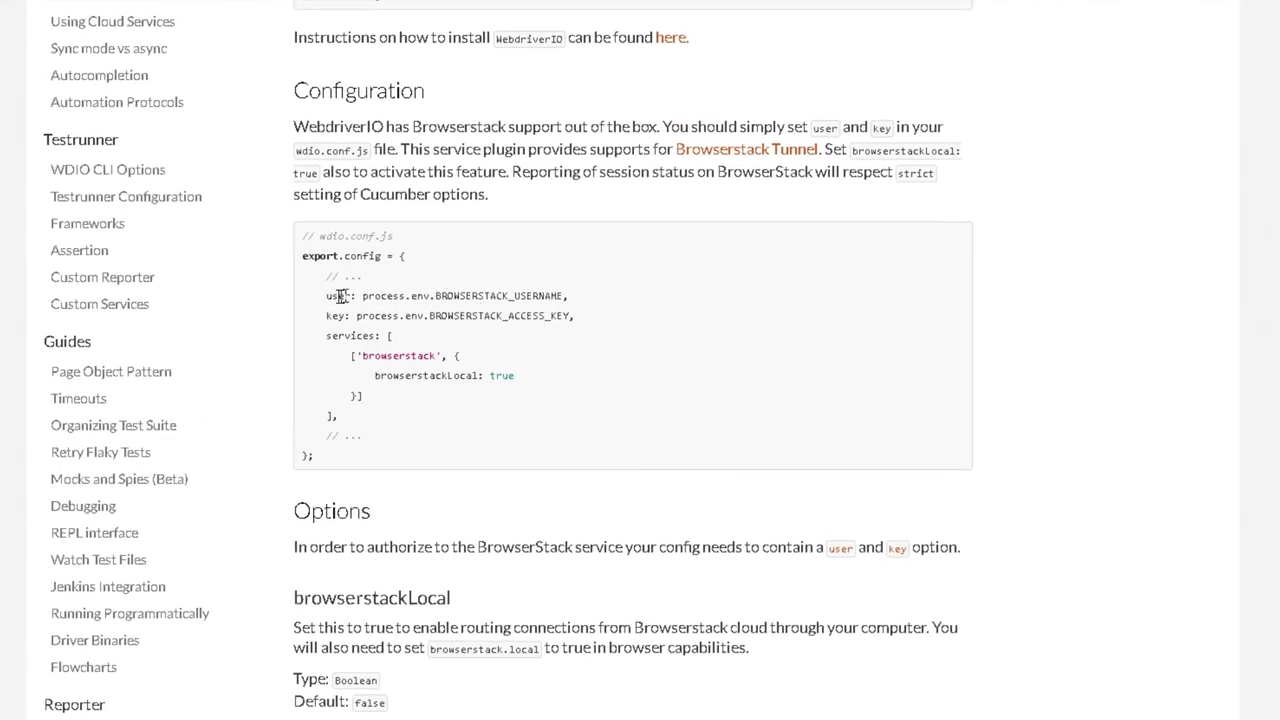
{"action": "left_click_drag", "start_coordinate": [326, 296], "coordinate": [572, 316]}
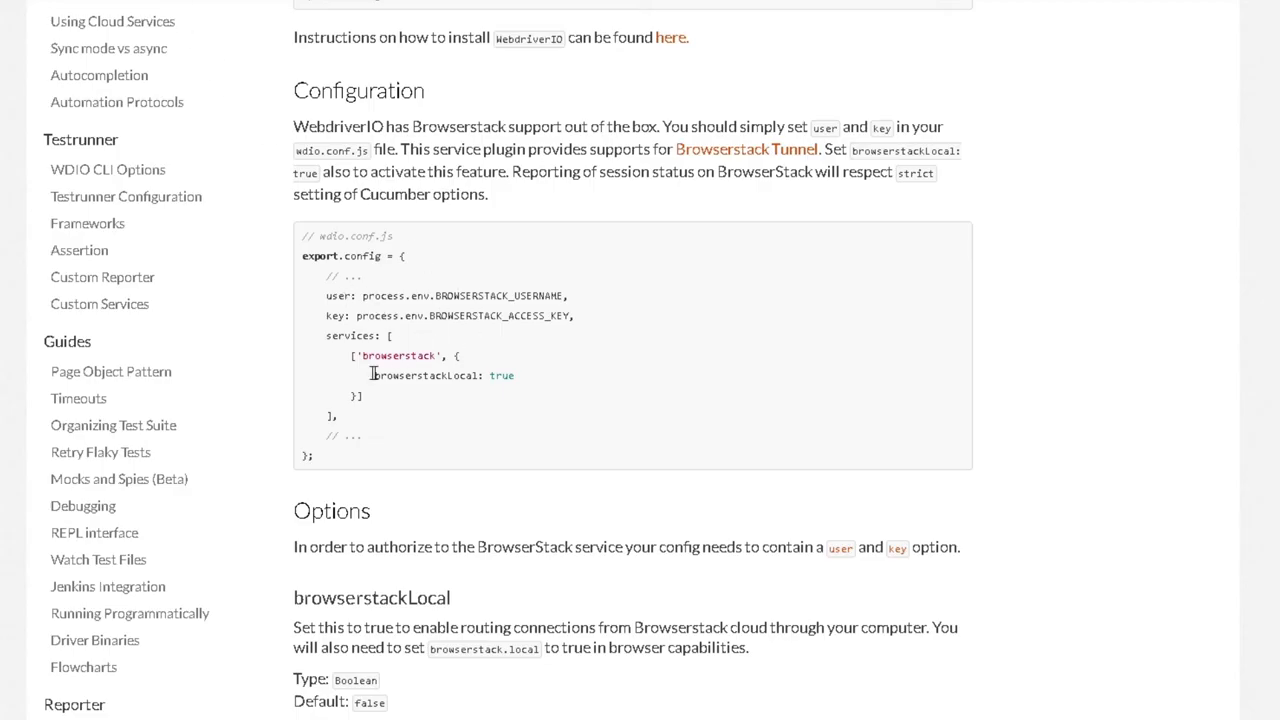
{"action": "double_click", "coordinate": [400, 356]}
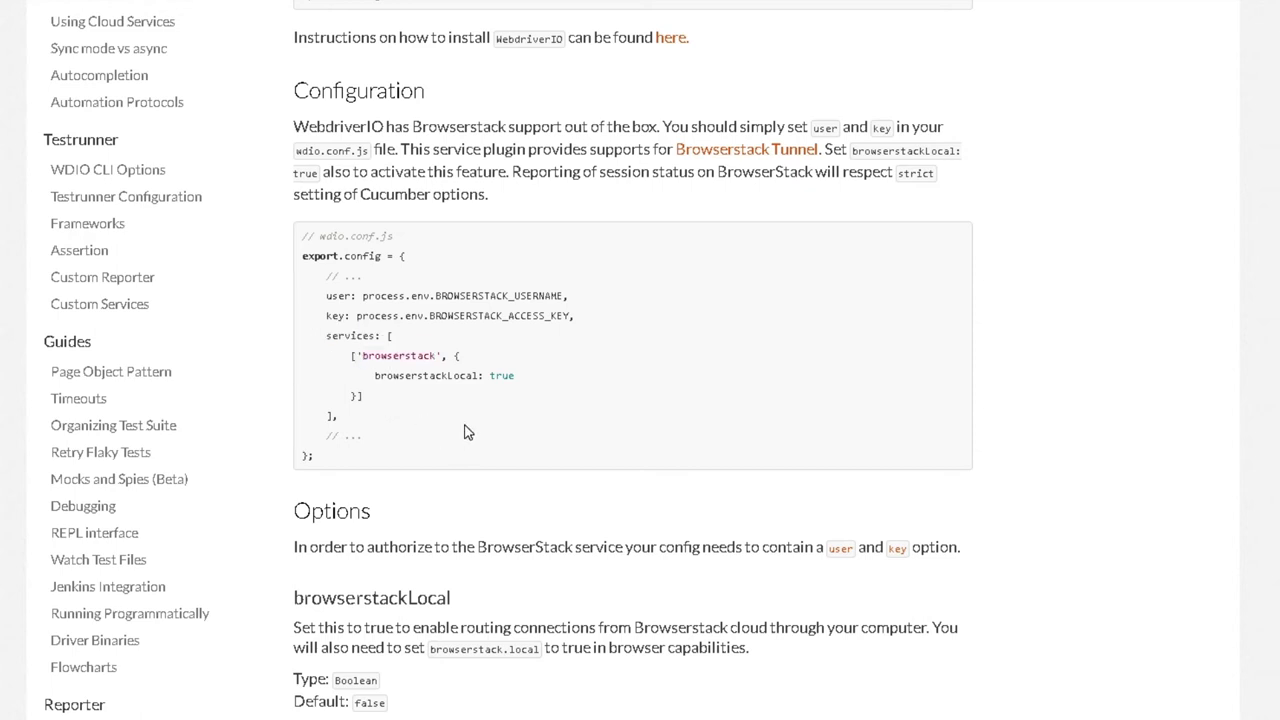
{"action": "mouse_move", "coordinate": [78, 398]}
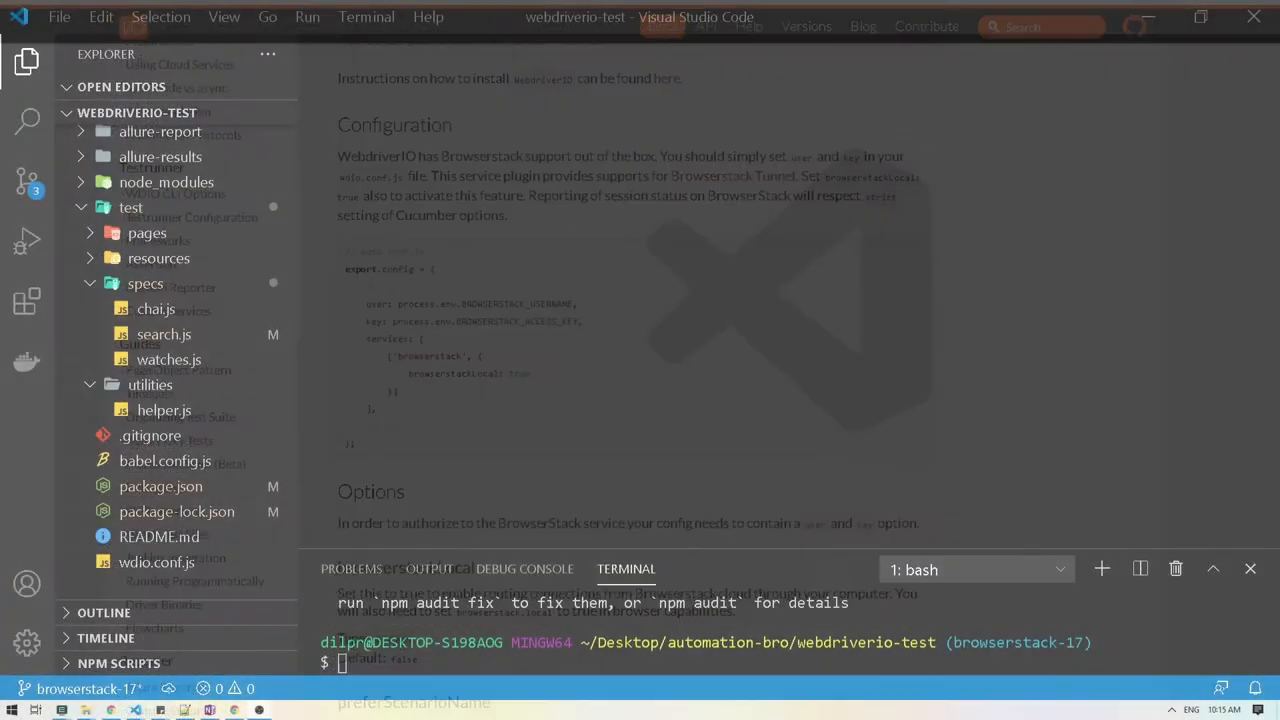
In wdio.conf.js add a // Browserstack Config comment with empty user: '' and key: '' entries.
{"action": "left_click", "coordinate": [156, 562]}
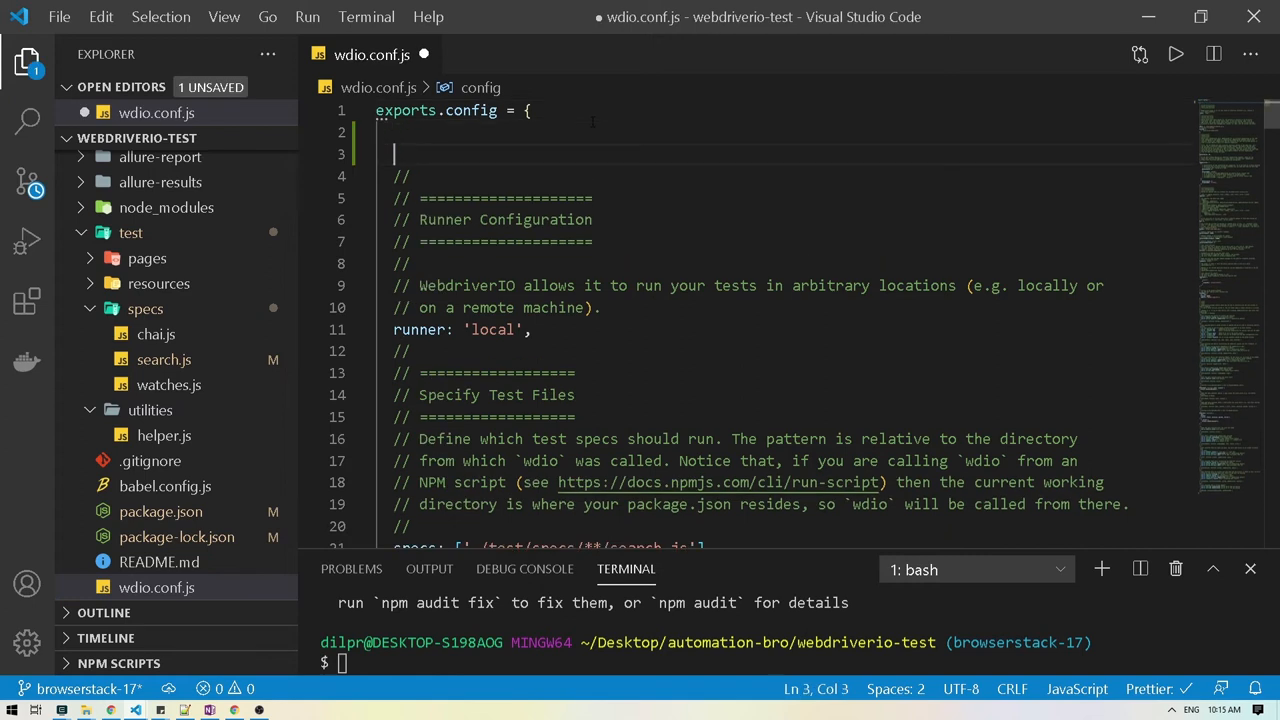
{"action": "type", "text": "// Browserstack C"}
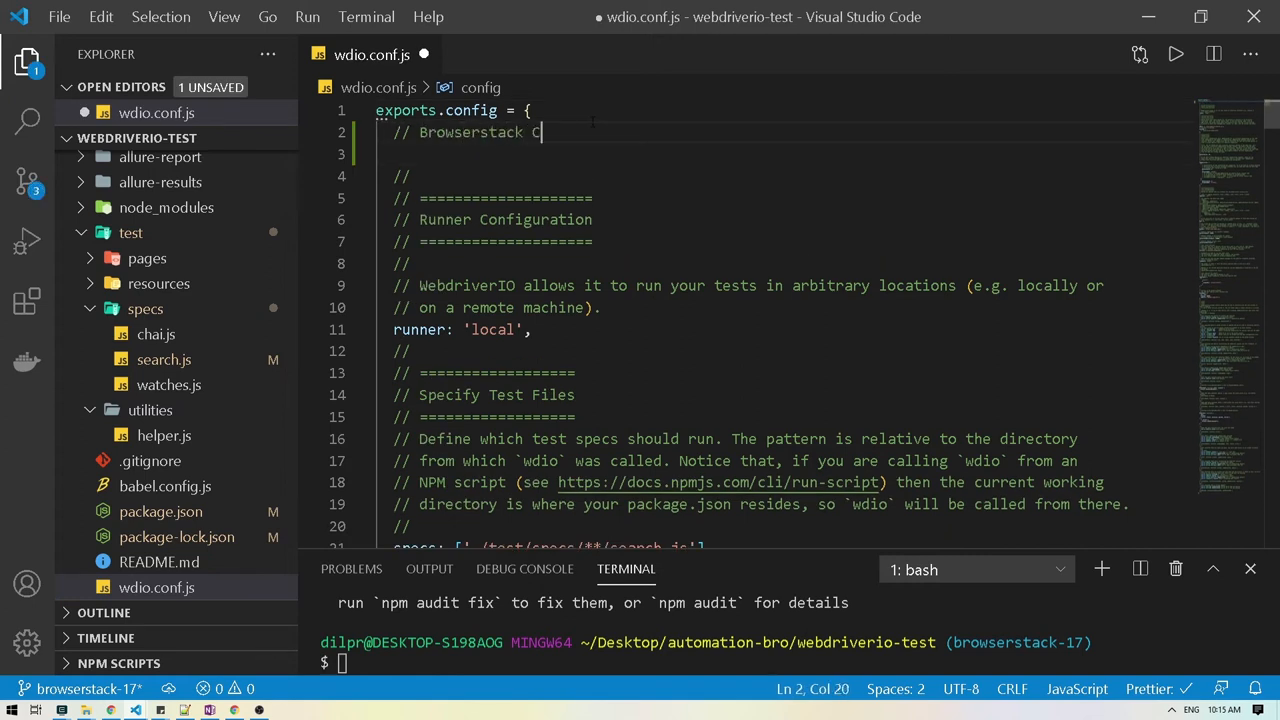
{"action": "type", "text": "user: '"}
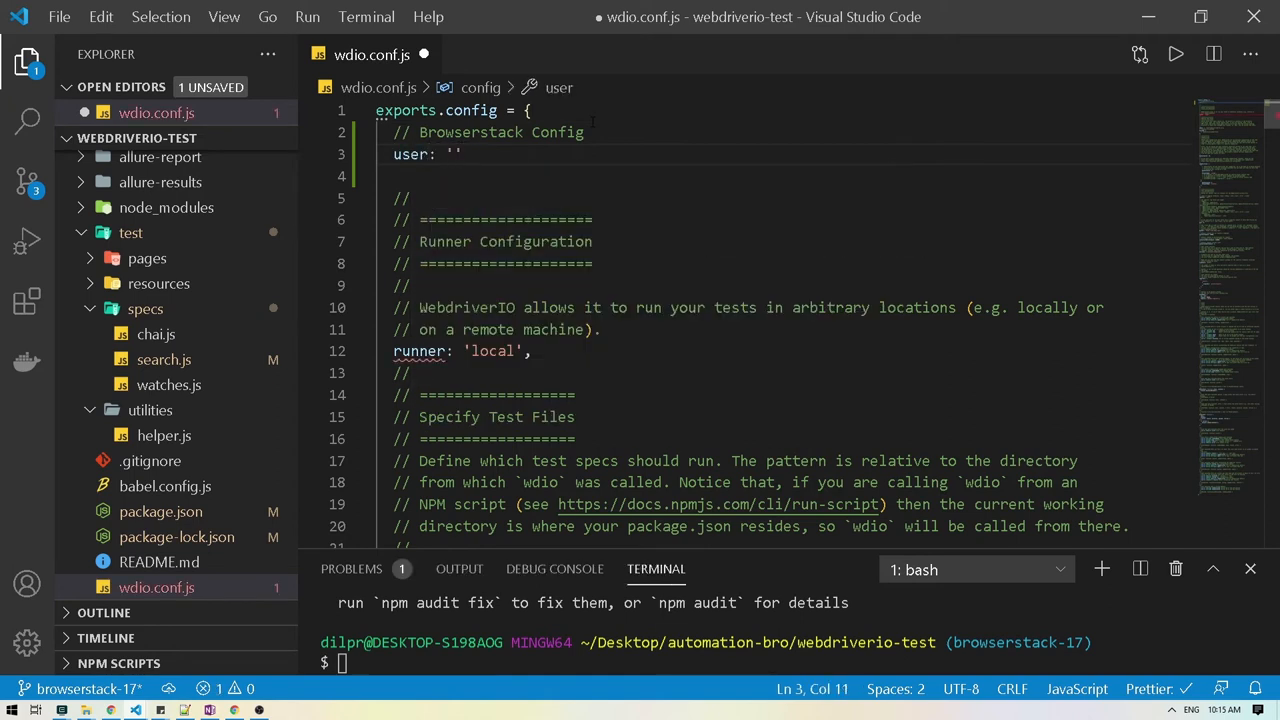
{"action": "type", "text": "key"}
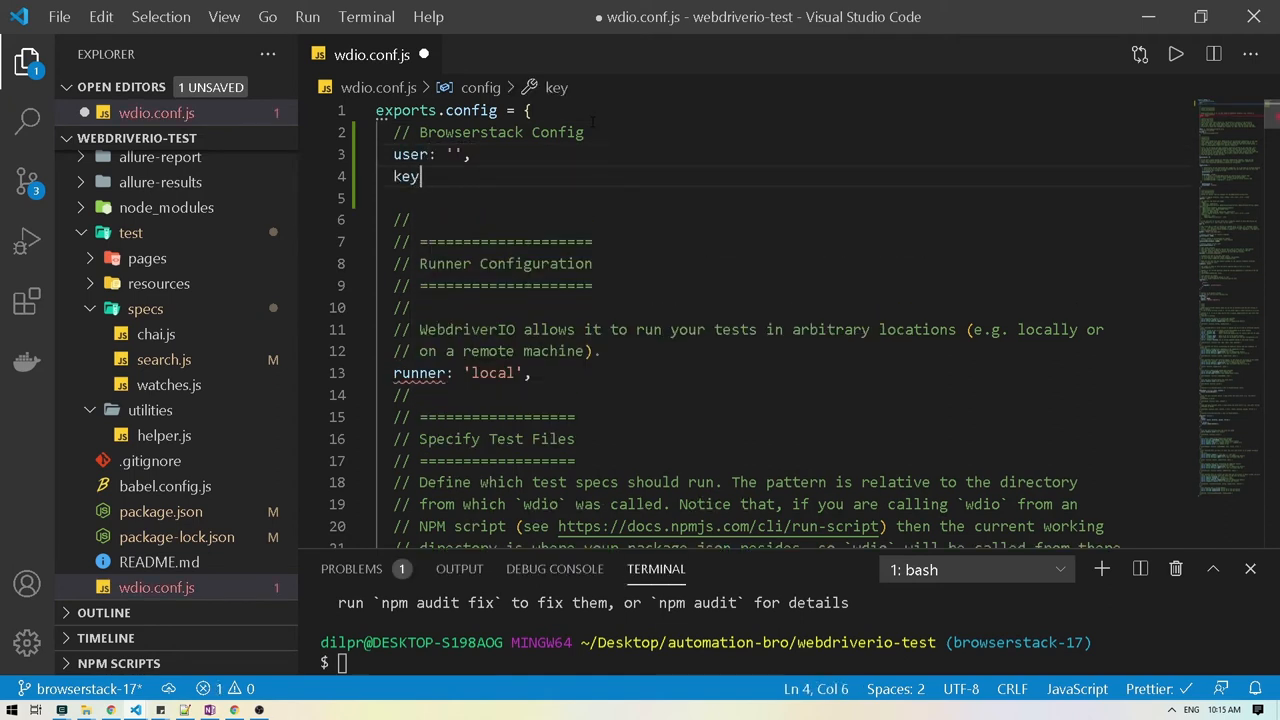
{"action": "type", "text": ": ''"}
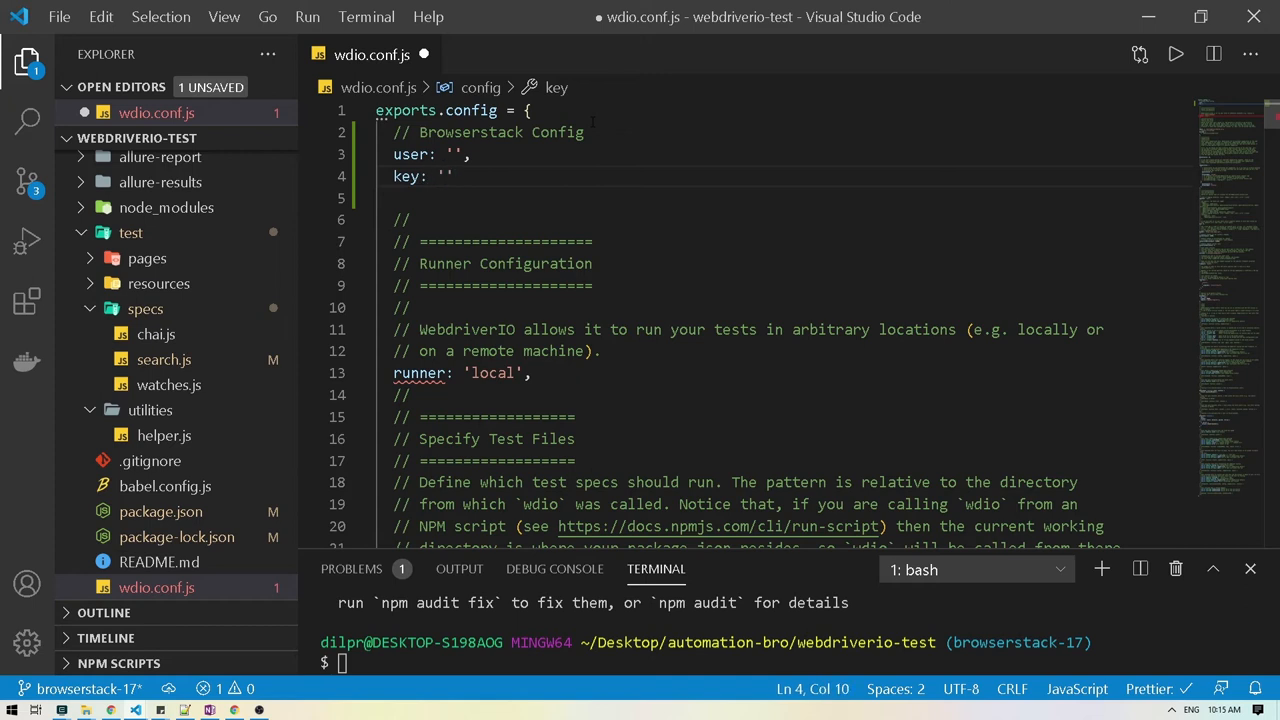
{"action": "type", "text": "n"}
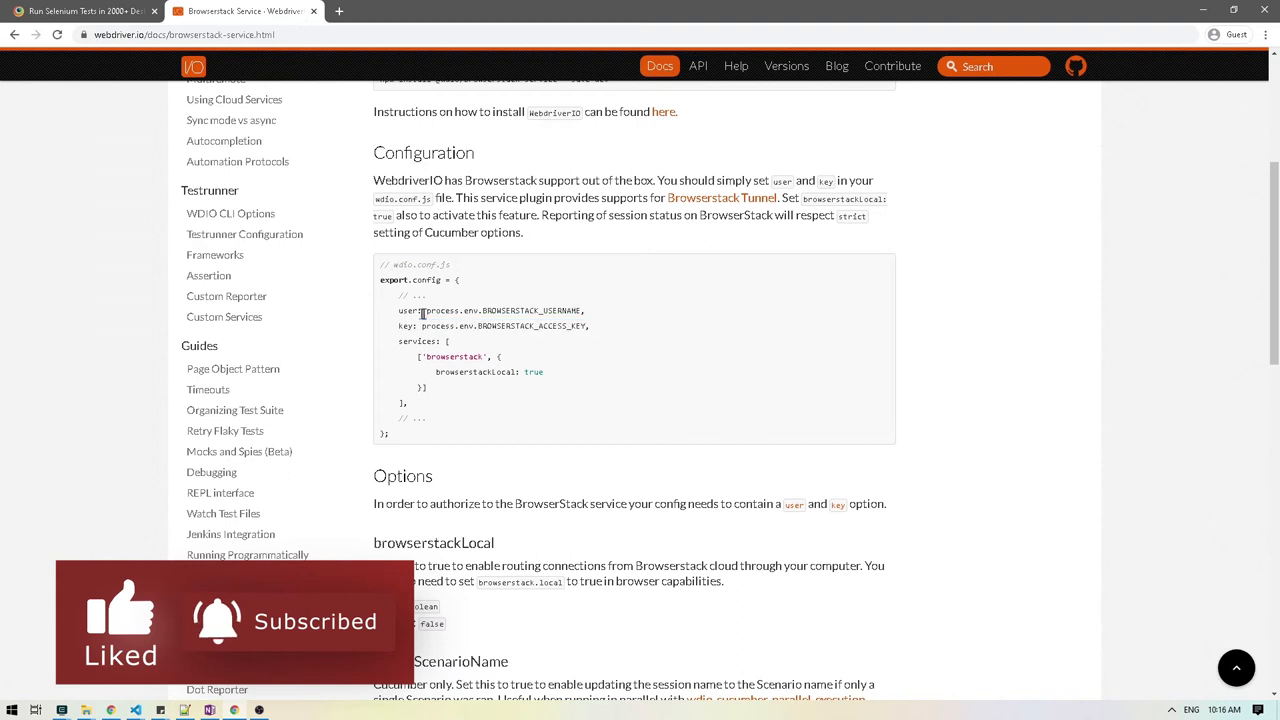
{"action": "double_click", "coordinate": [504, 310]}
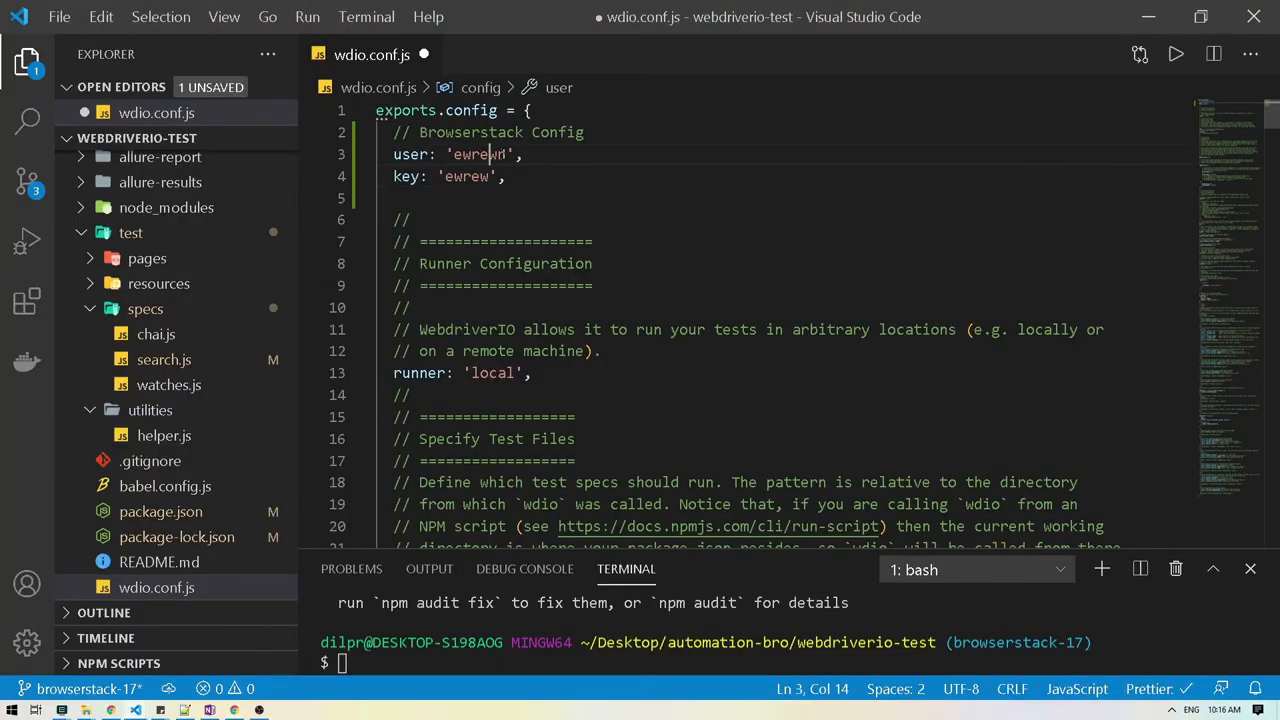
Set user to process.env.BROWSERSTACK_USERNAME and key to process.env.BROWSERSTACK_KEY with a trailing comma.
{"action": "type", "text": "process.env.BROWSERSTACK_USERNAME"}
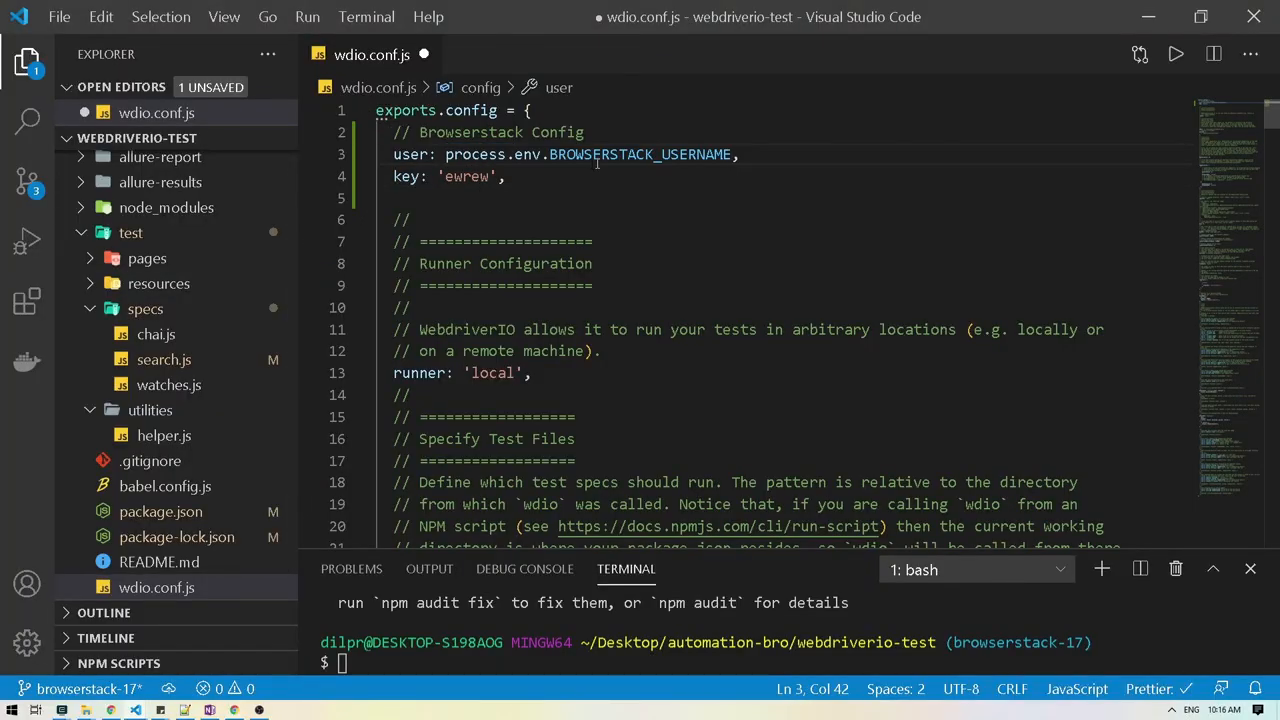
{"action": "double_click", "coordinate": [464, 176]}
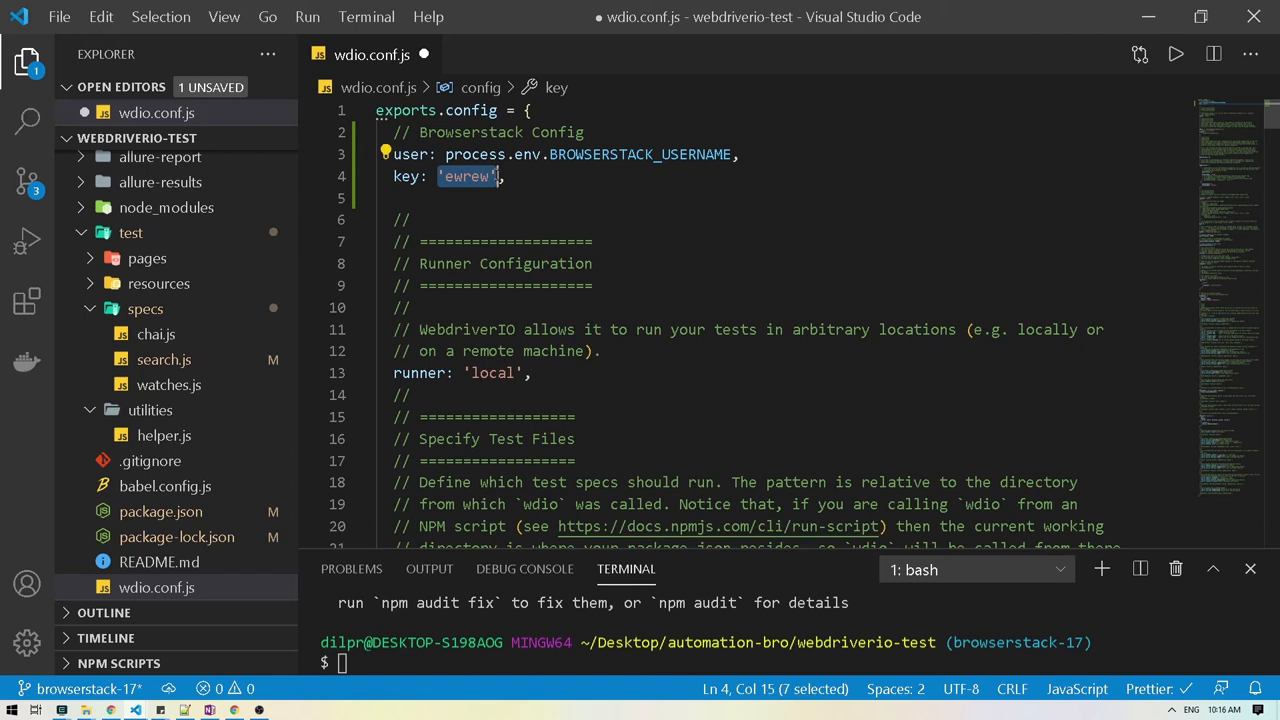
{"action": "type", "text": "process.env.BROWSERSTACK_USER"}
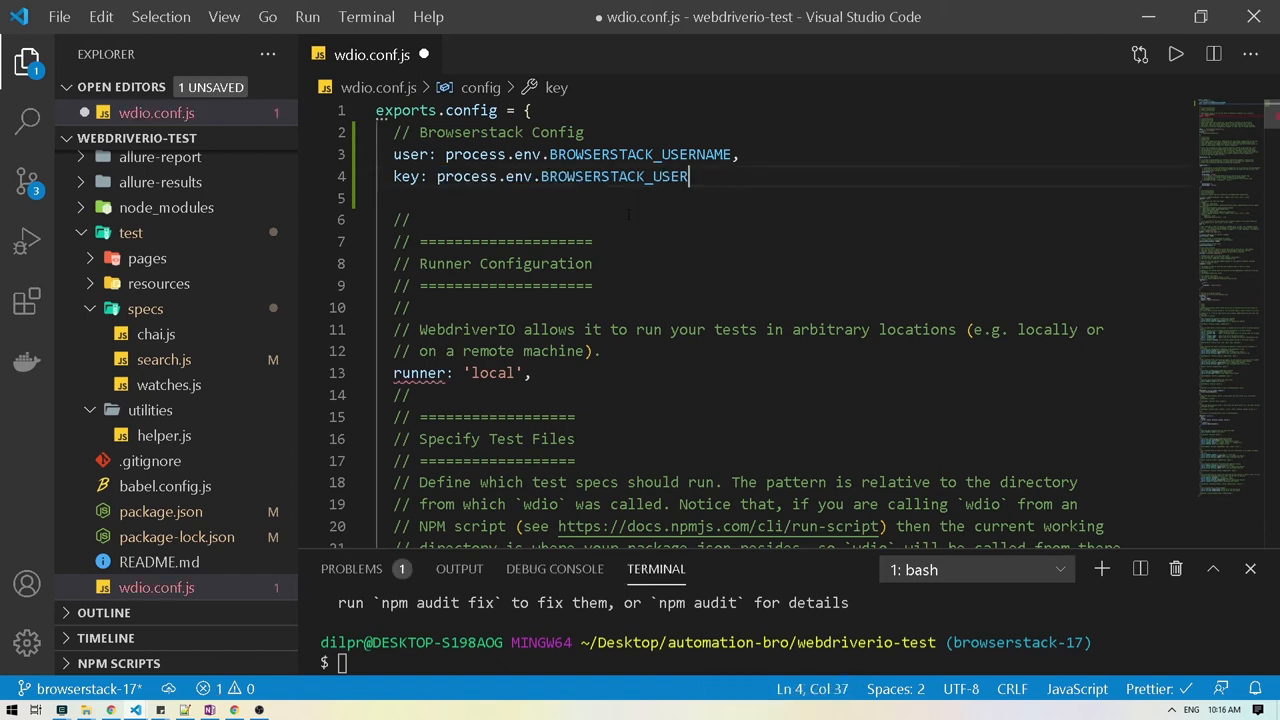
{"action": "type", "text": "KEY"}
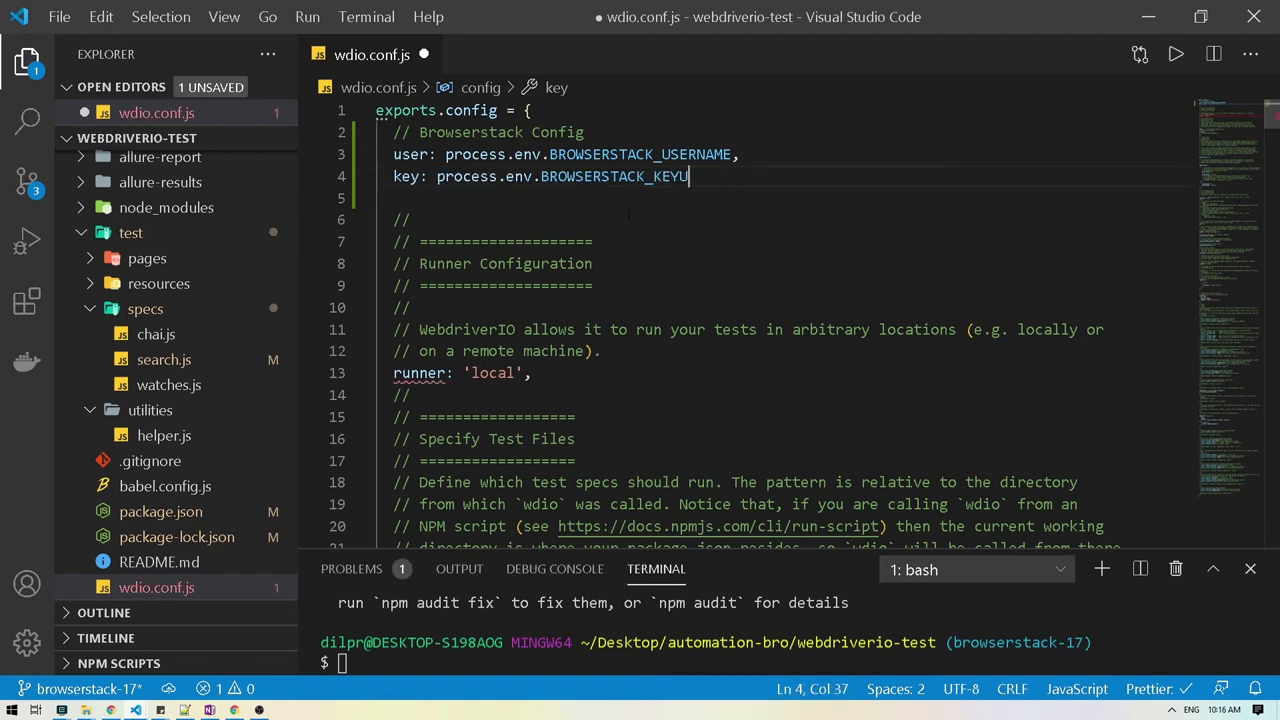
{"action": "key", "text": "Backspace"}
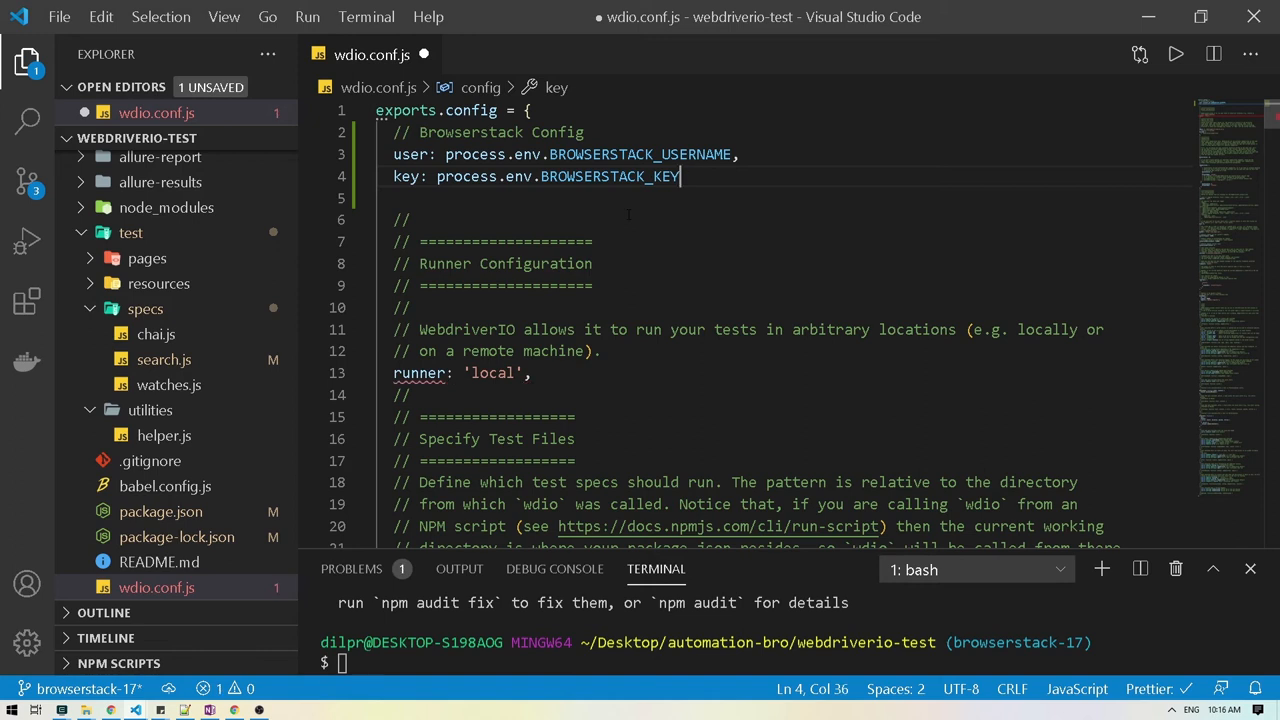
{"action": "type", "text": ","}
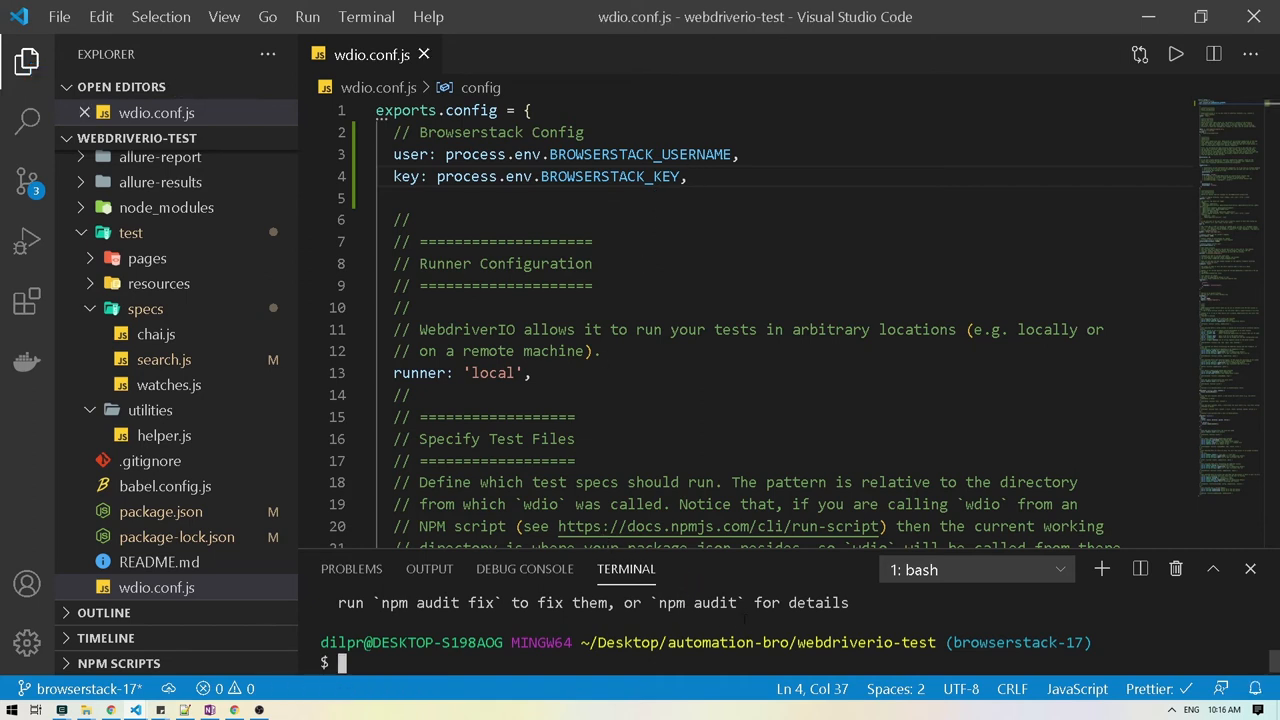
Start an npx wdio command in the terminal and grab the username variable name to reuse.
{"action": "type", "text": "npx"}
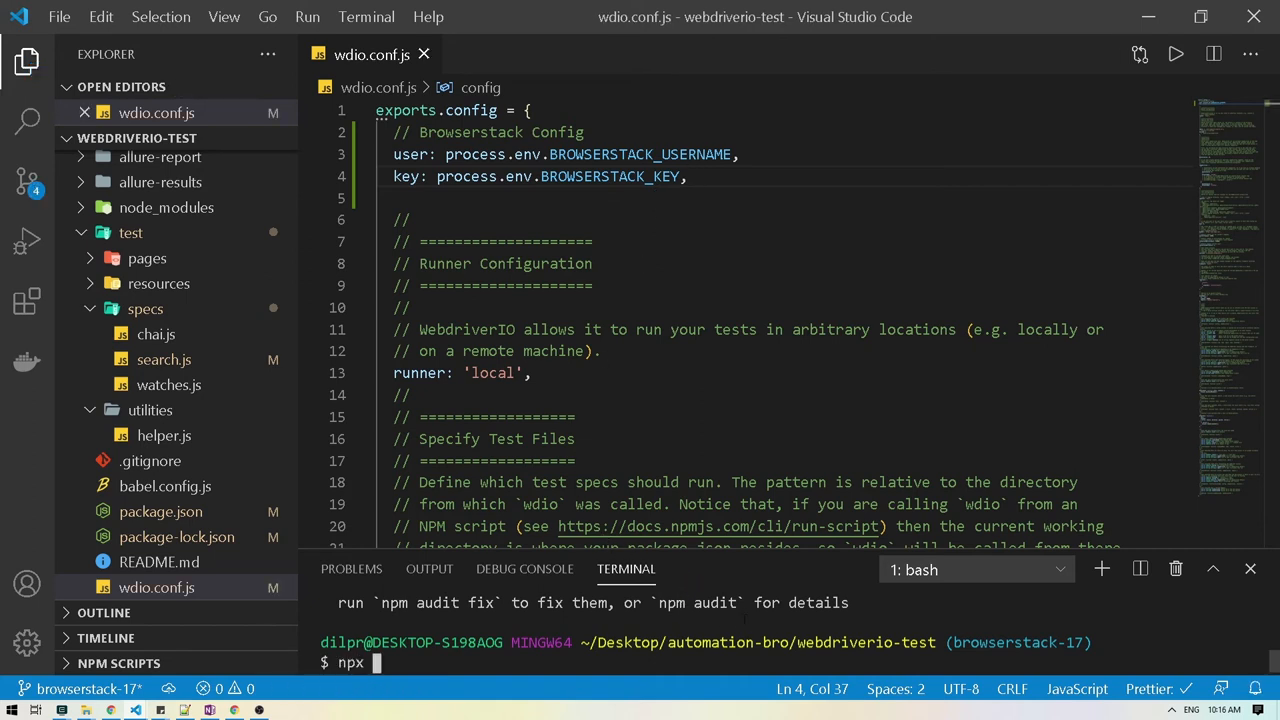
{"action": "type", "text": "wdi"}
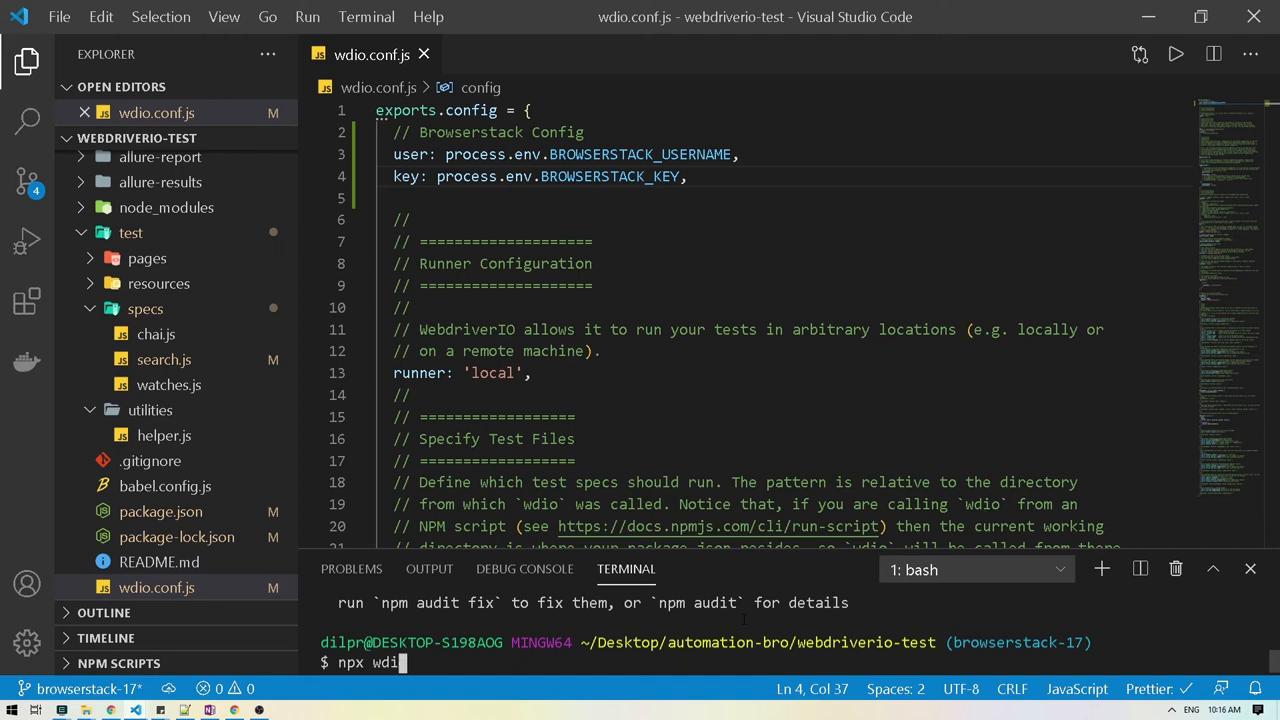
{"action": "type", "text": "o"}
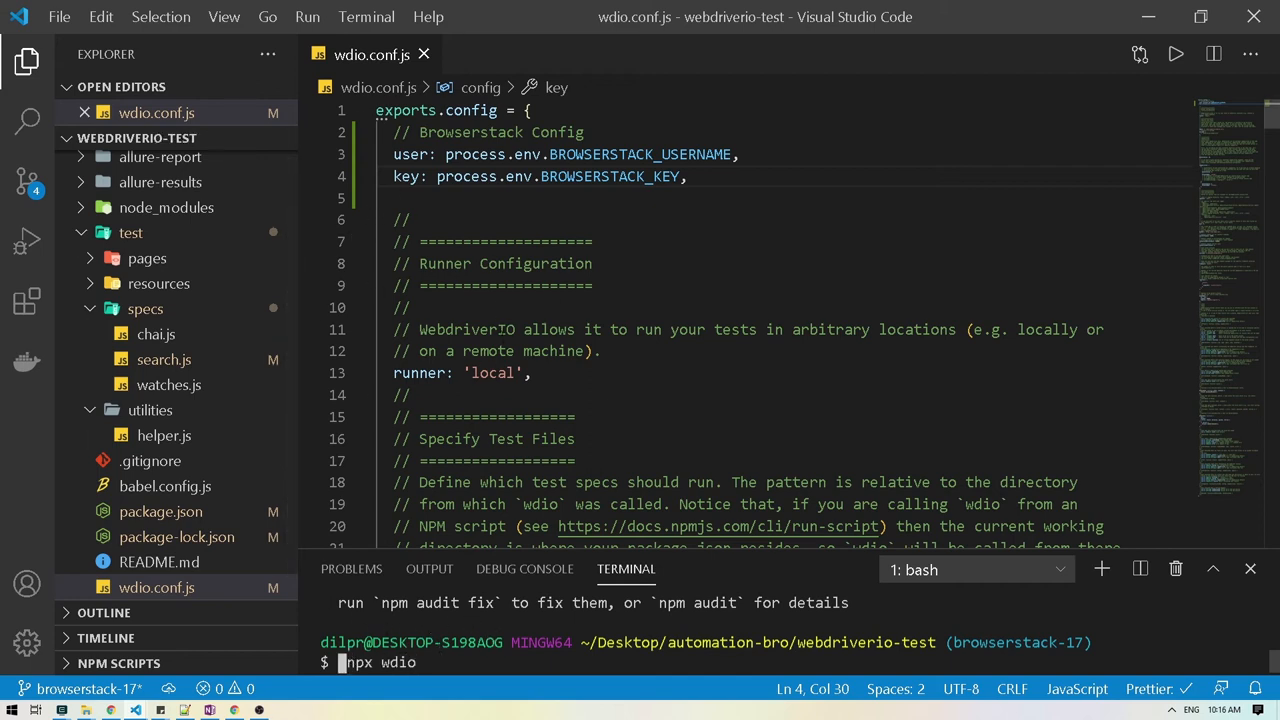
{"action": "double_click", "coordinate": [640, 154]}
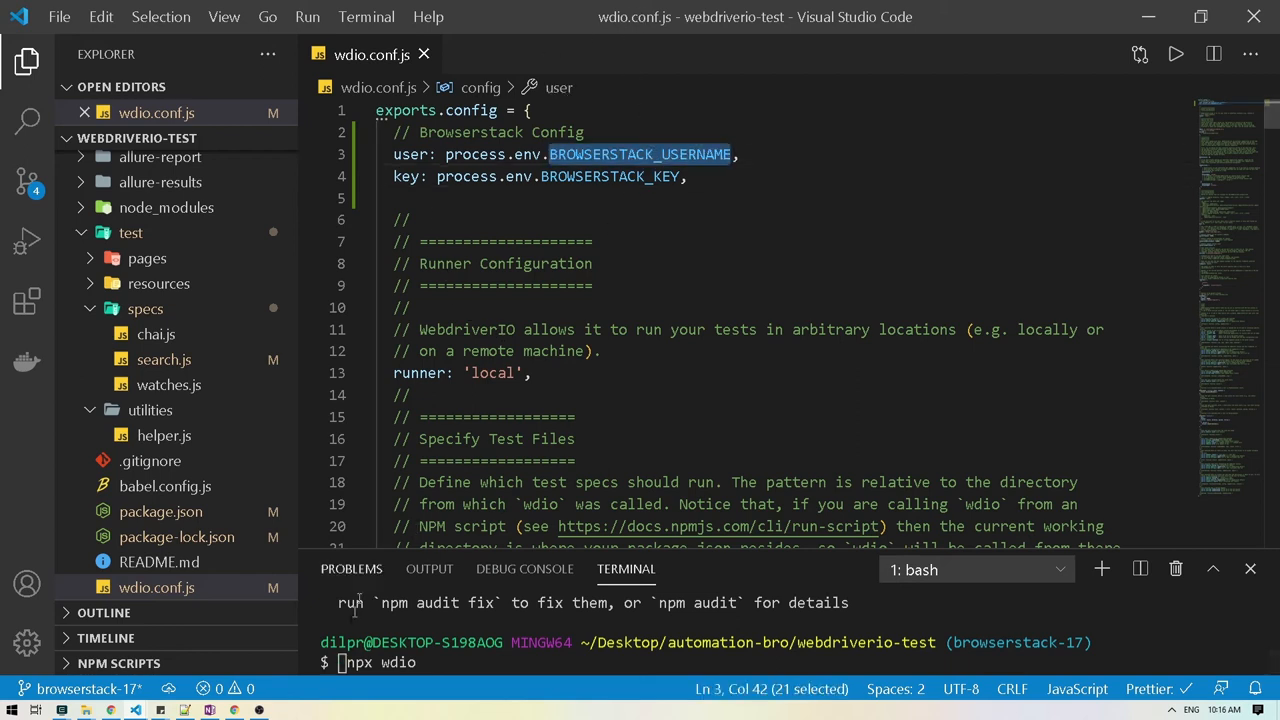
Prefix the command with BROWSERSTACK_USERNAME and BROWSERSTACK_KEY values.
{"action": "type", "text": "BROWSERSTACK_USERNAME="}
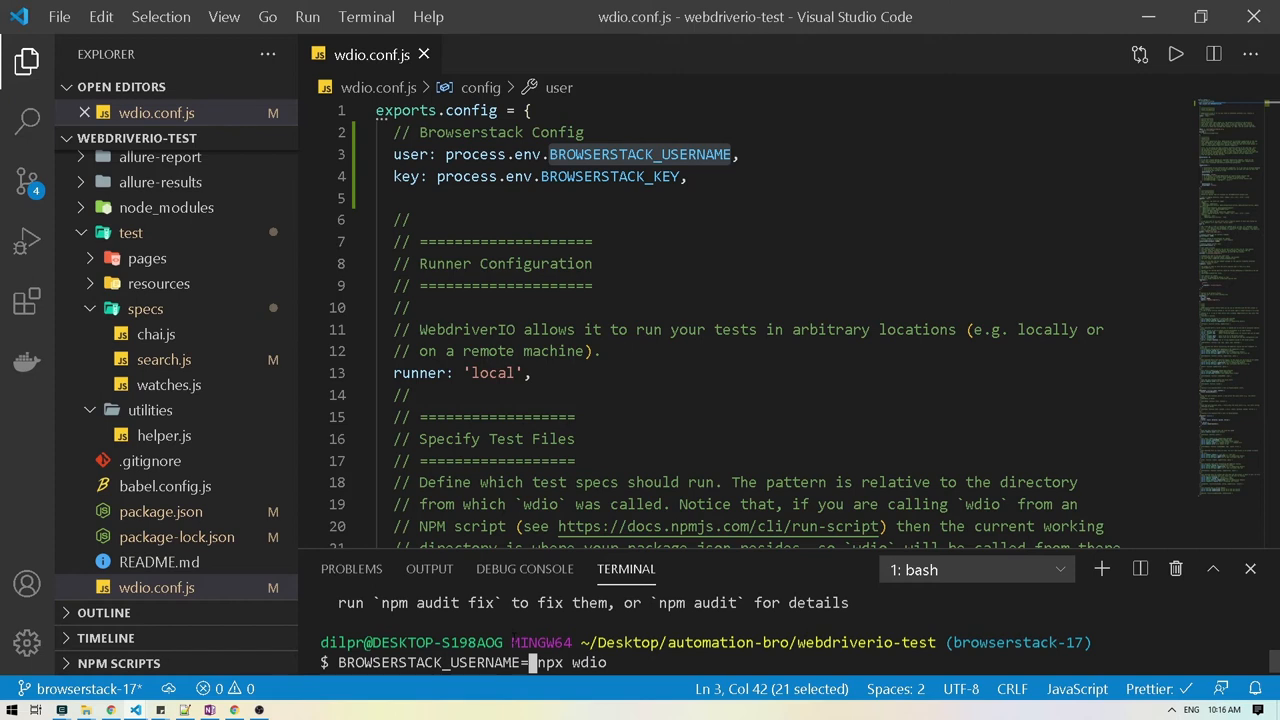
{"action": "type", "text": "automationbro1"}
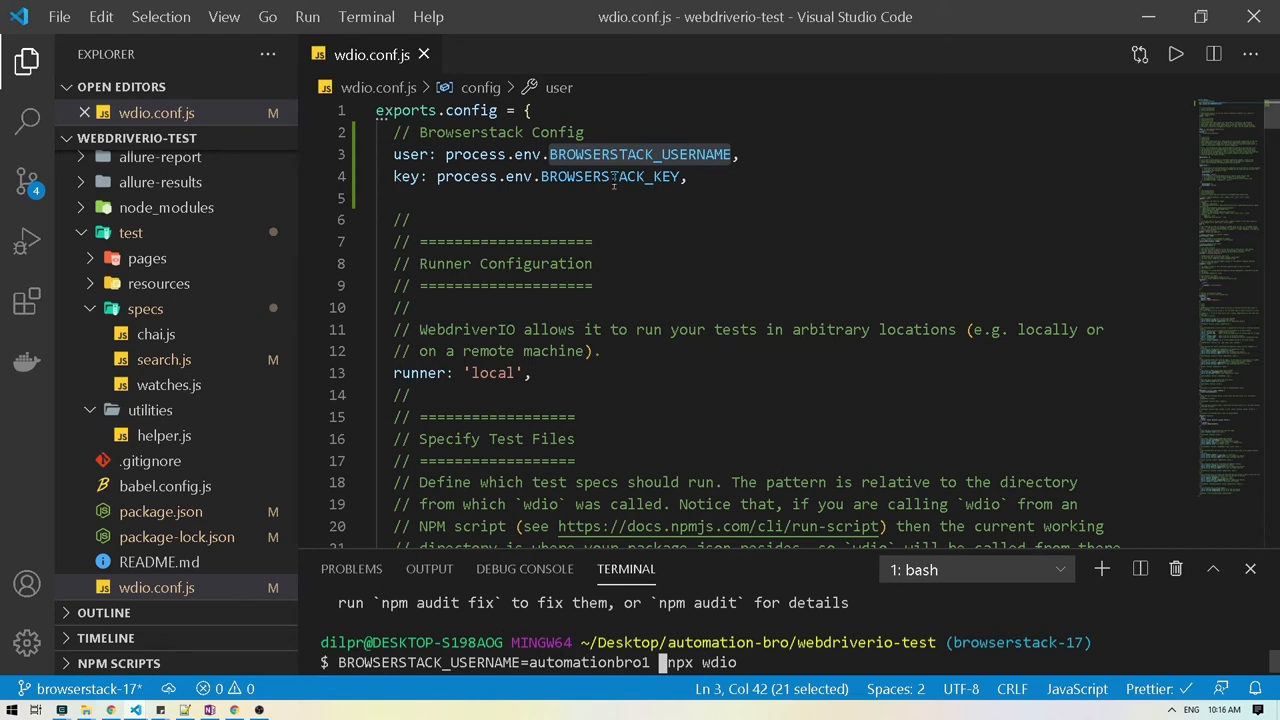
{"action": "type", "text": "BROWSERSTACK_KEY="}
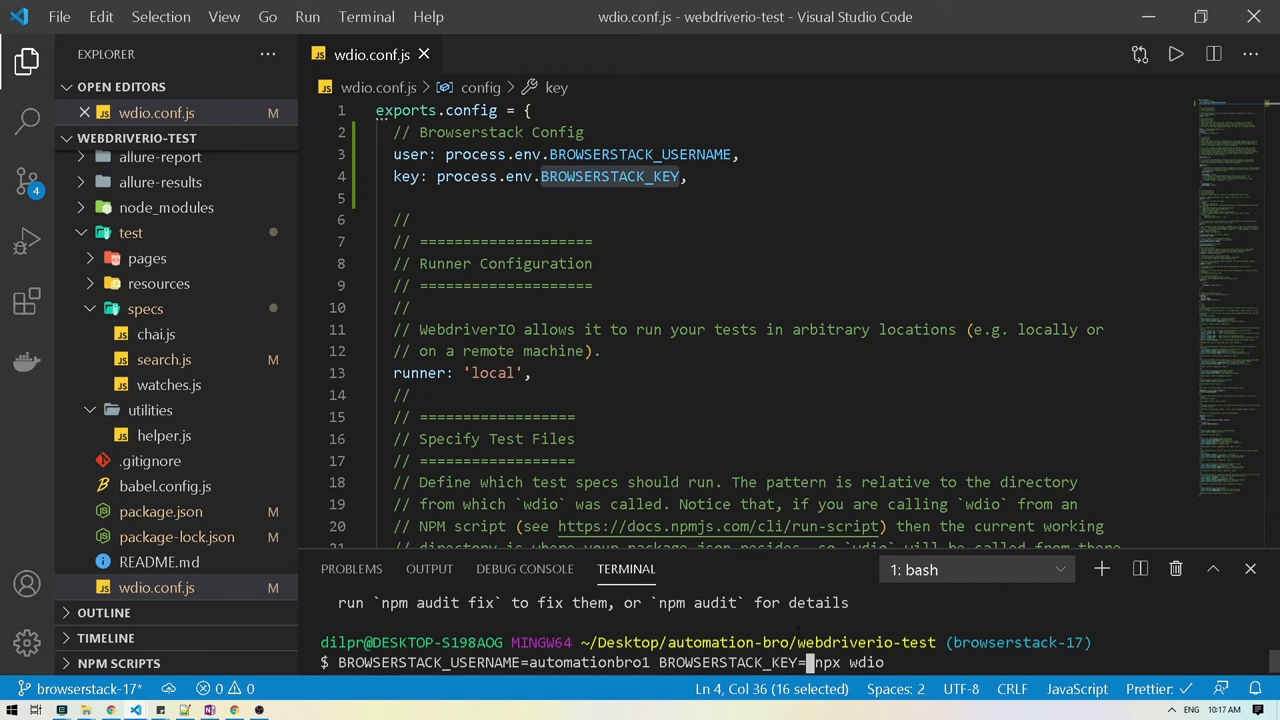
{"action": "type", "text": "ewrewrew"}
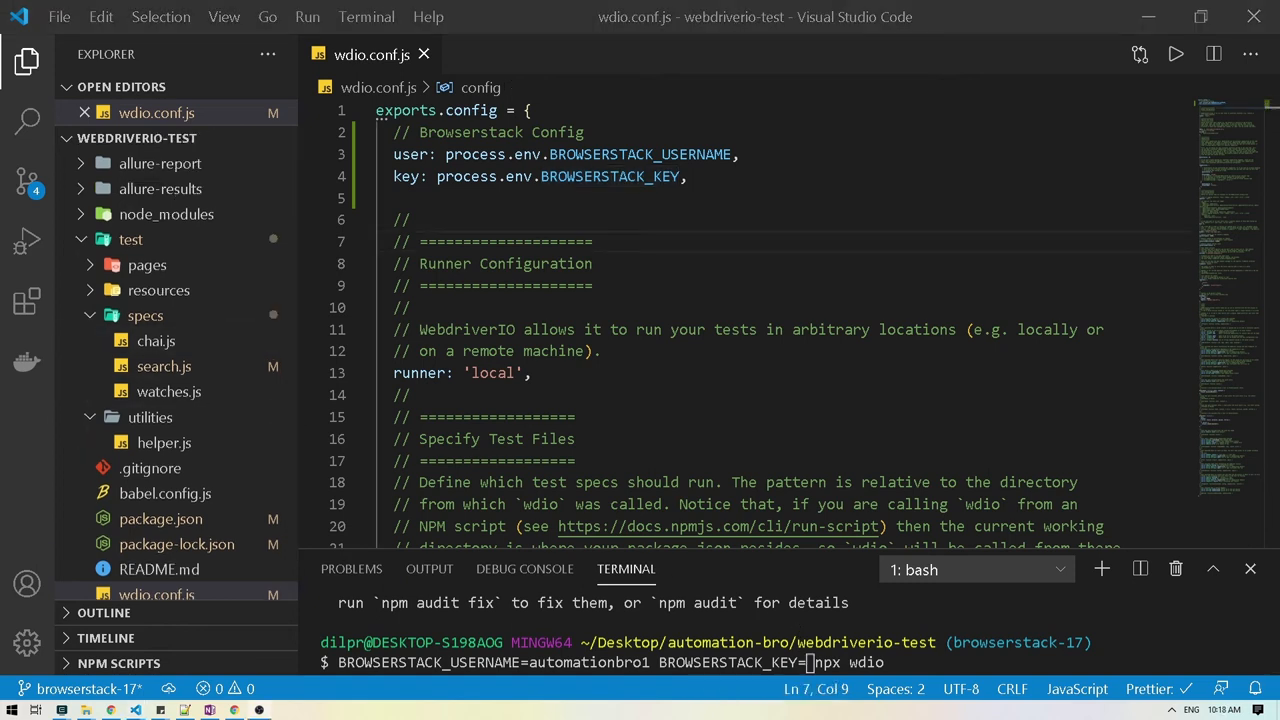
Search the config file for the services setting.
{"action": "left_click", "coordinate": [592, 240]}
{"action": "type", "text": "brow"}
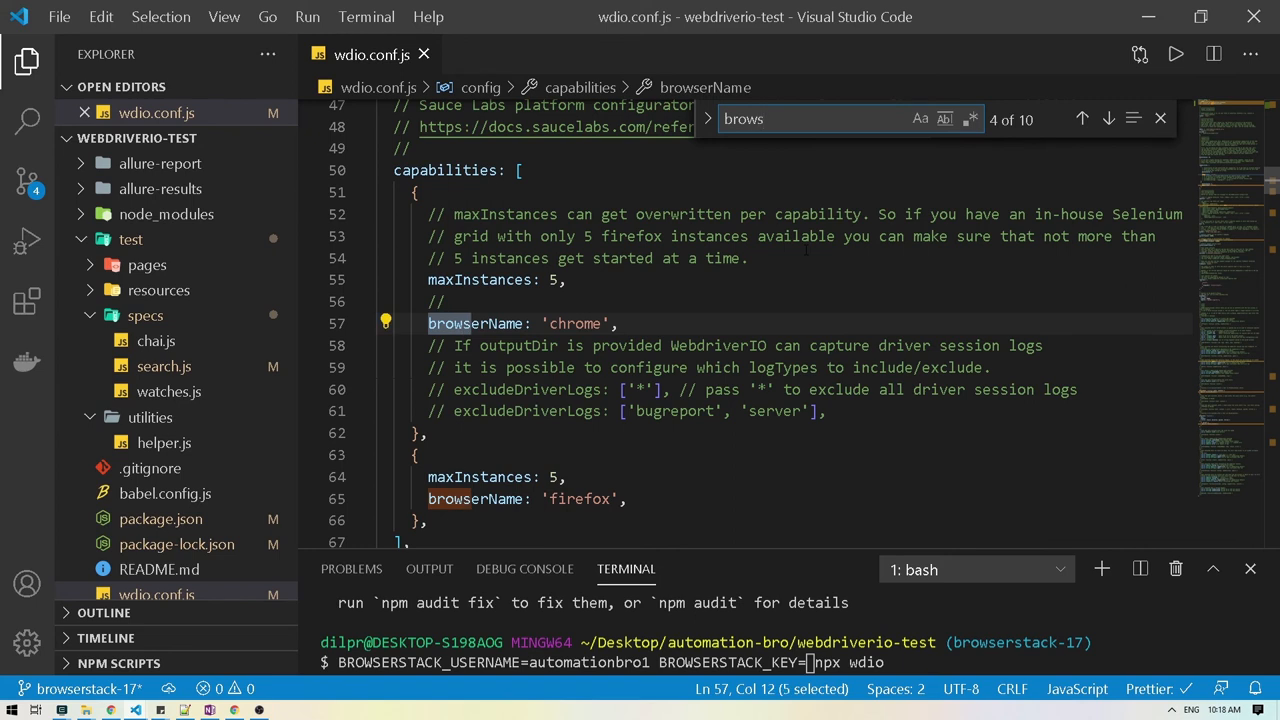
{"action": "type", "text": "services"}
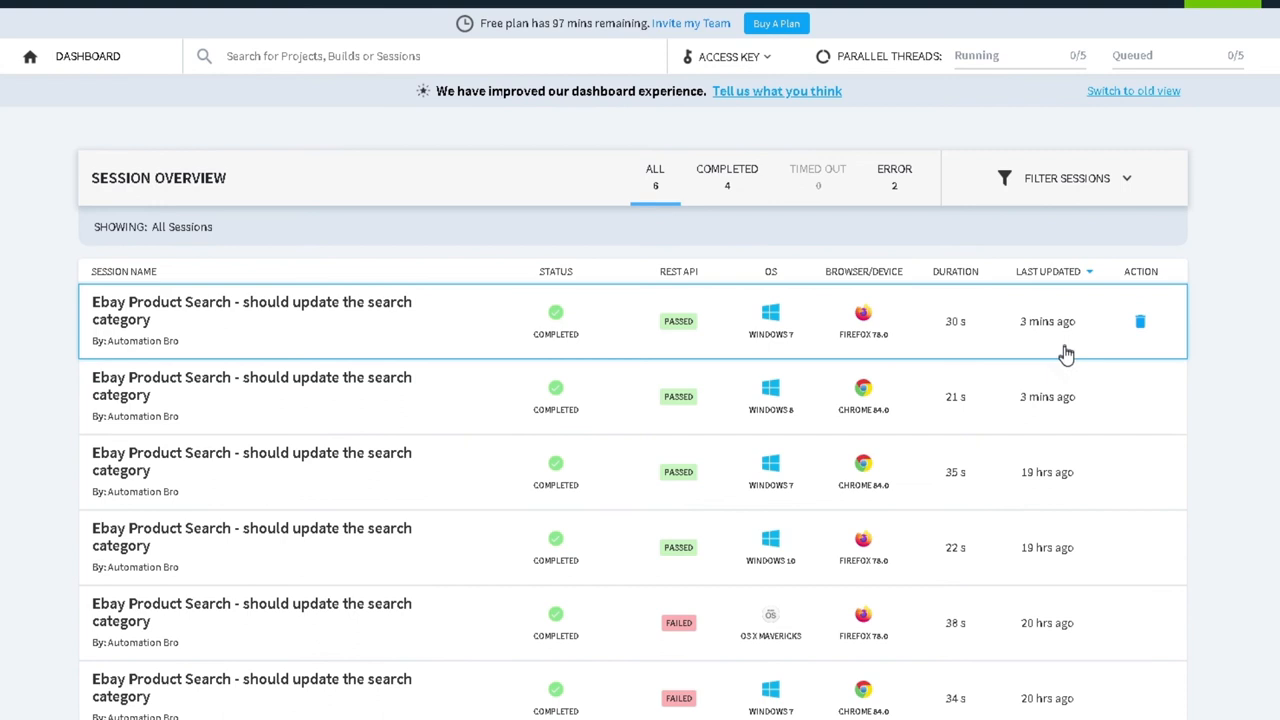
{"action": "mouse_move", "coordinate": [268, 340]}
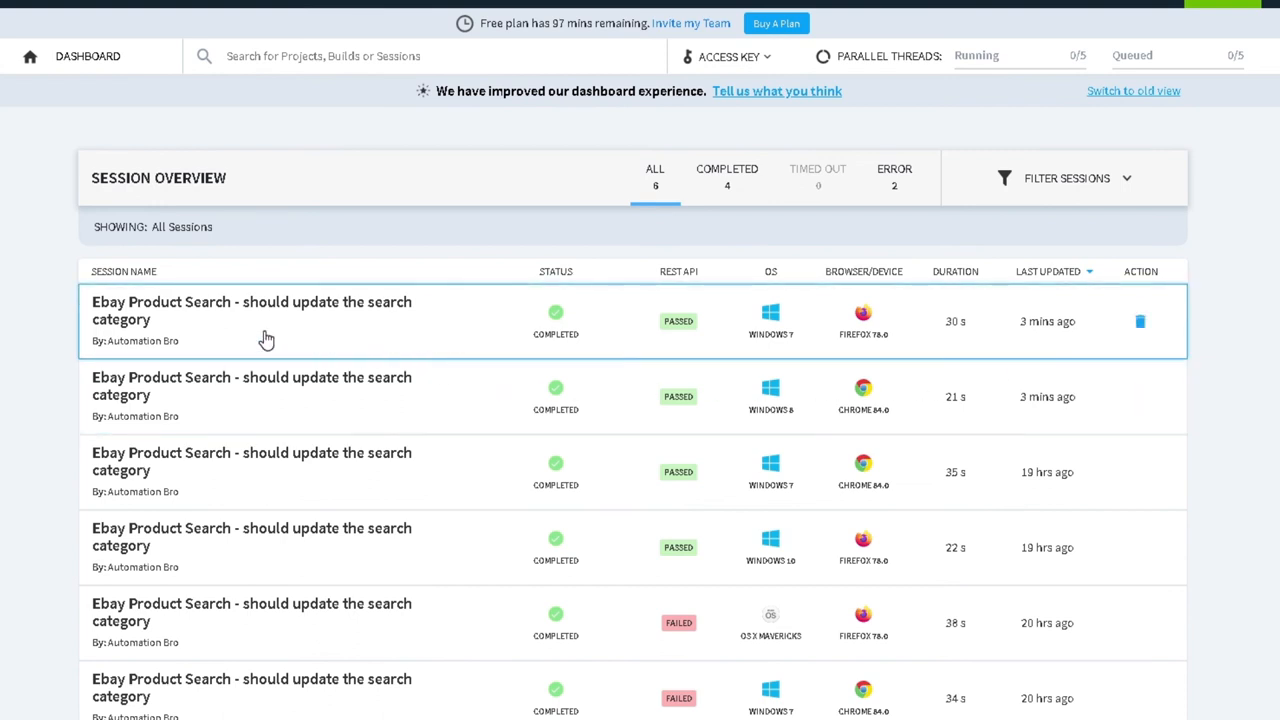
Review the latest Firefox session's text logs, highlighting the Laptop | eBay page title result.
{"action": "left_click", "coordinate": [252, 310]}
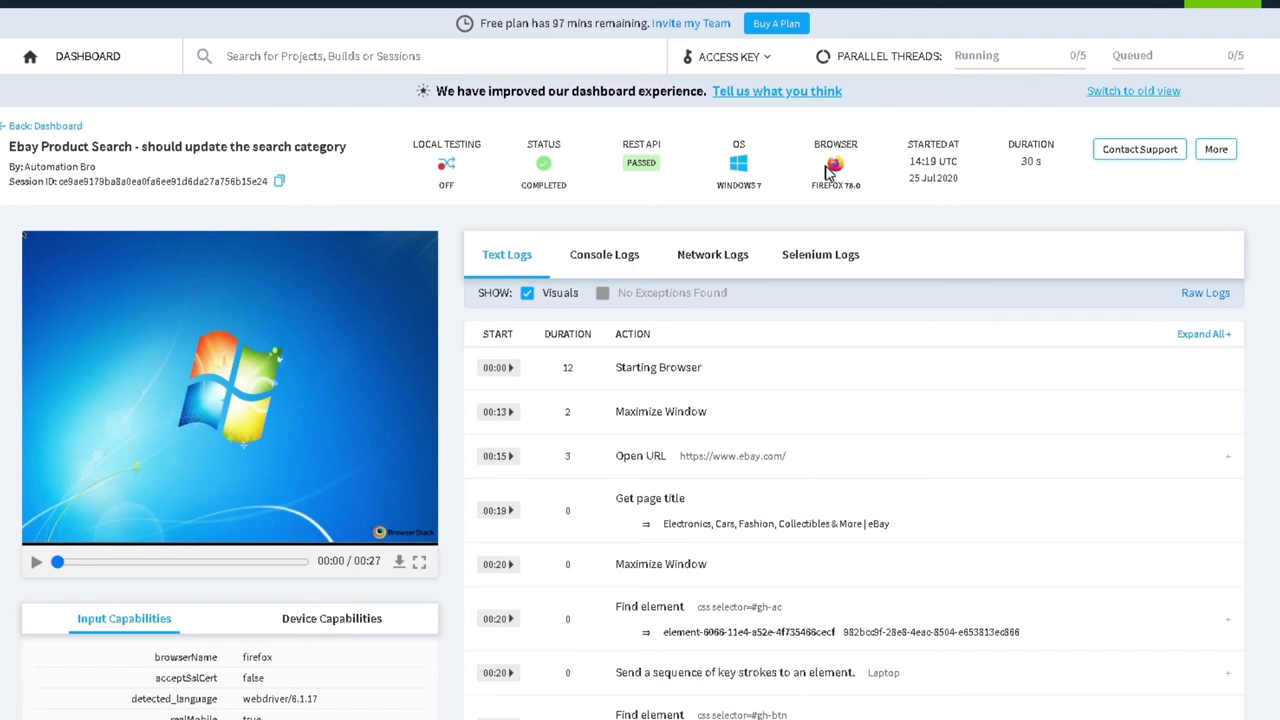
{"action": "mouse_move", "coordinate": [808, 500]}
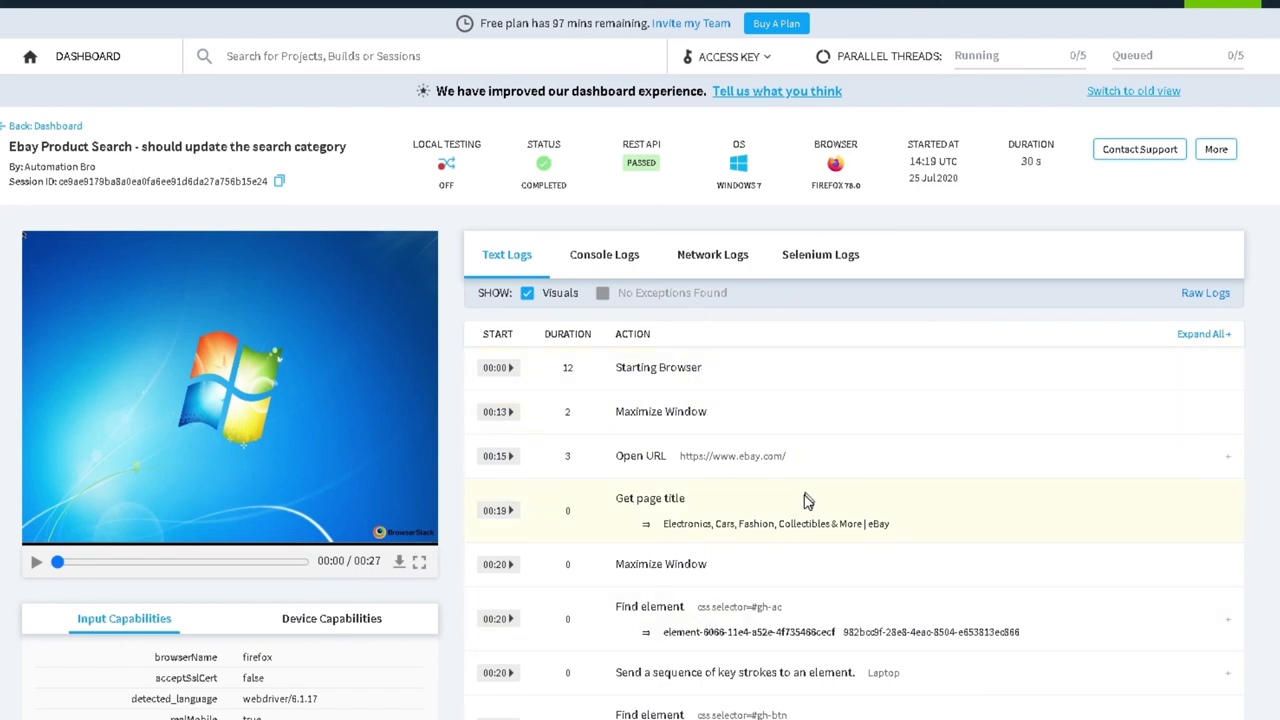
{"action": "scroll", "scroll_direction": "down", "scroll_amount": 3}
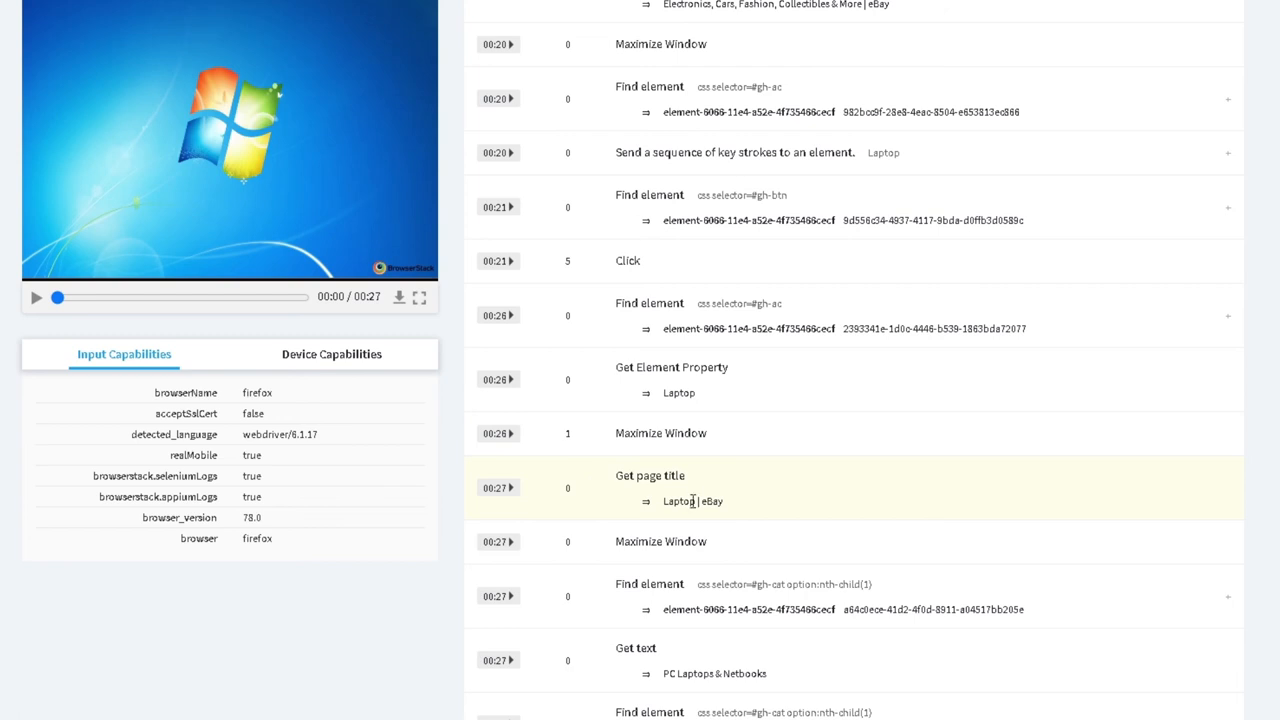
{"action": "double_click", "coordinate": [692, 496]}
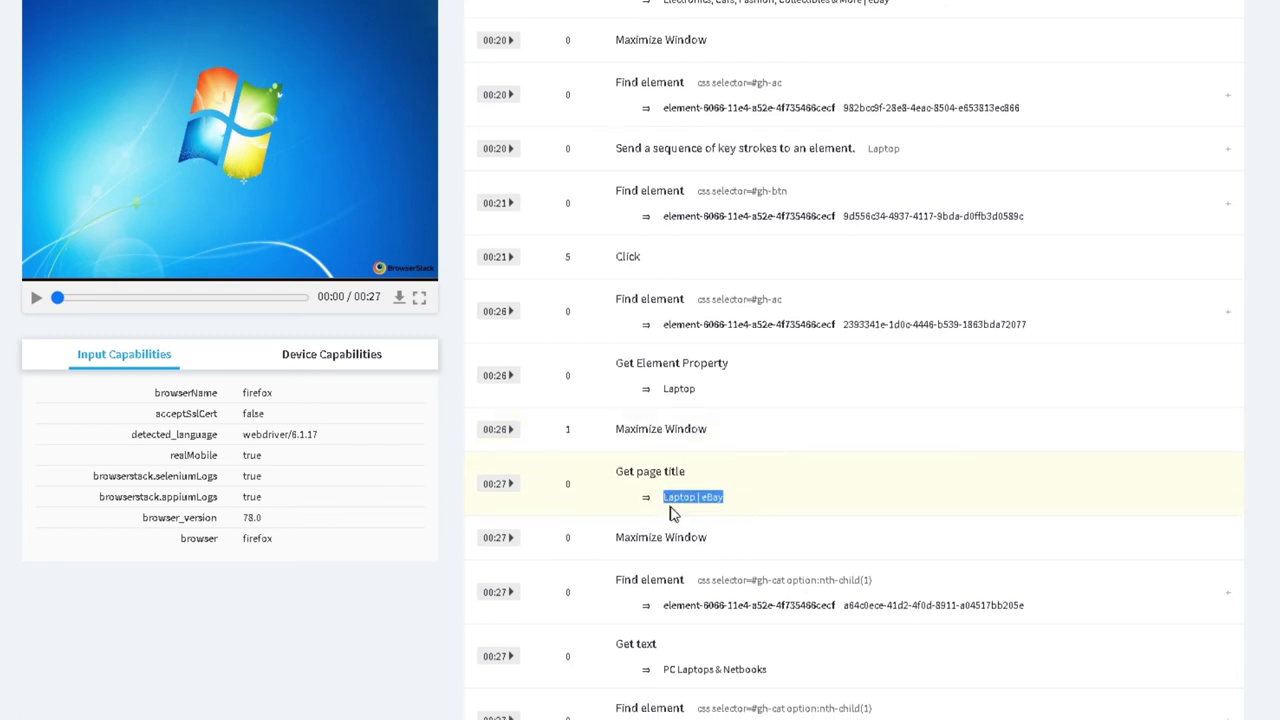
{"action": "scroll", "scroll_direction": "down", "scroll_amount": 3}
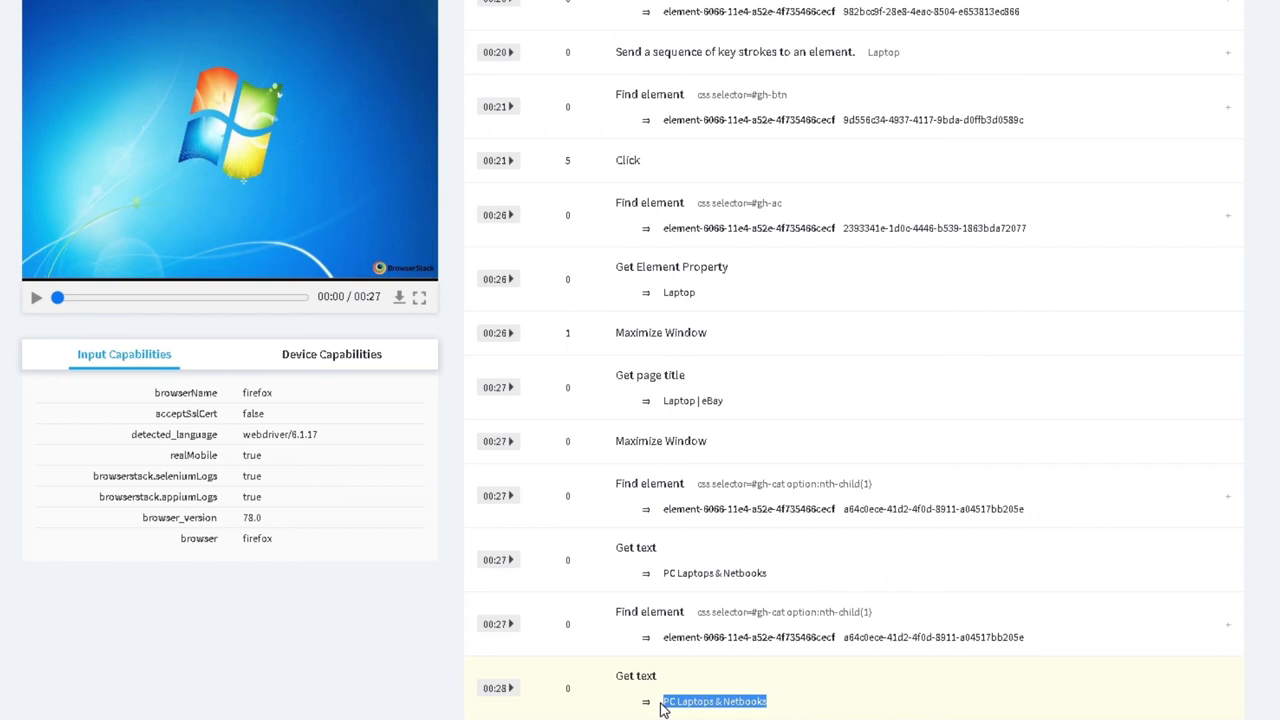
{"action": "scroll", "scroll_direction": "up", "scroll_amount": 3}
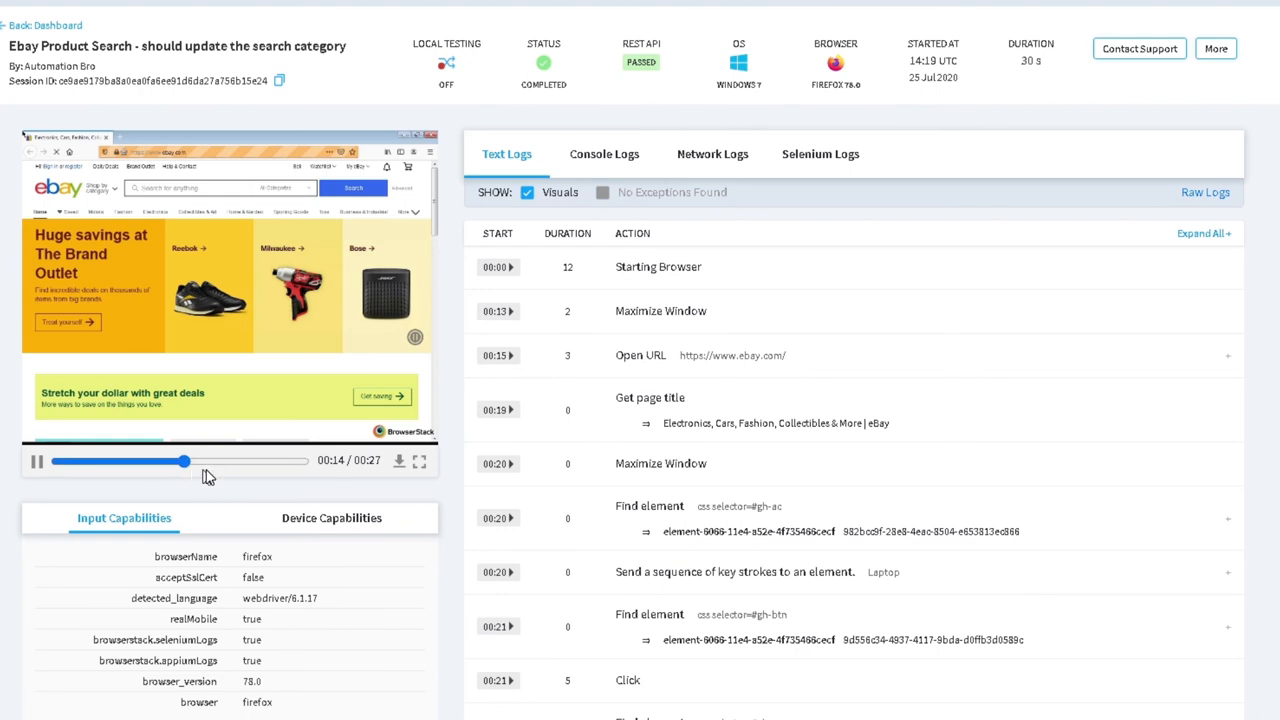
Scrub the session video ahead to 14 seconds and on to the search results.
{"action": "left_click_drag", "start_coordinate": [180, 460], "coordinate": [256, 460]}
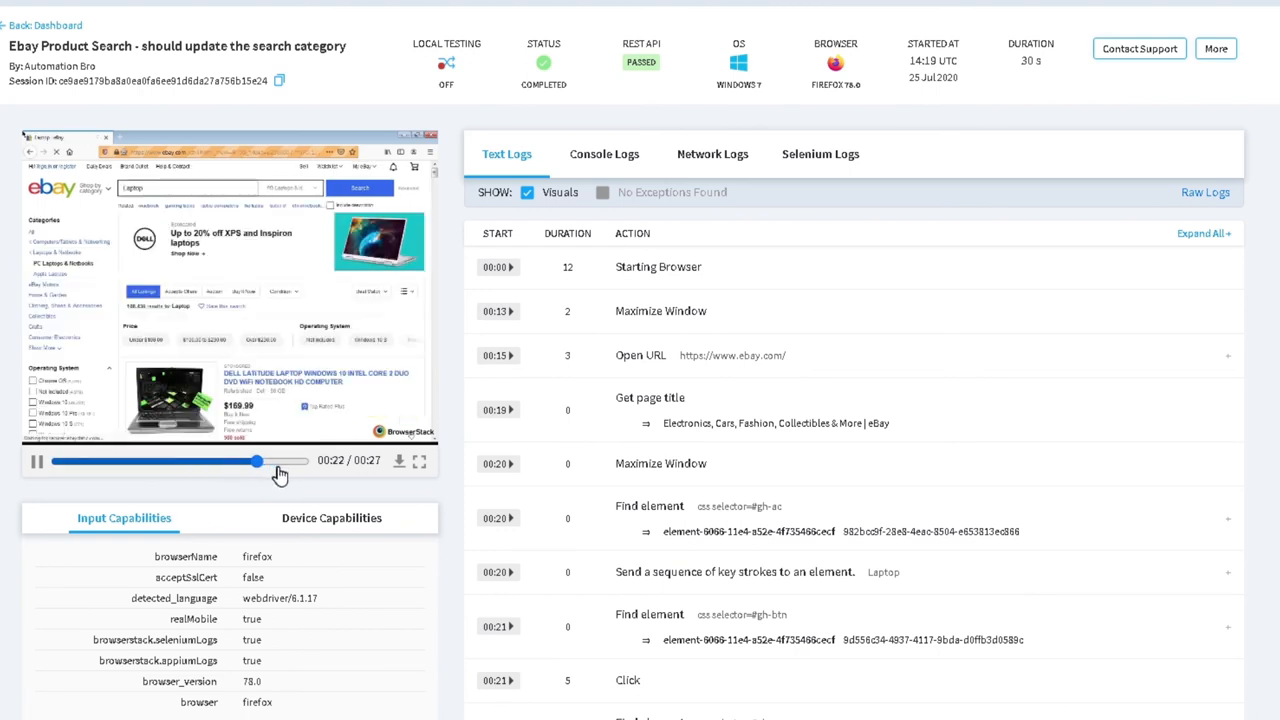
{"action": "left_click", "coordinate": [36, 460]}
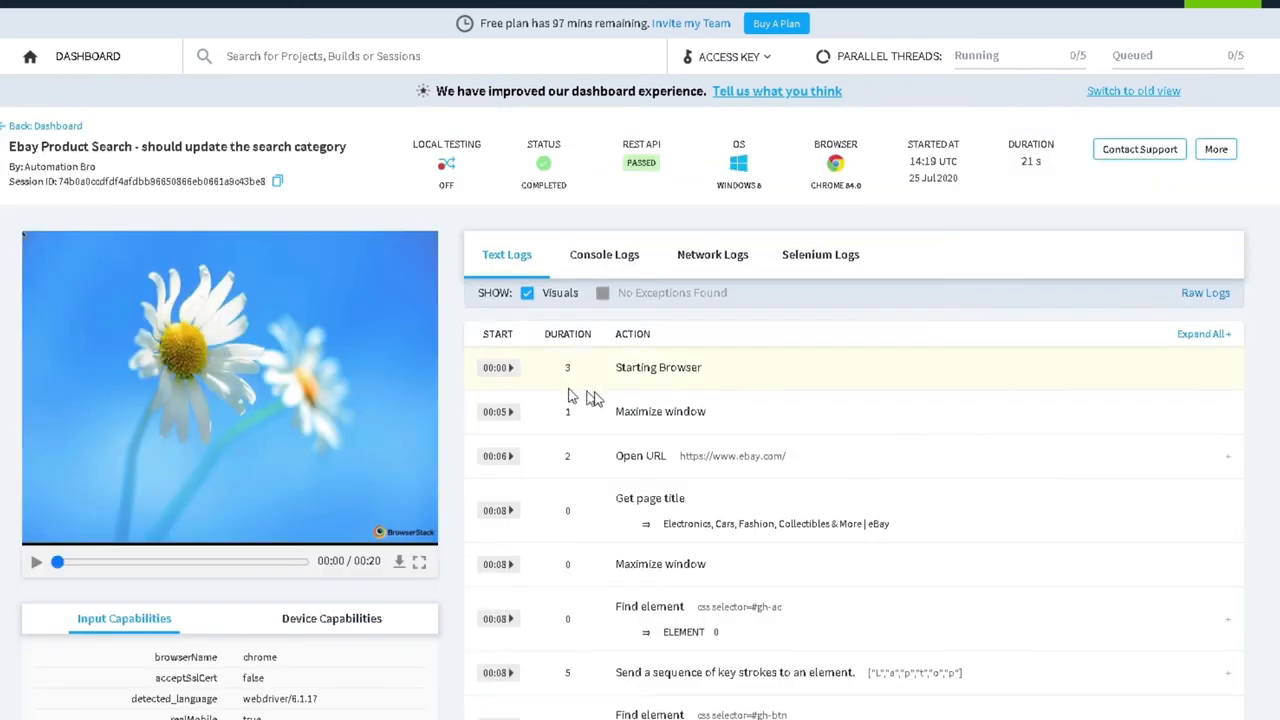
Scrub through the passed Chrome session's recorded video from the 5-second mark onward.
{"action": "left_click_drag", "start_coordinate": [56, 560], "coordinate": [124, 560]}
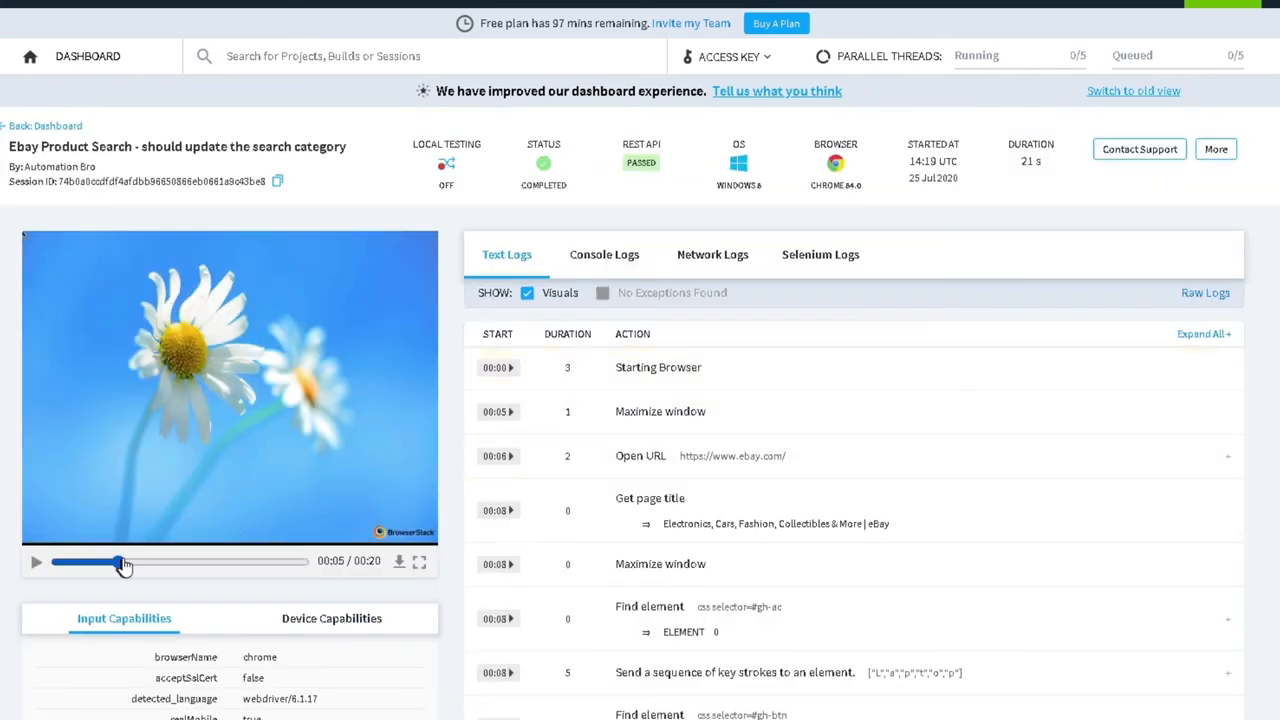
{"action": "left_click_drag", "start_coordinate": [124, 560], "coordinate": [252, 560]}
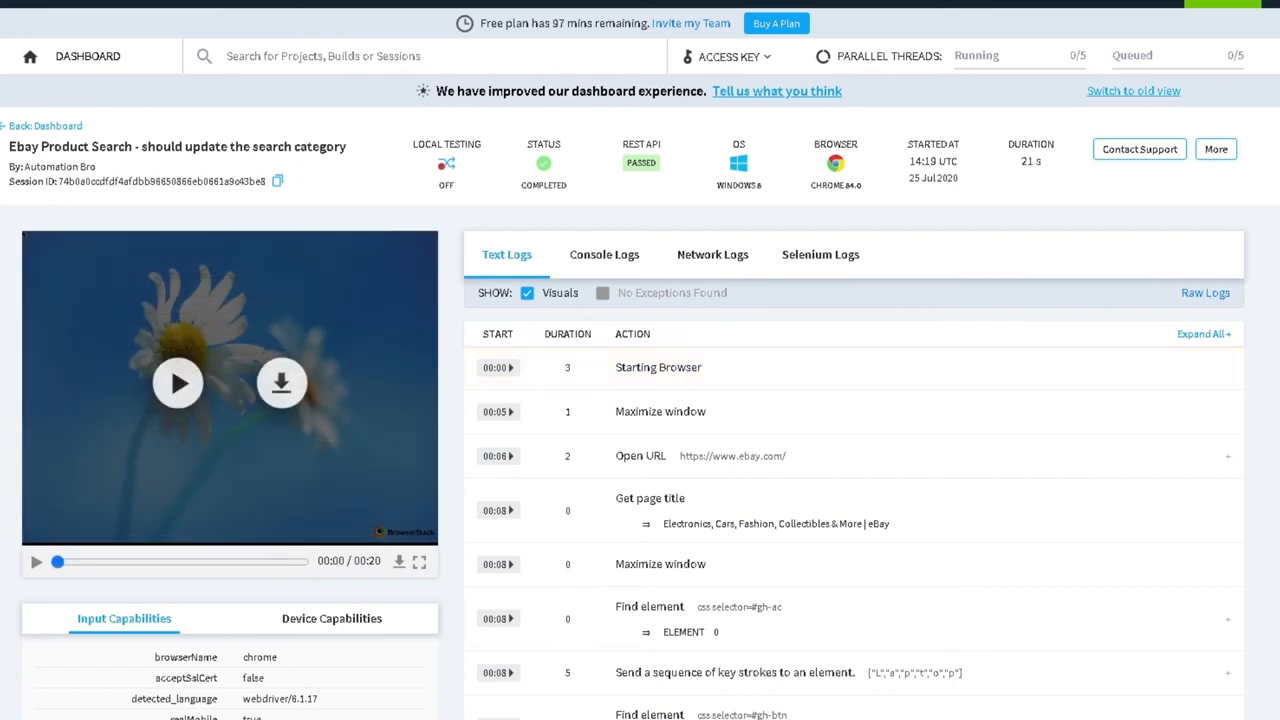
{"action": "mouse_move", "coordinate": [372, 112]}
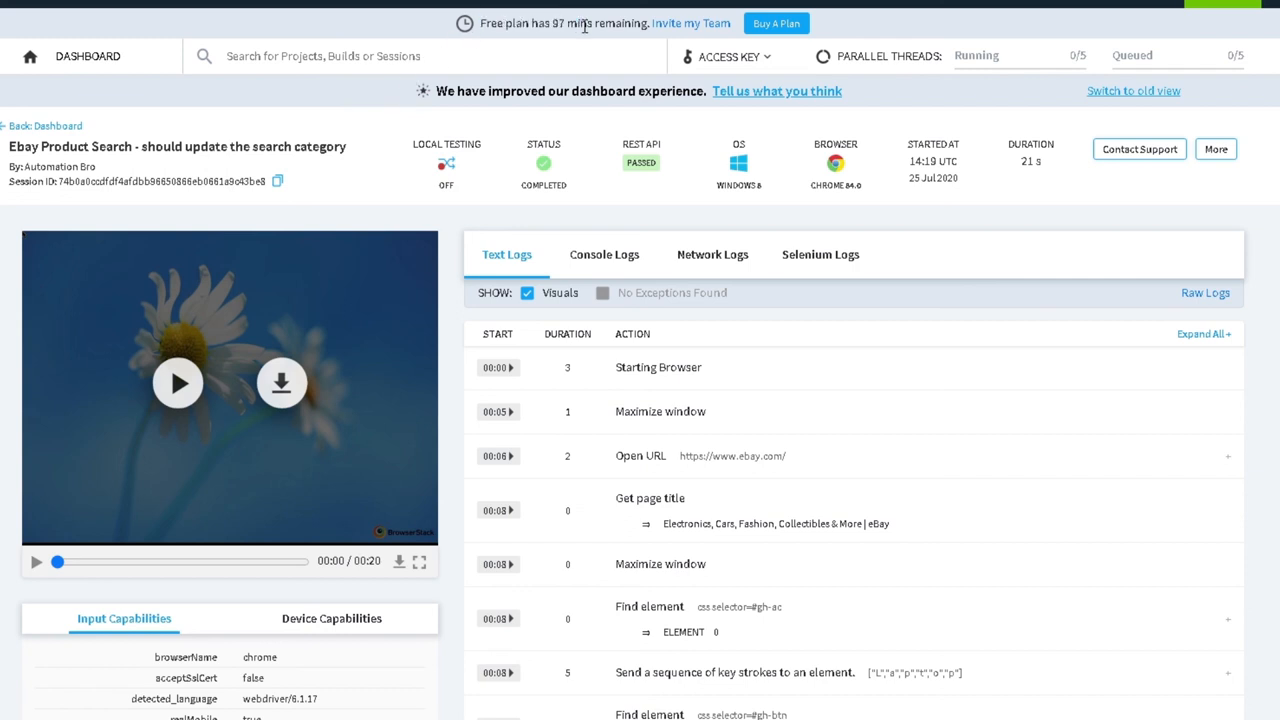
{"action": "mouse_move", "coordinate": [492, 132]}
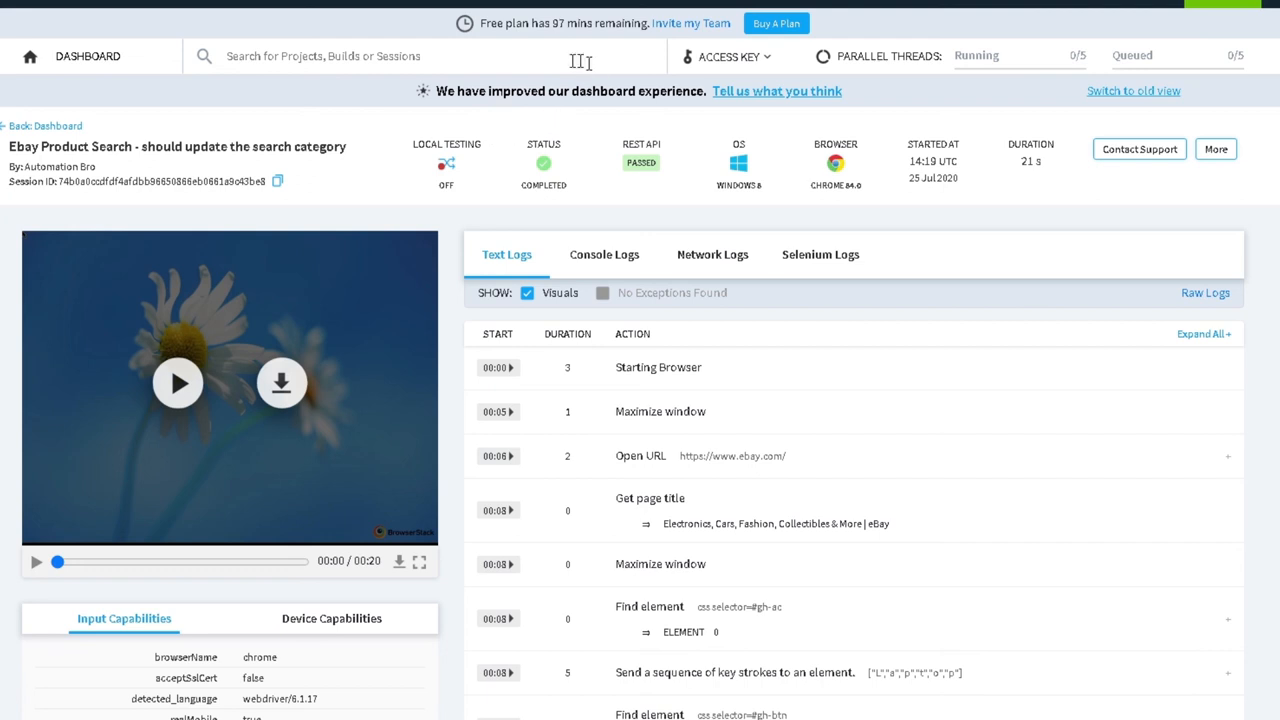
{"action": "mouse_move", "coordinate": [582, 60]}
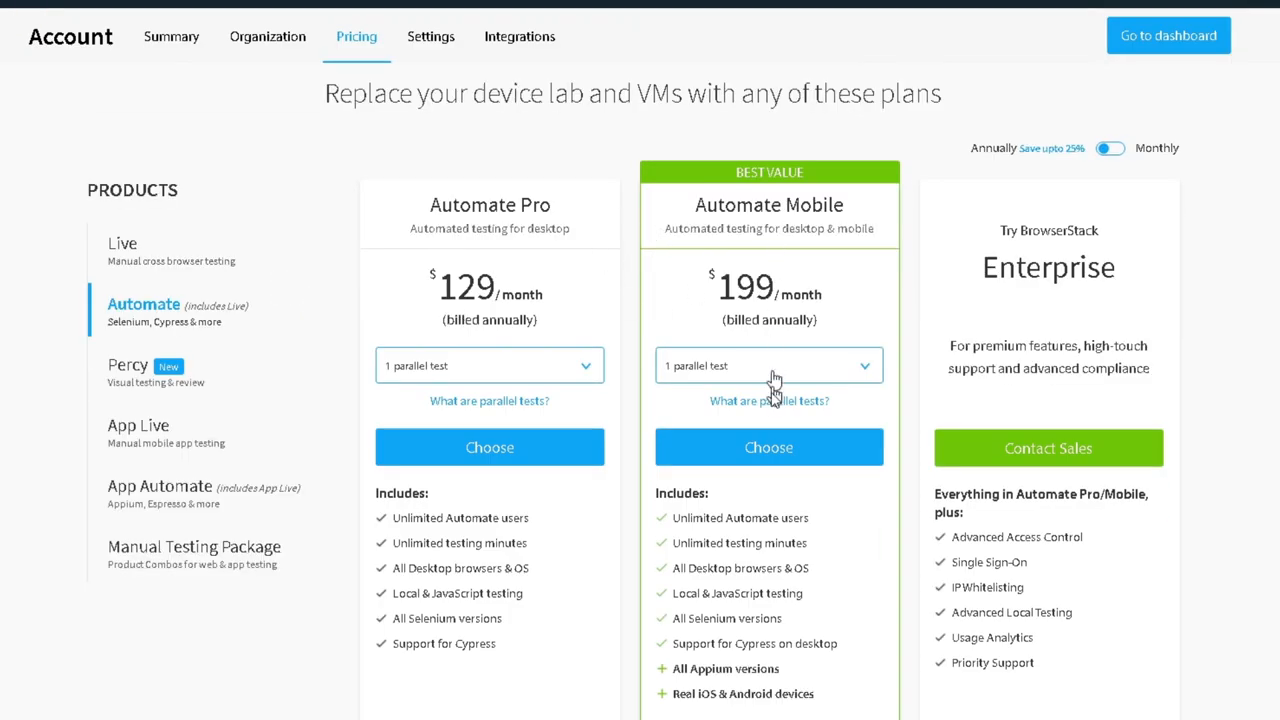
{"action": "mouse_move", "coordinate": [758, 364]}
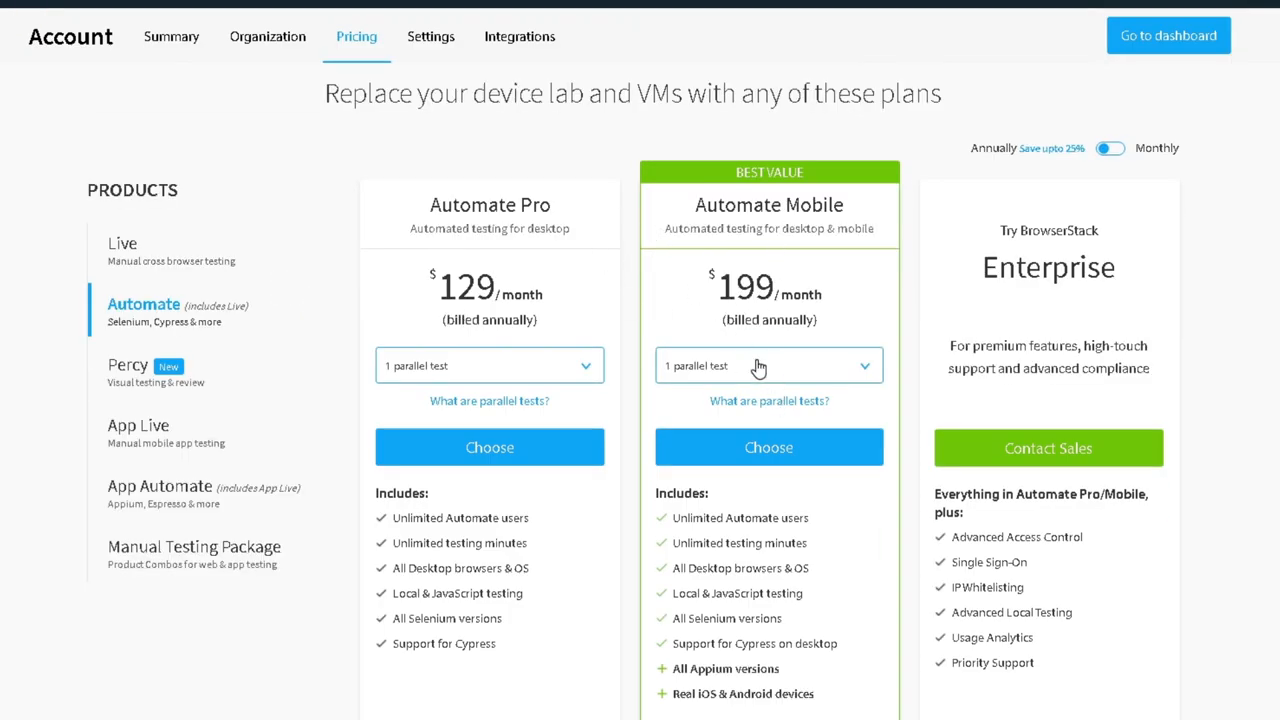
Inspect the Automate Mobile parallel test options unchanged, then highlight and scroll through the Enterprise plan.
{"action": "left_click", "coordinate": [768, 364]}
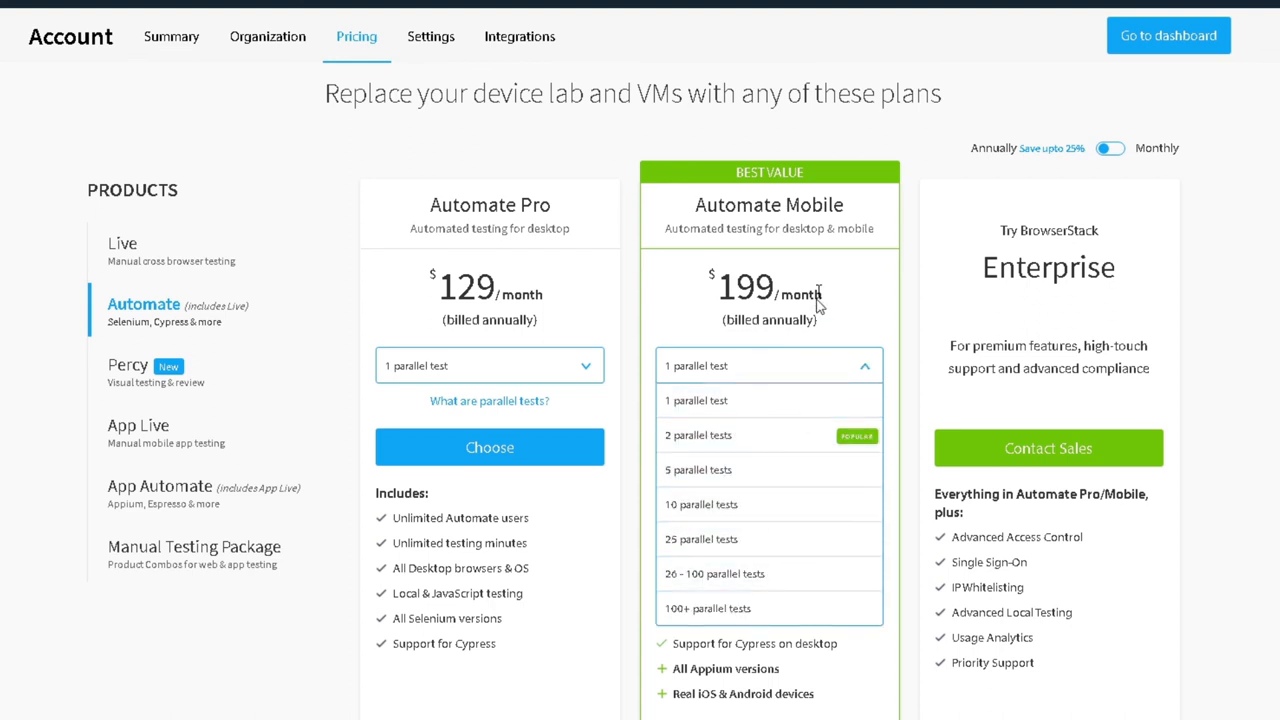
{"action": "left_click", "coordinate": [768, 364]}
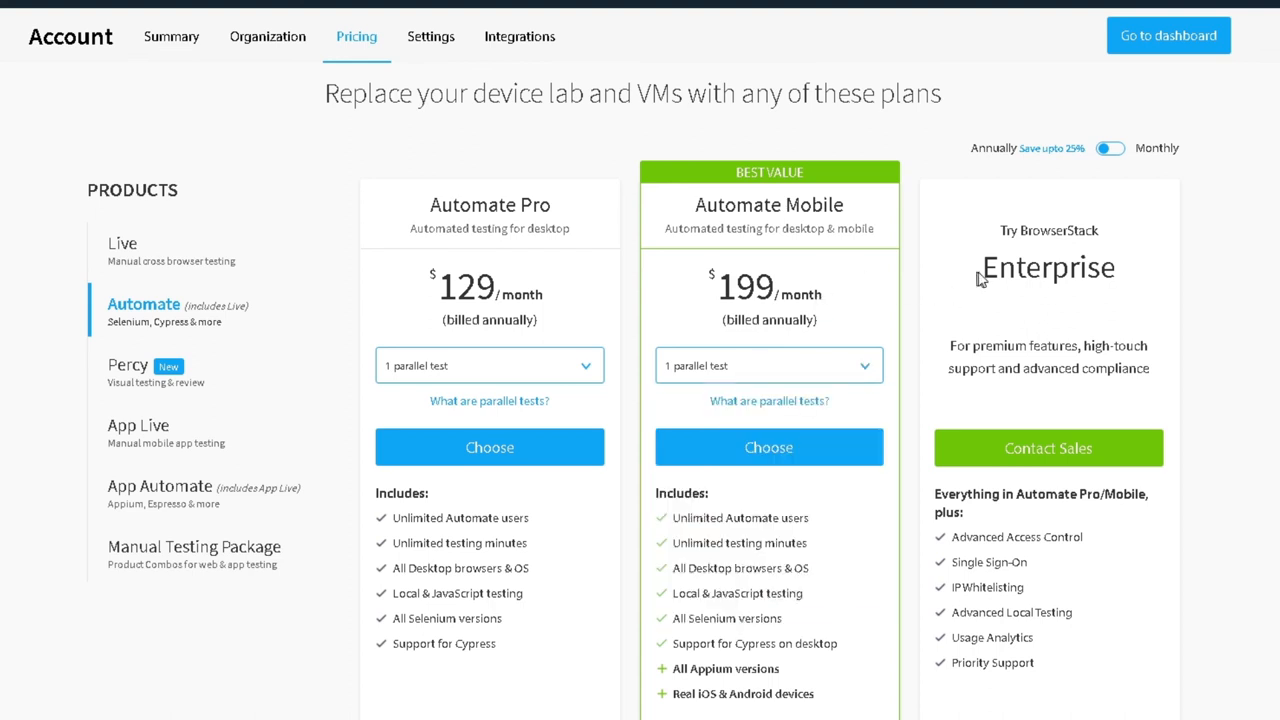
{"action": "double_click", "coordinate": [1048, 268]}
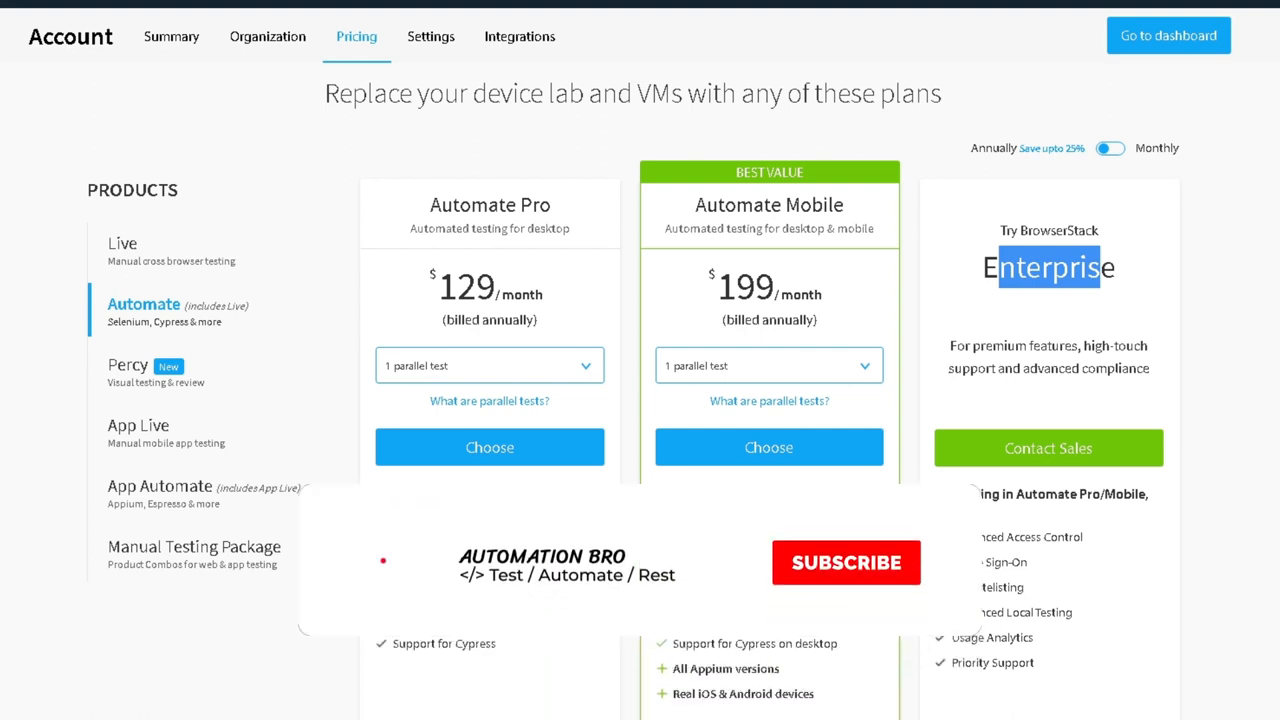
{"action": "left_click", "coordinate": [844, 562]}
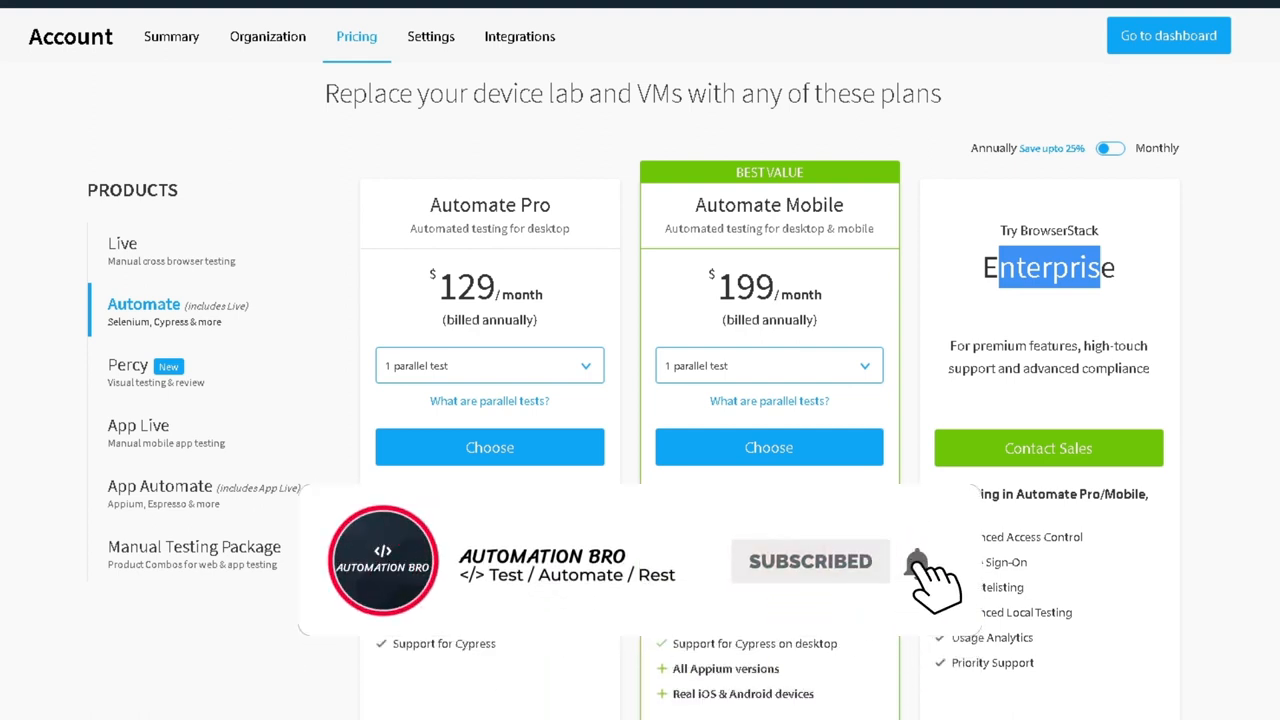
{"action": "scroll", "scroll_direction": "down", "scroll_amount": 3}
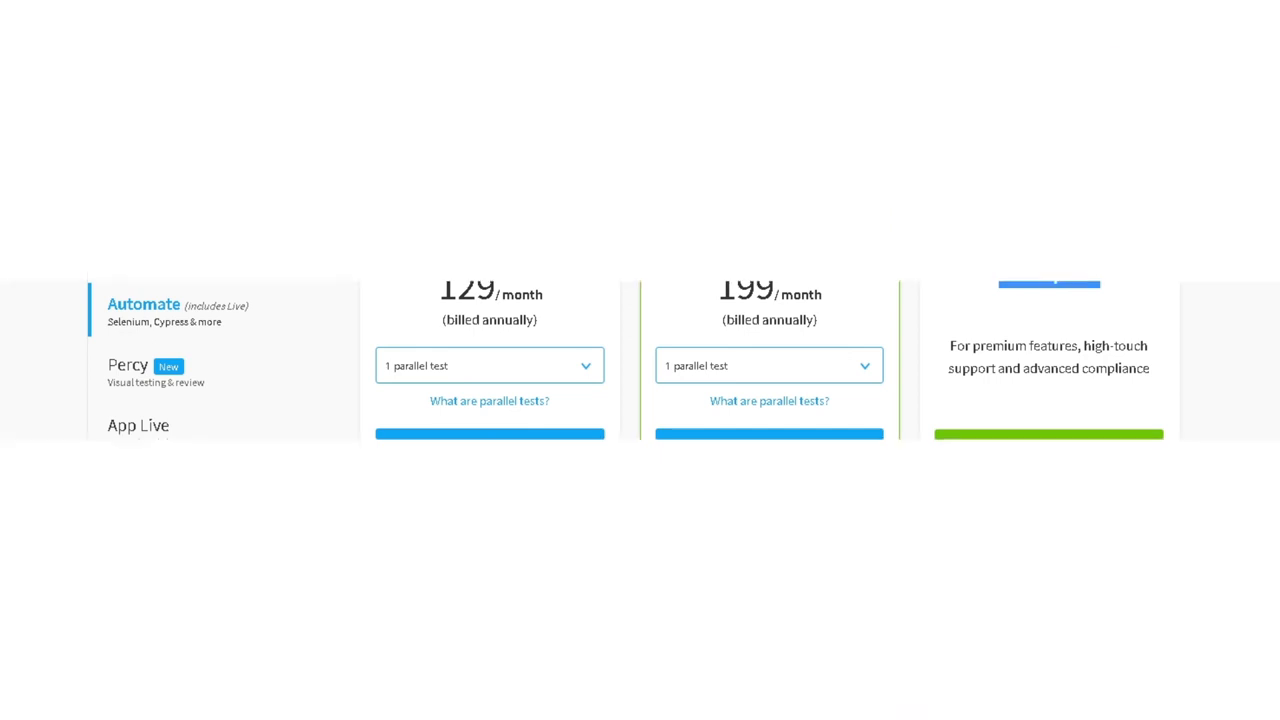